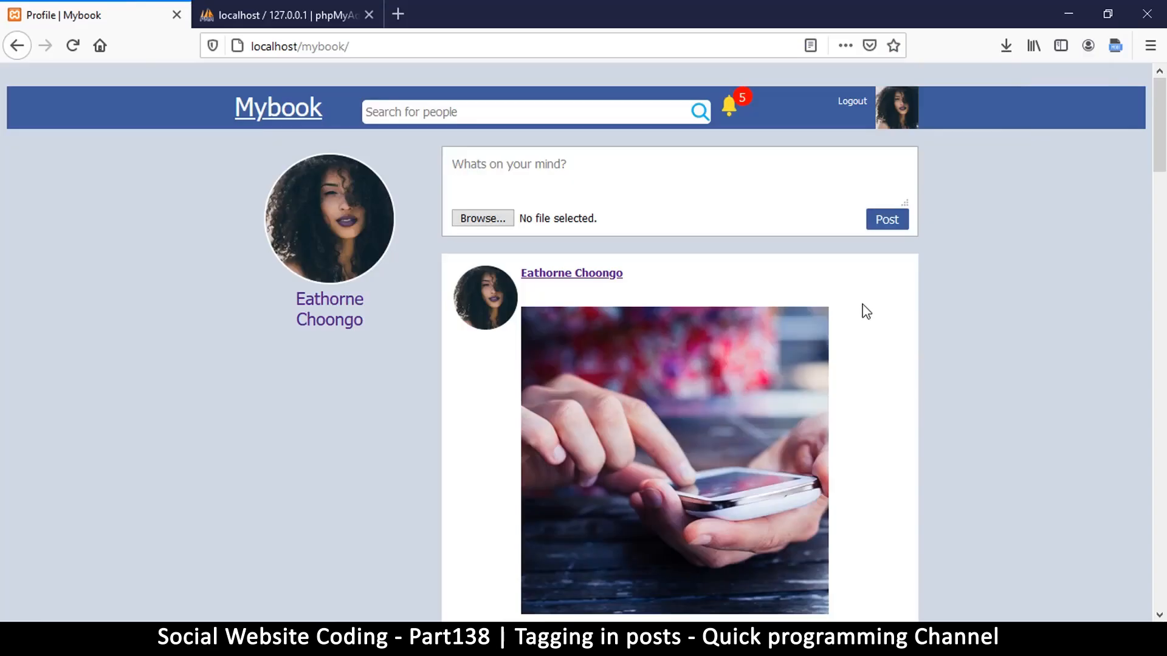
mouse_move(810, 482)
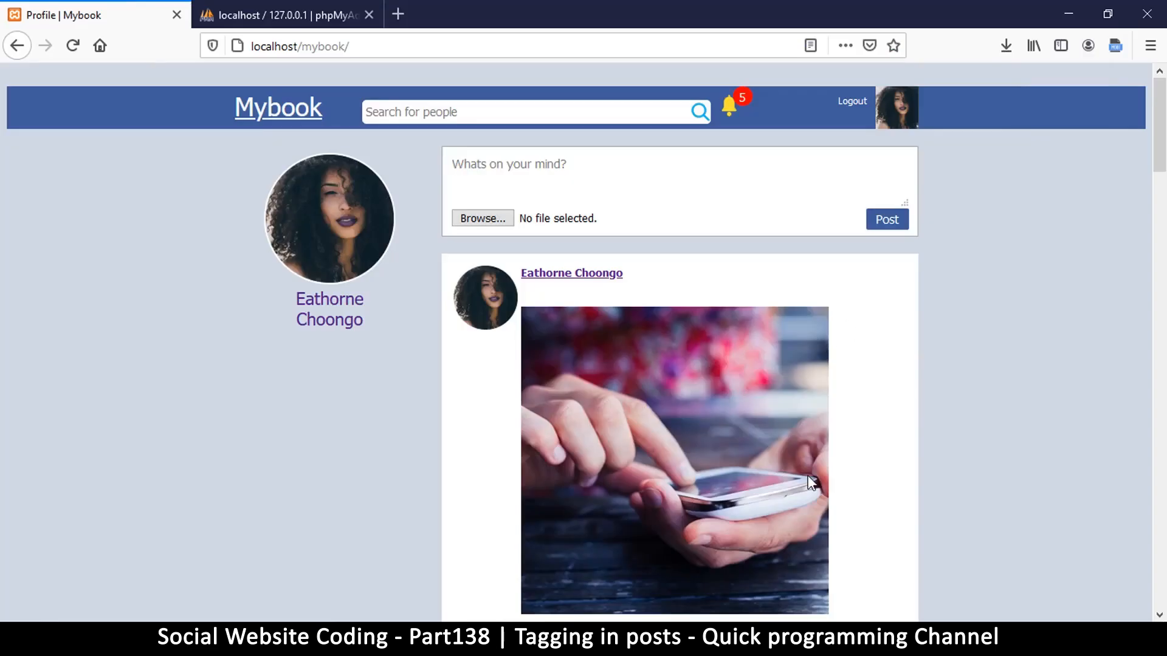
mouse_move(741, 394)
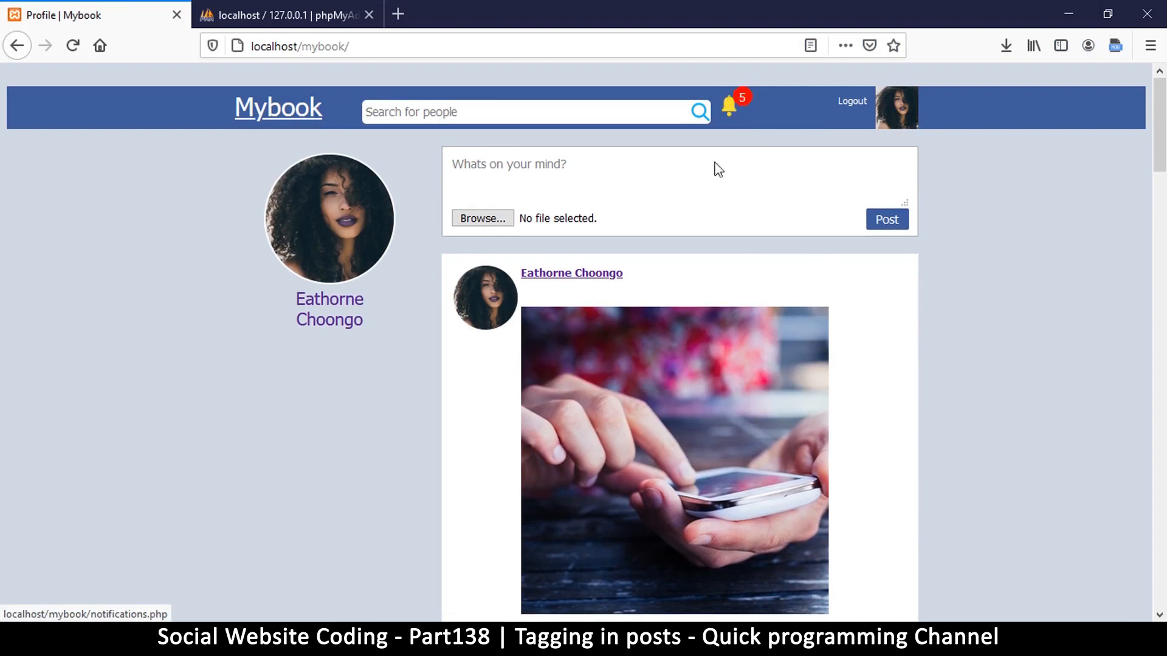
mouse_move(777, 372)
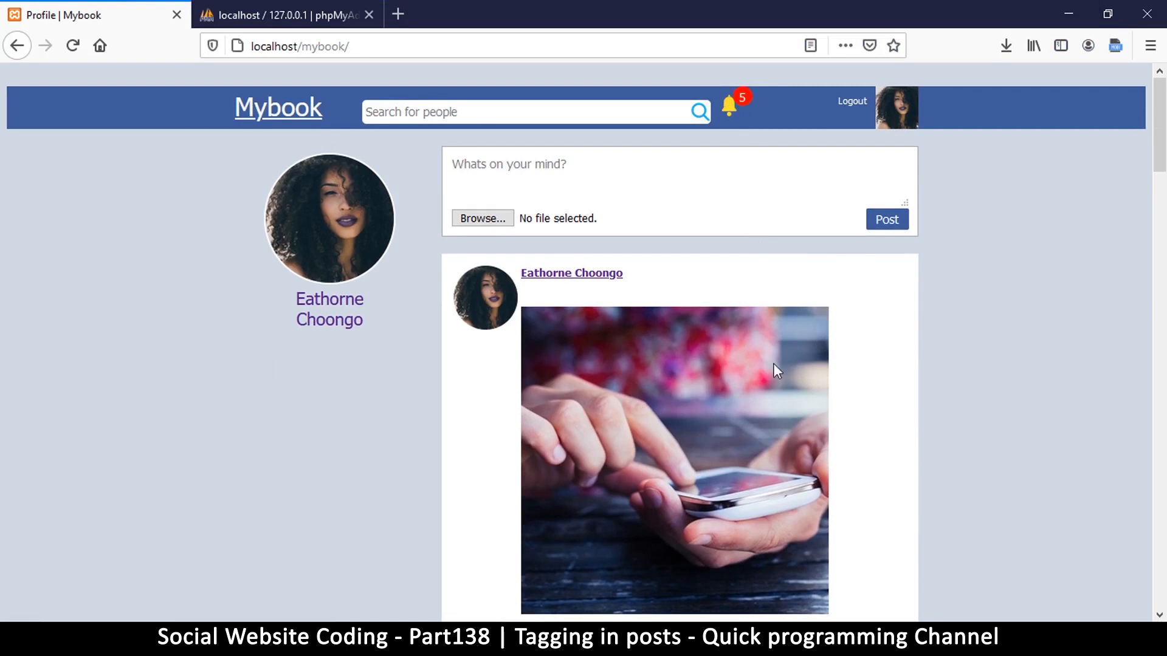
mouse_move(799, 265)
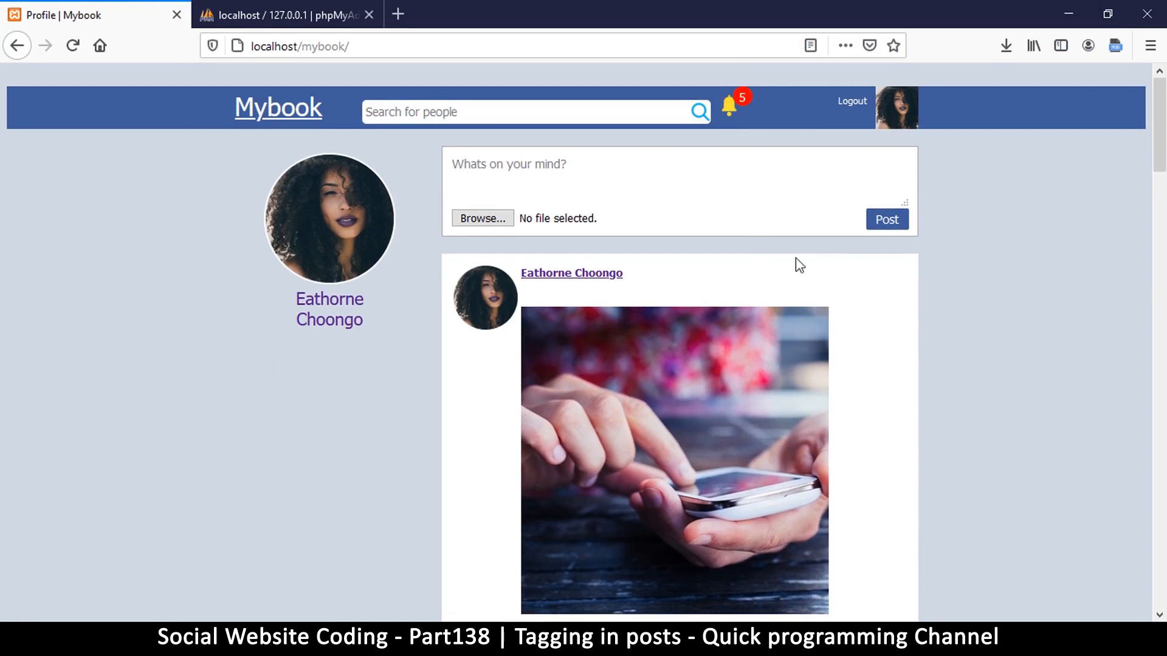
Scroll the page and highlight the notifications and public profile items in the list.
scroll(down, 3)
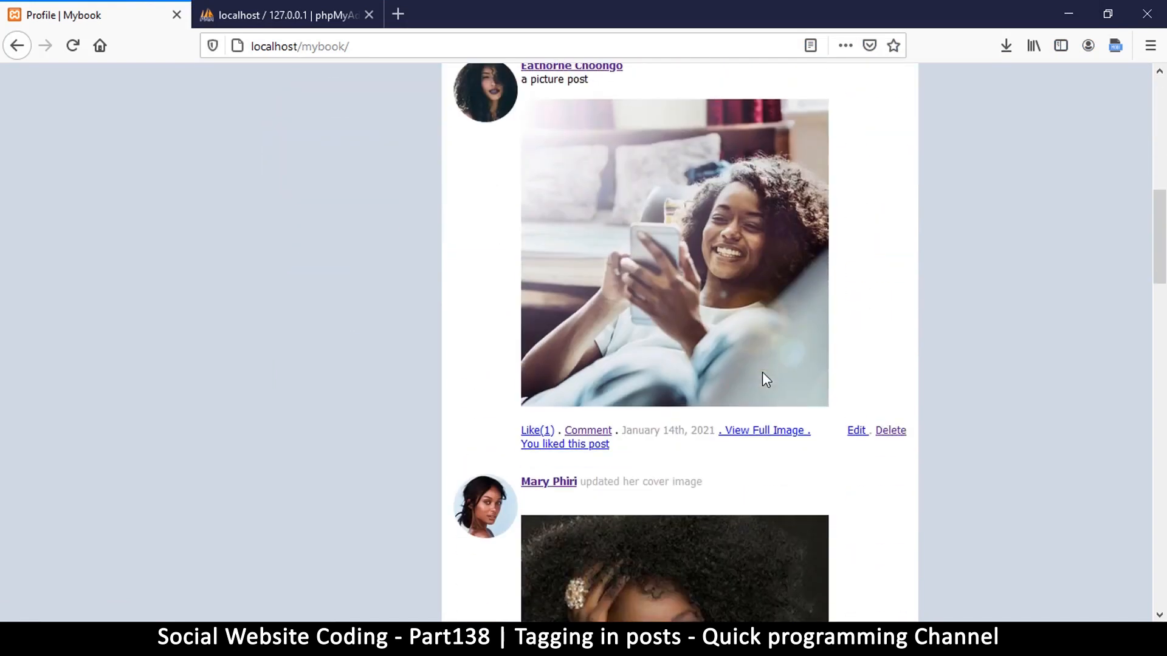
scroll(down, 3)
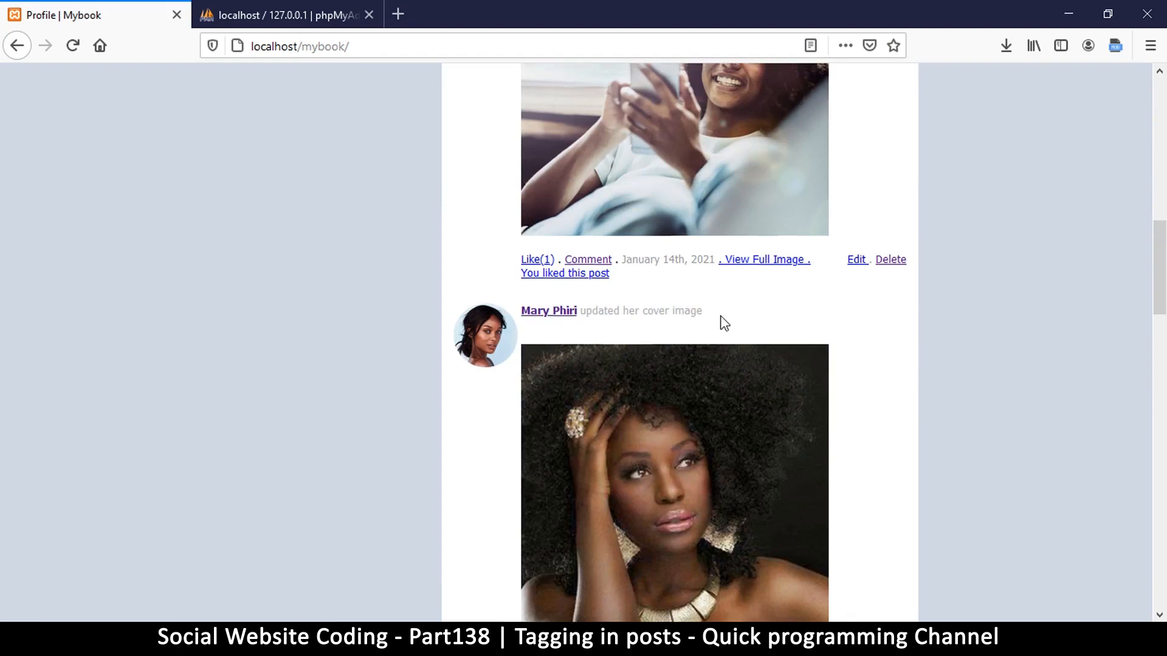
scroll(up, 3)
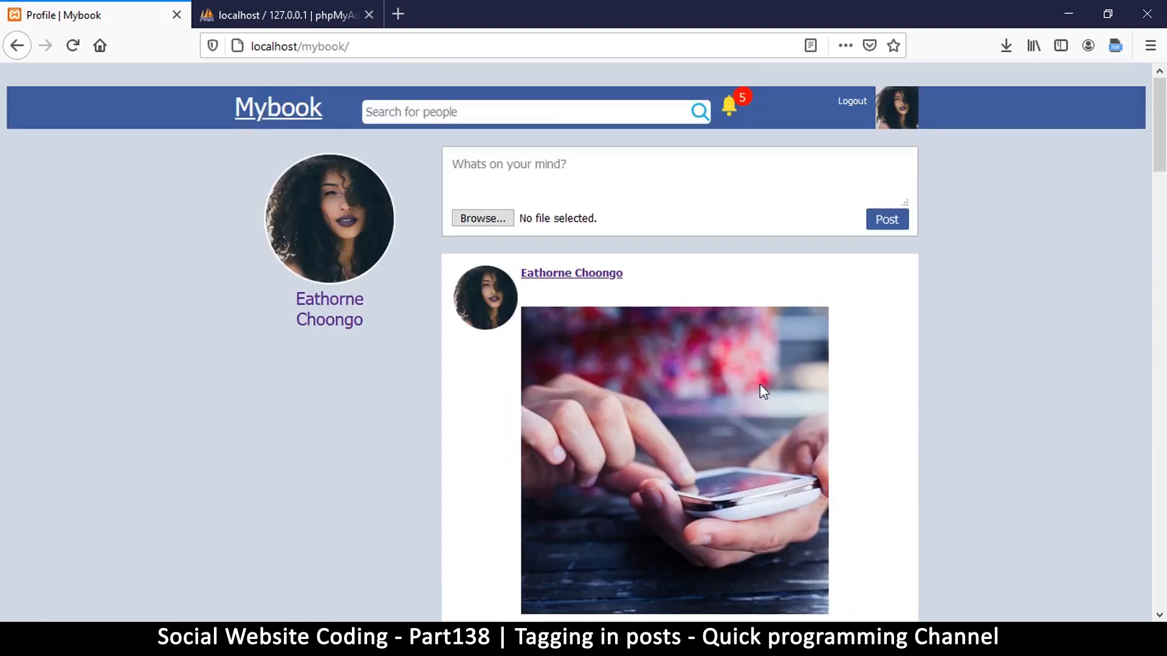
mouse_move(867, 272)
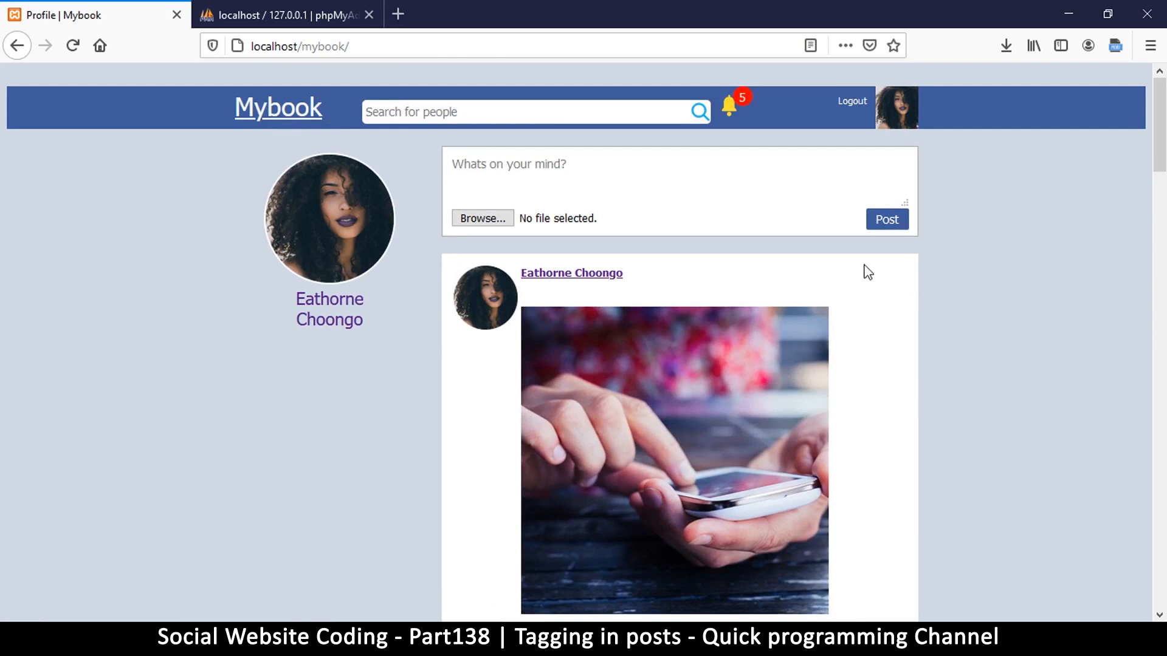
mouse_move(862, 282)
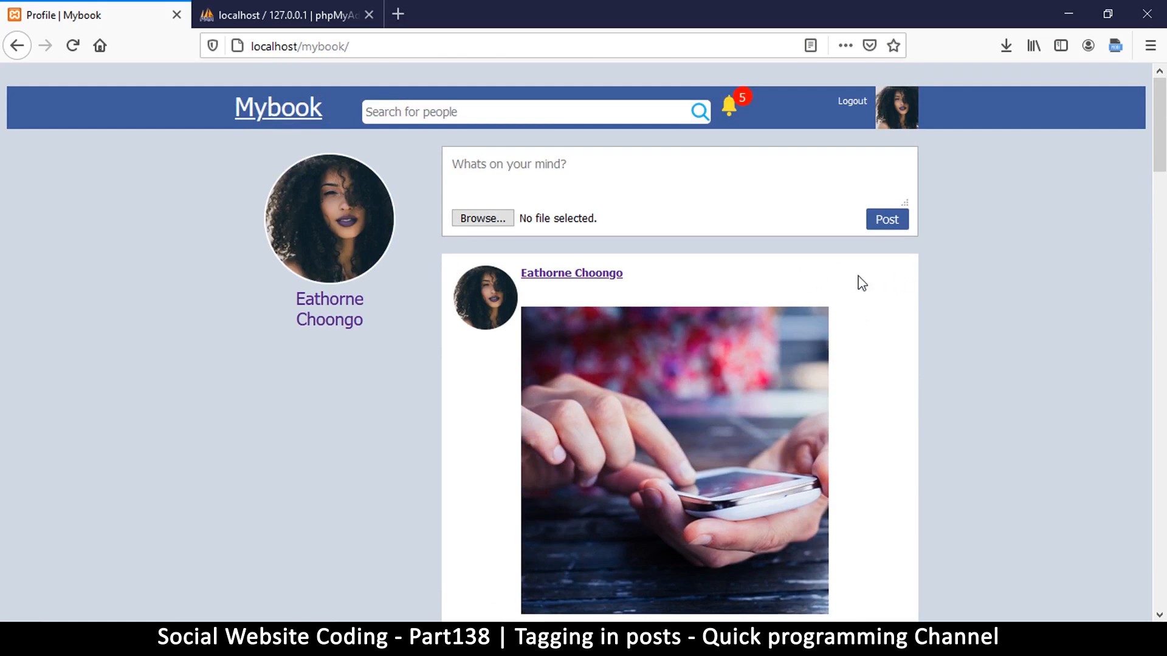
mouse_move(898, 269)
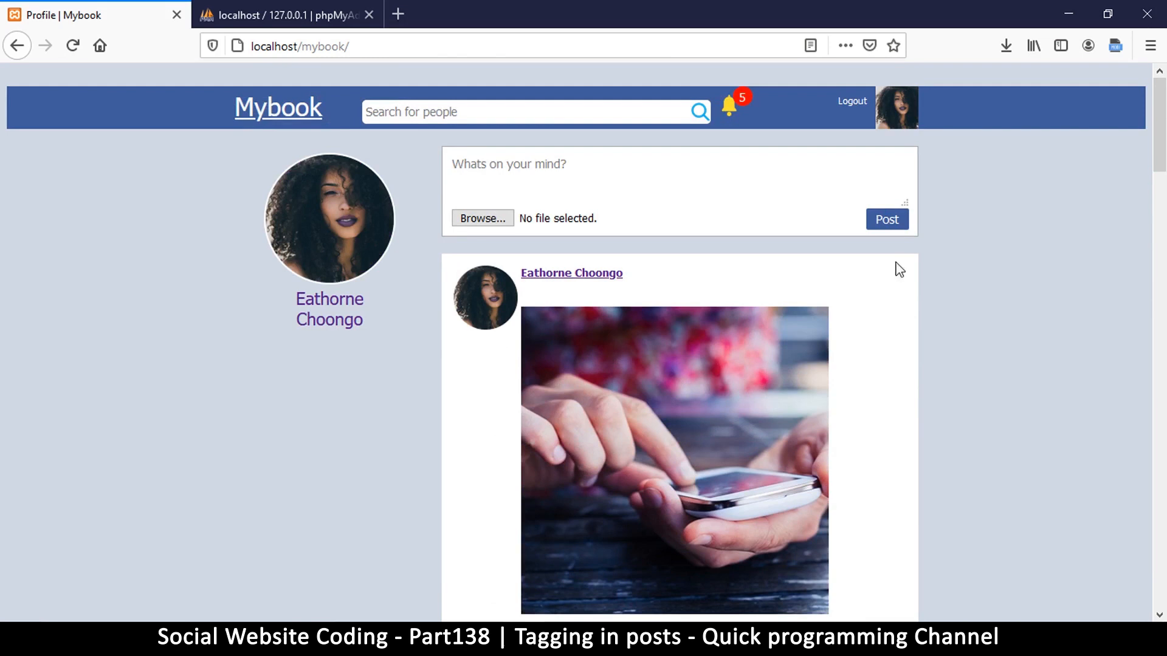
mouse_move(814, 521)
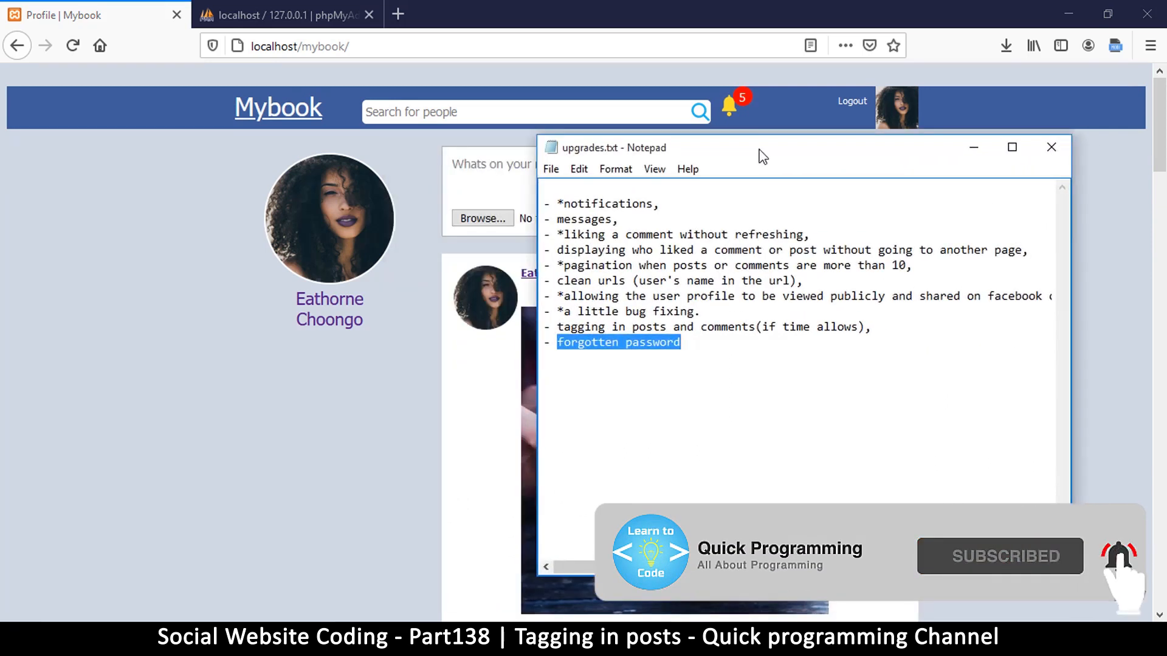
mouse_move(560, 201)
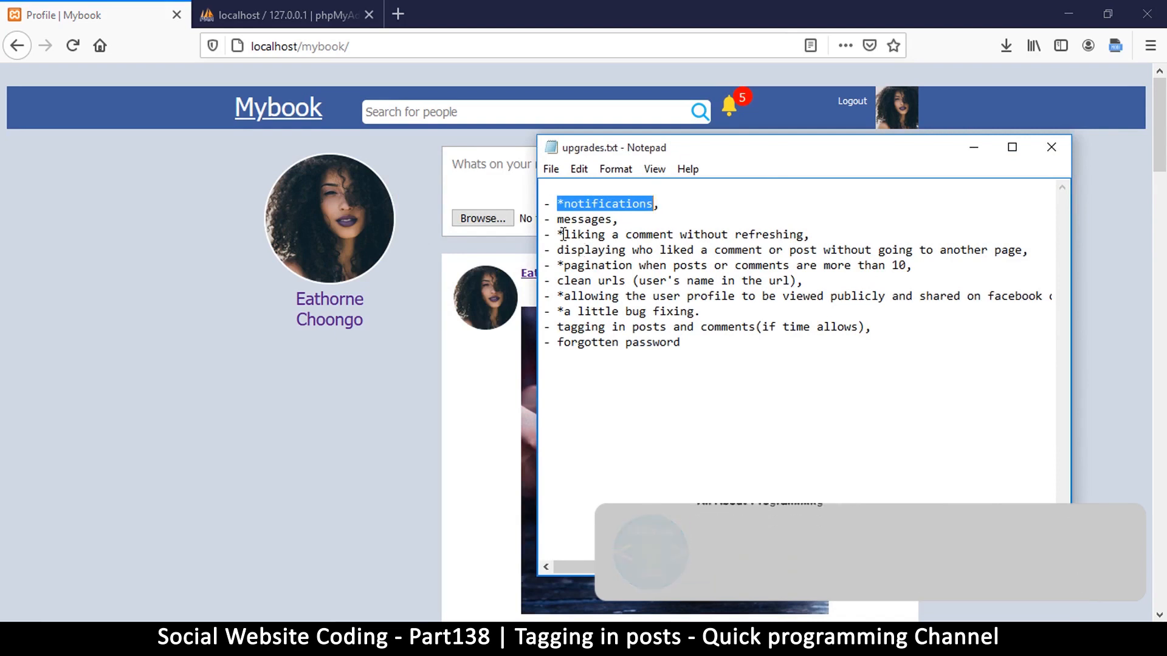
double_click(670, 233)
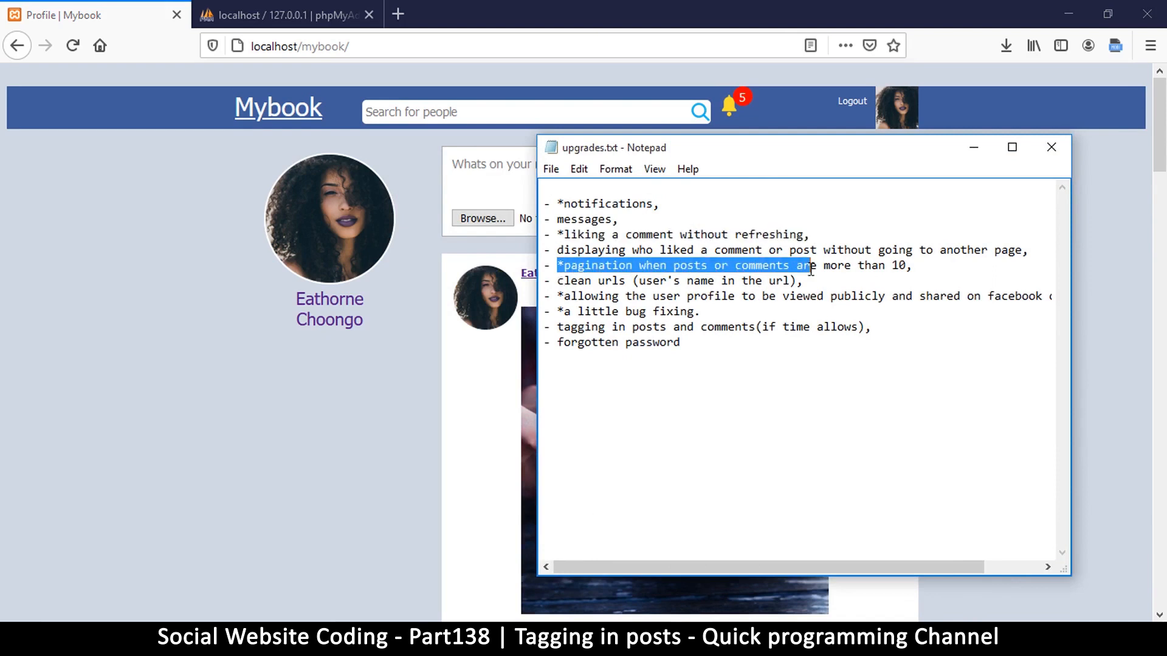
mouse_move(559, 295)
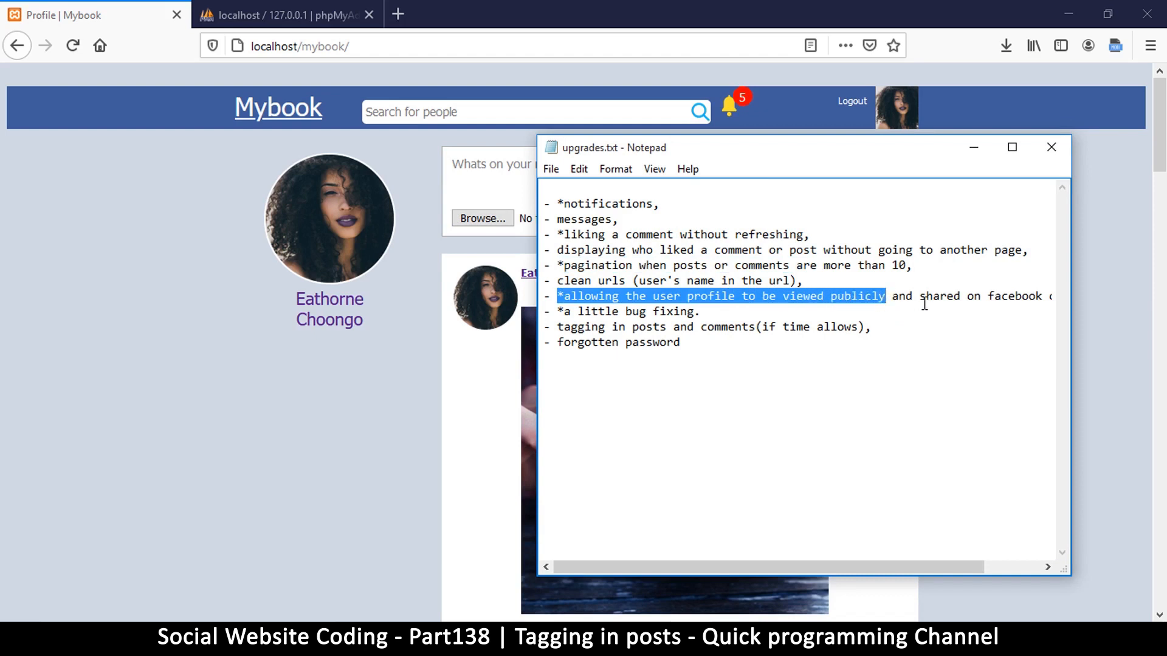
double_click(929, 295)
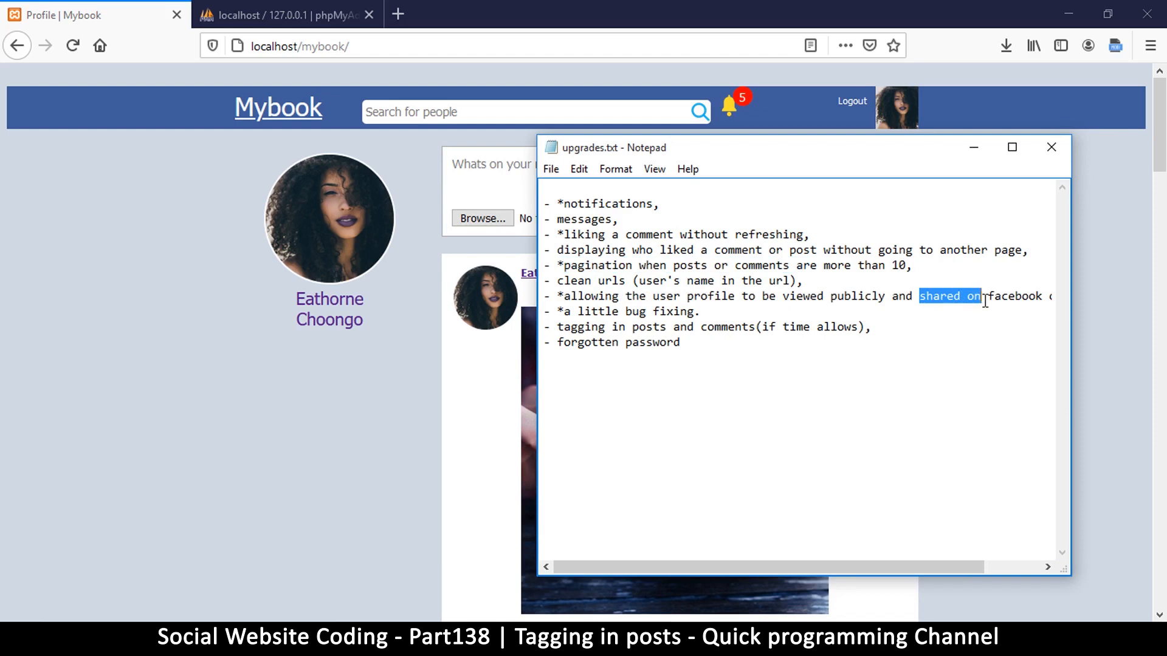
click(926, 296)
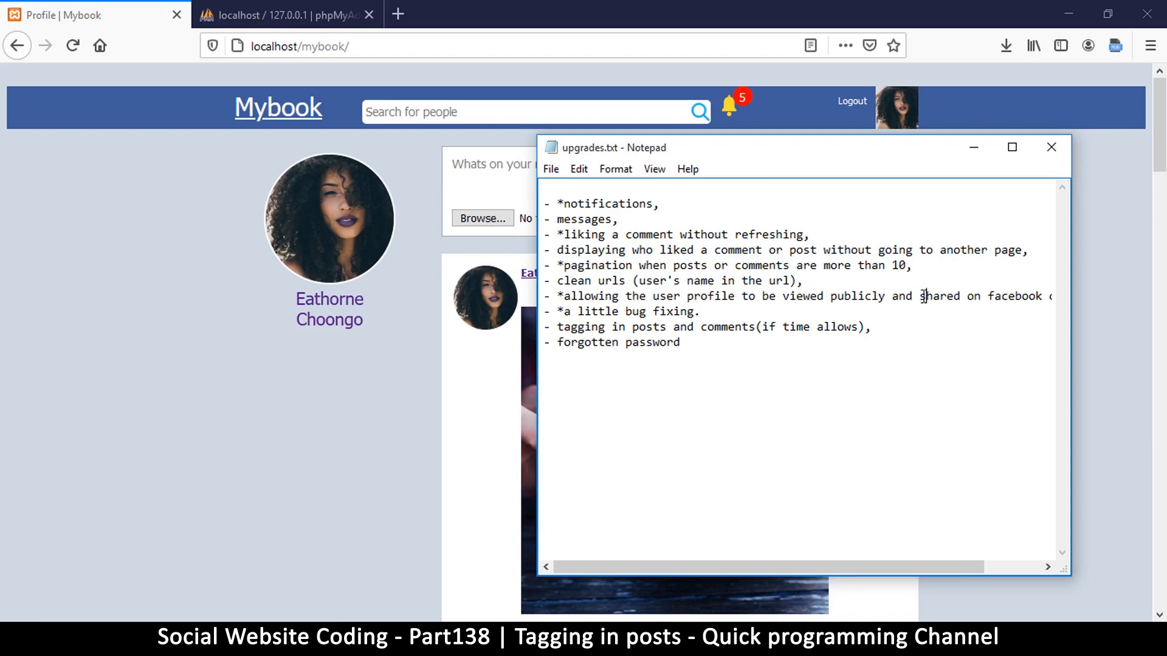
double_click(929, 296)
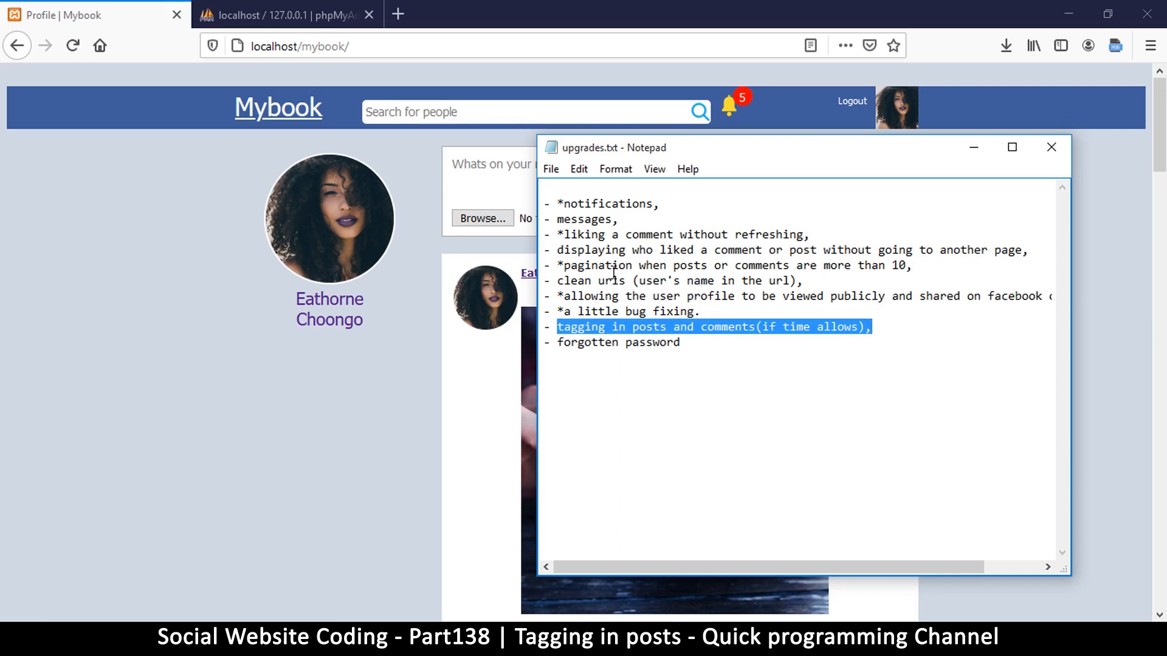
mouse_move(637, 312)
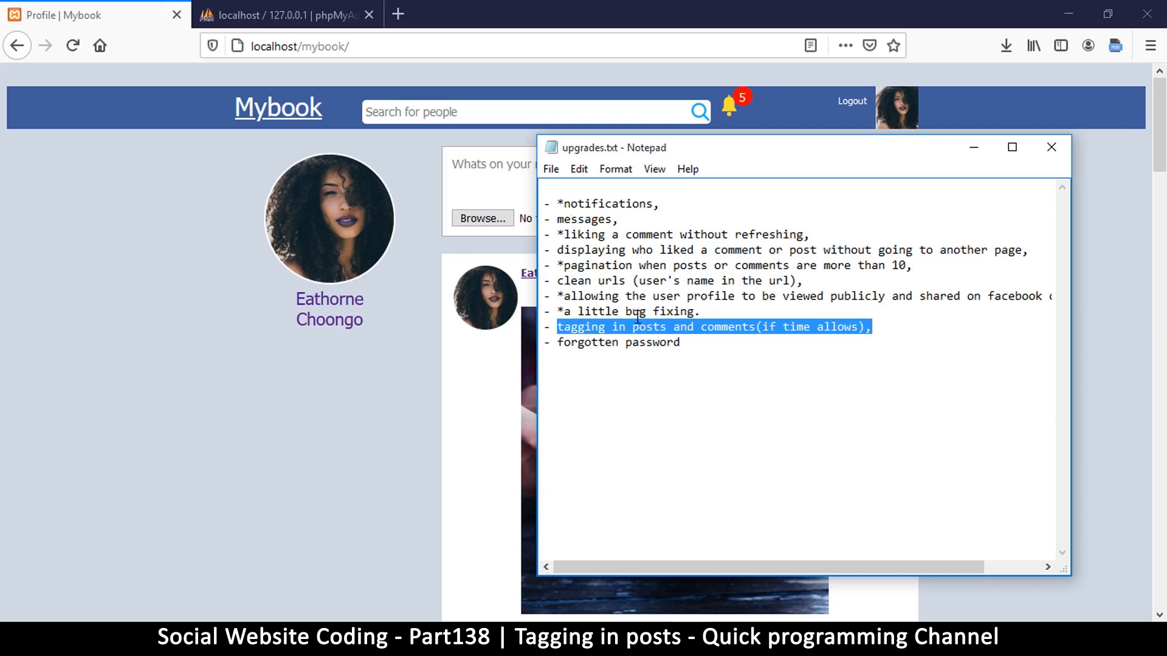
mouse_move(627, 234)
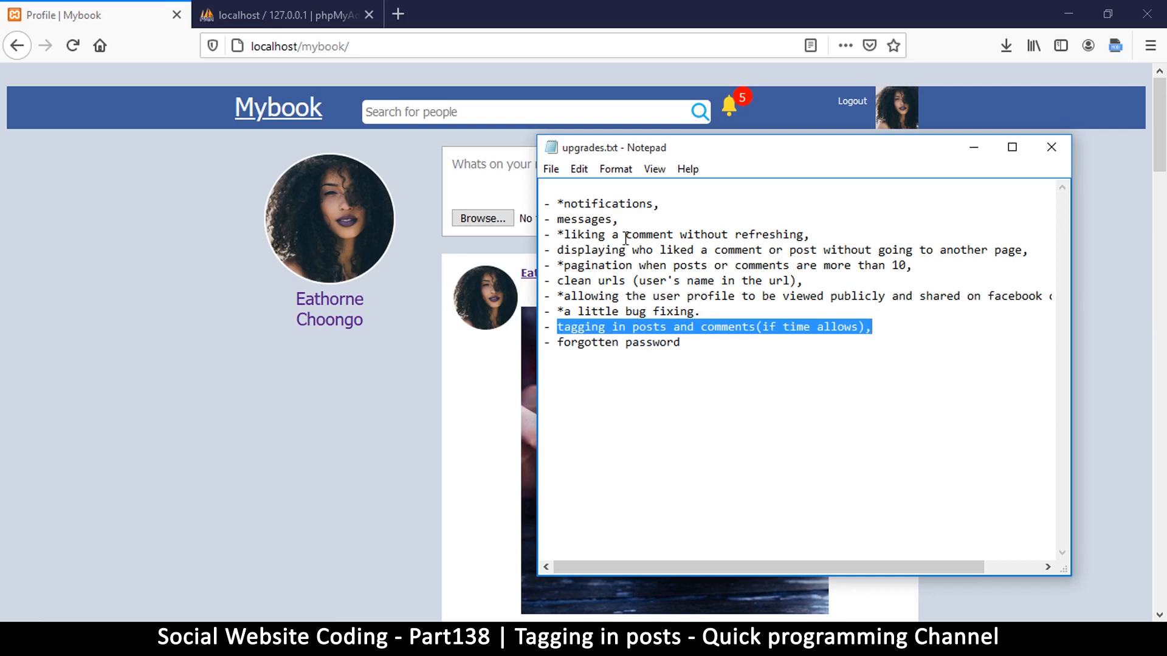
double_click(583, 219)
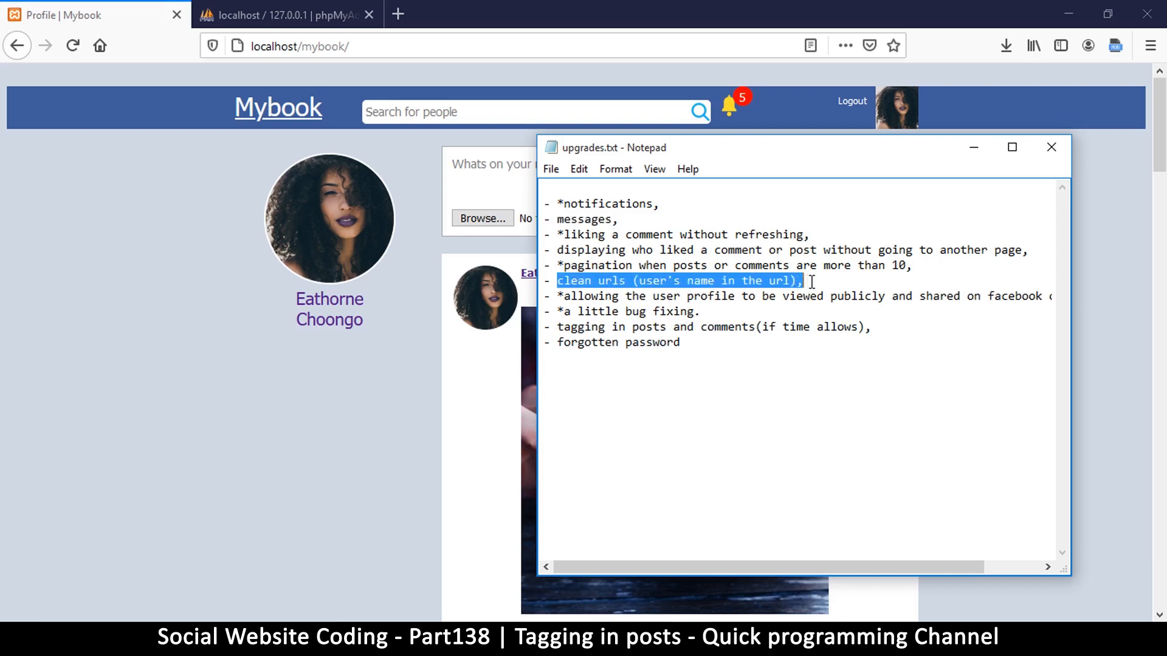
click(596, 281)
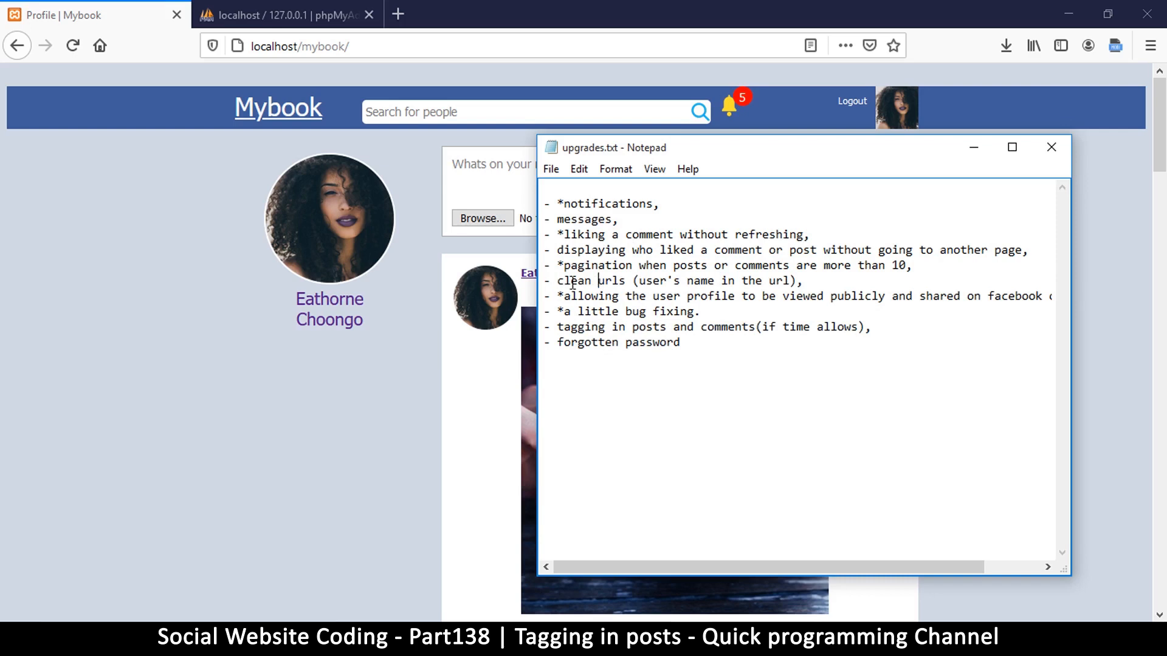
triple_click(669, 281)
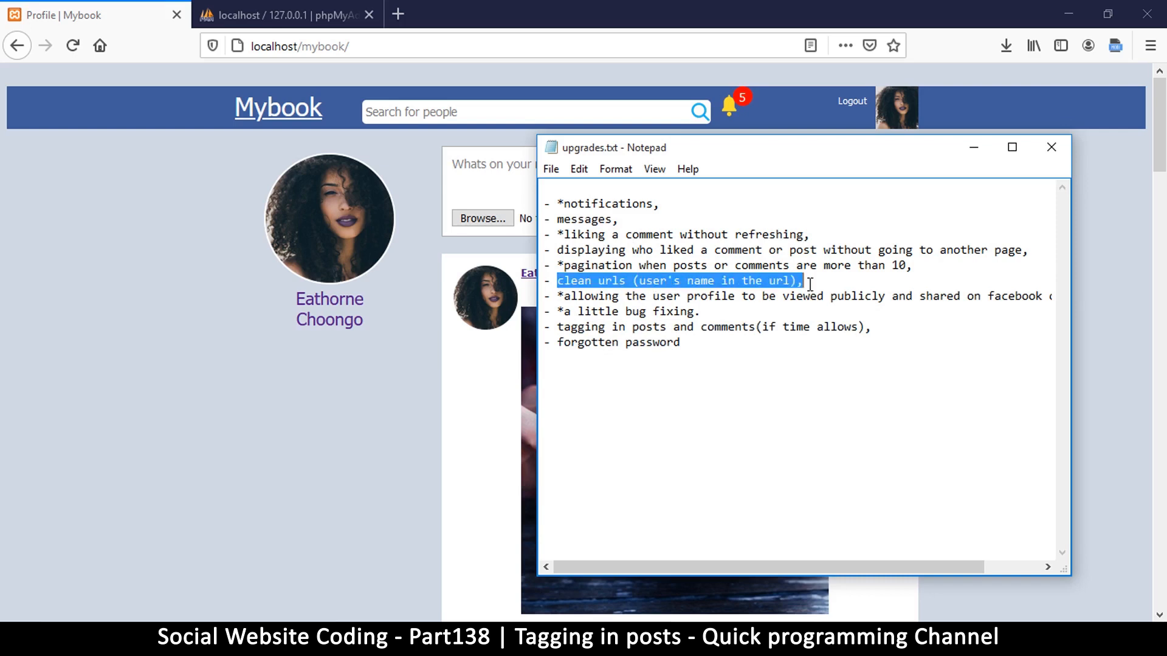
double_click(587, 219)
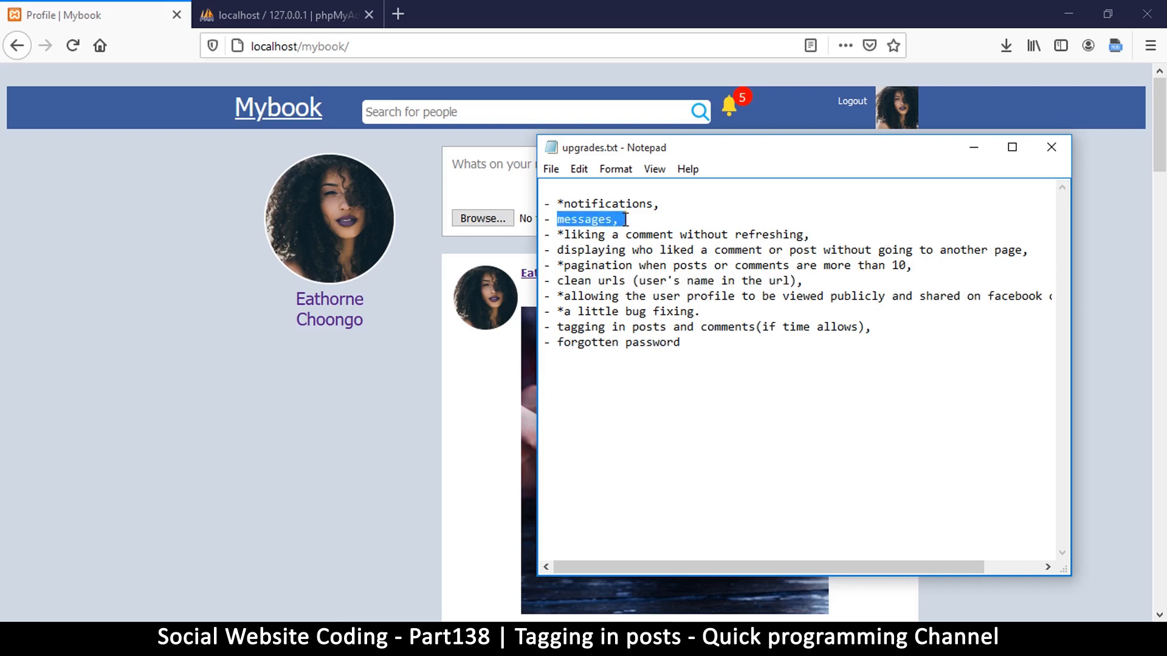
click(596, 312)
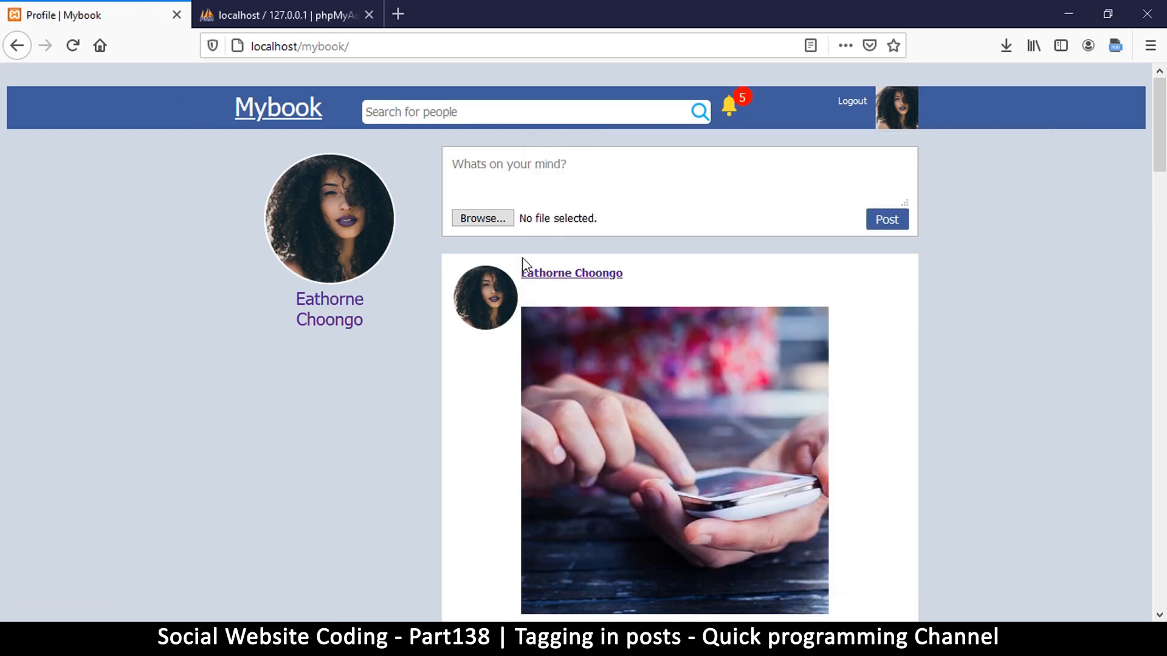
mouse_move(335, 309)
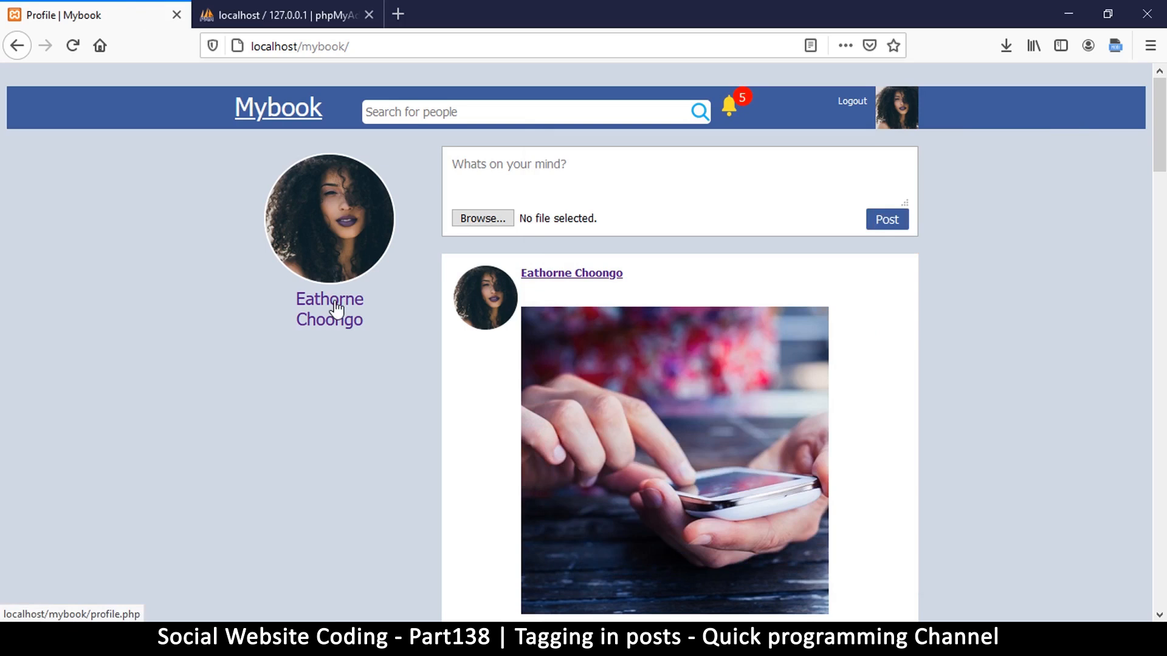
click(72, 46)
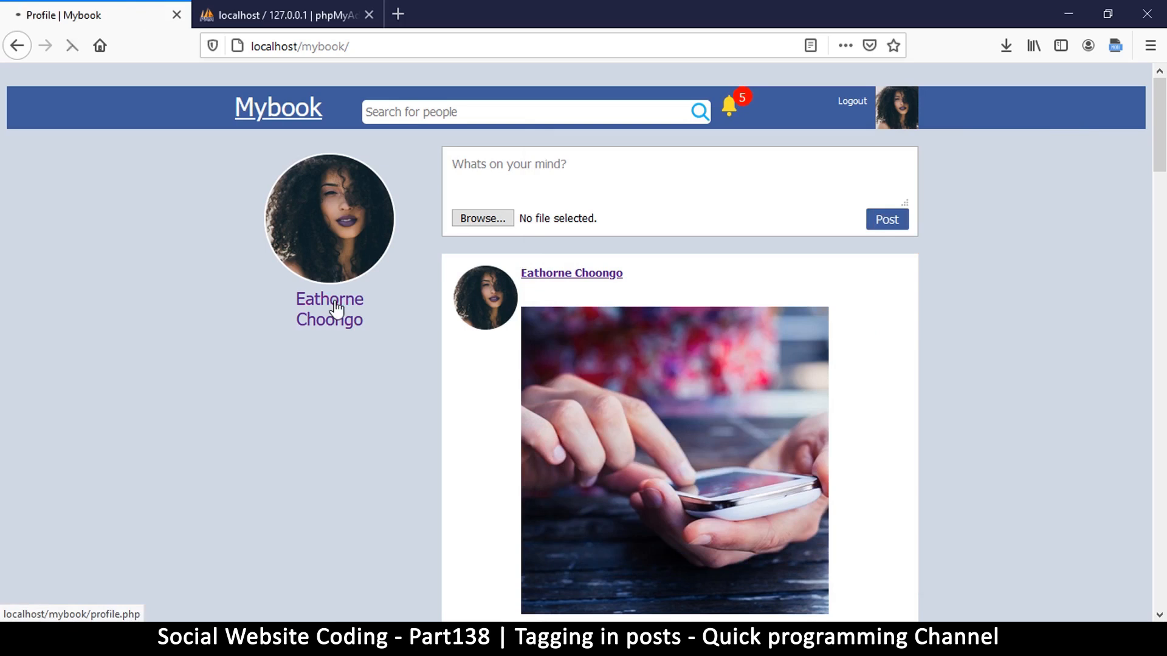
click(329, 299)
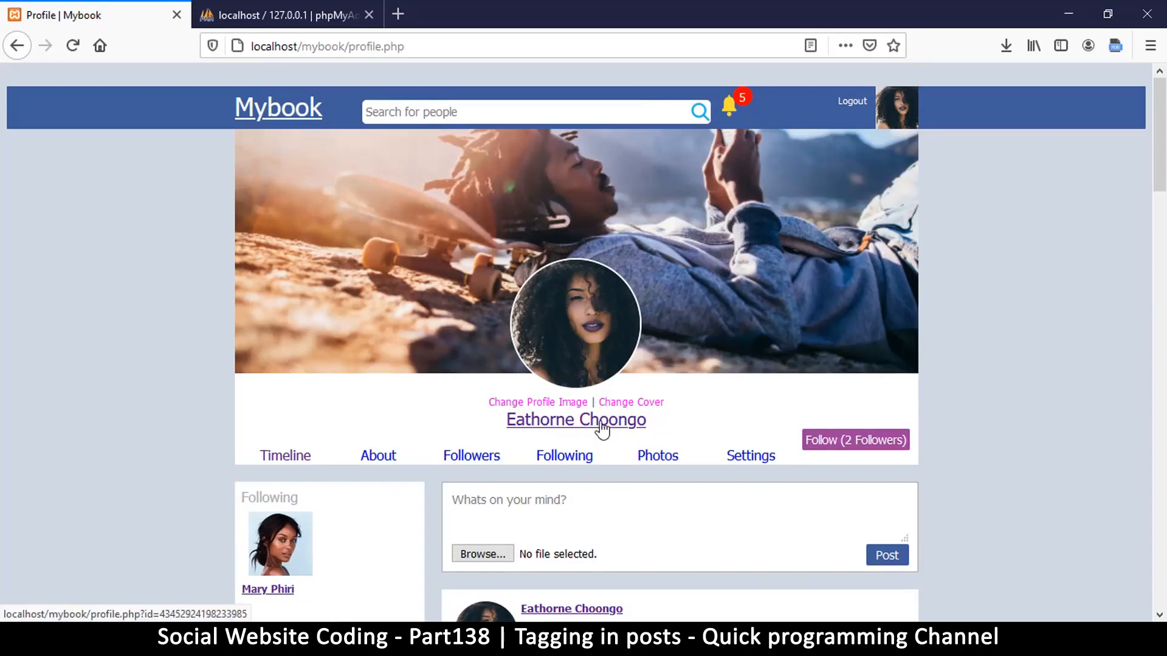
mouse_move(590, 451)
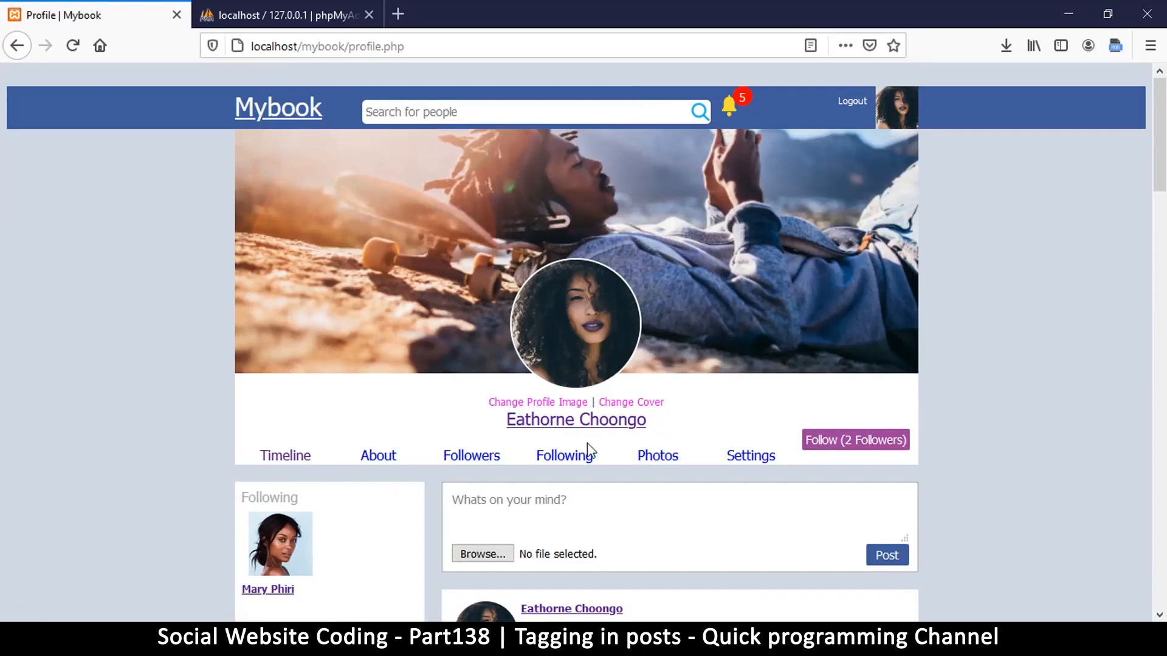
mouse_move(576, 418)
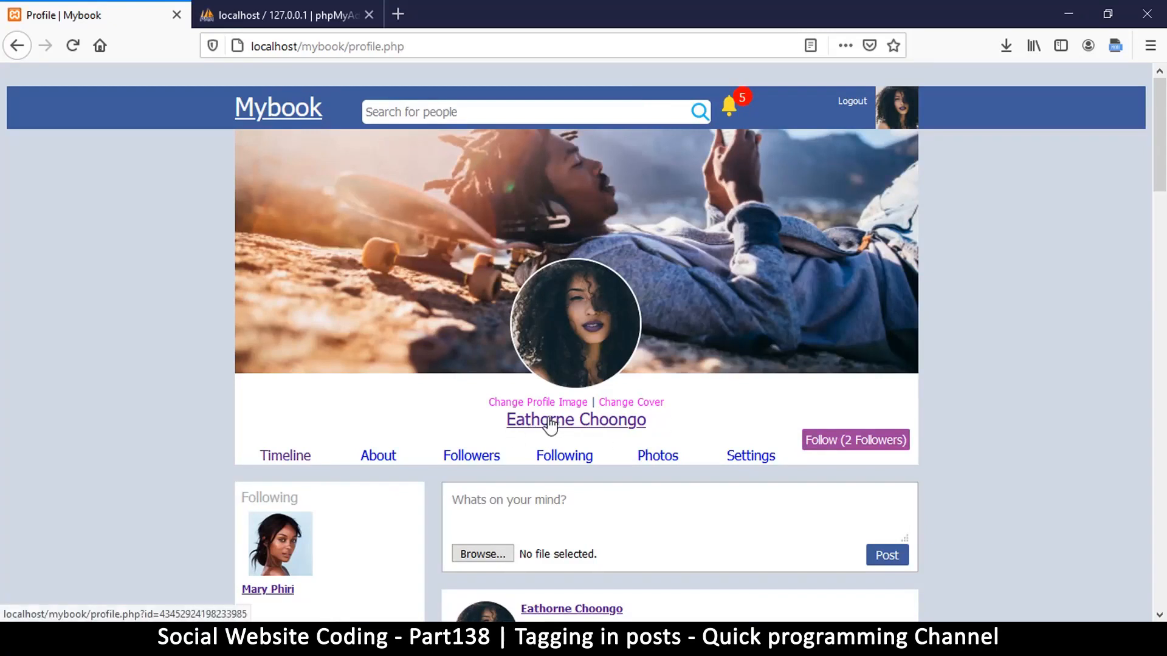
mouse_move(513, 433)
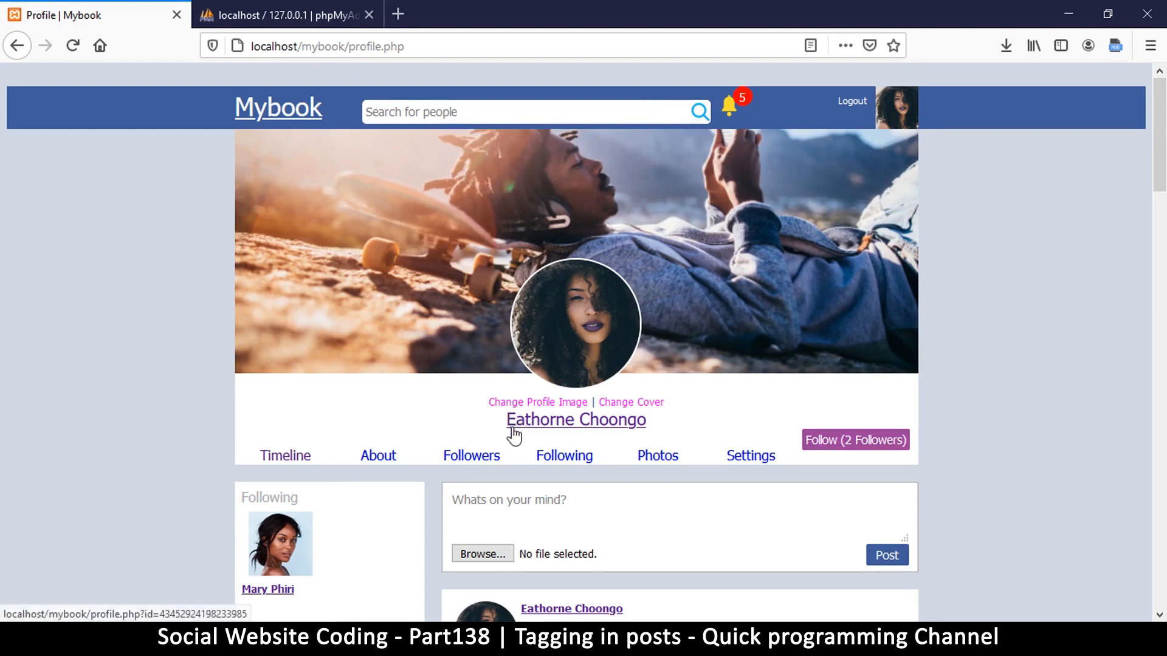
mouse_move(471, 454)
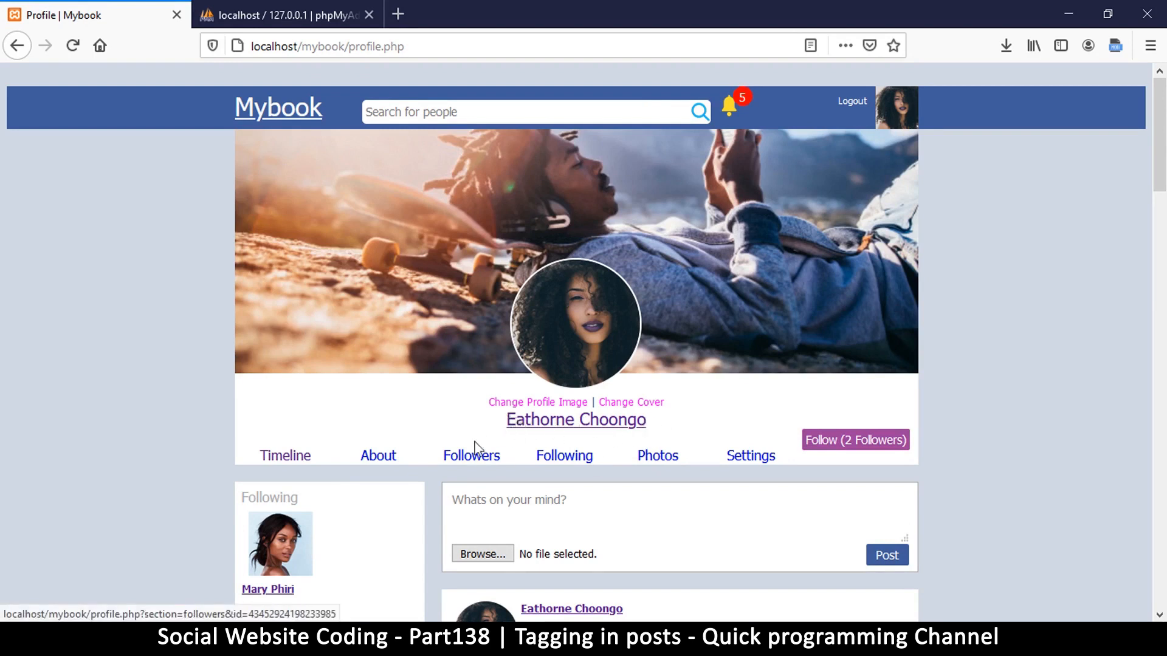
mouse_move(643, 430)
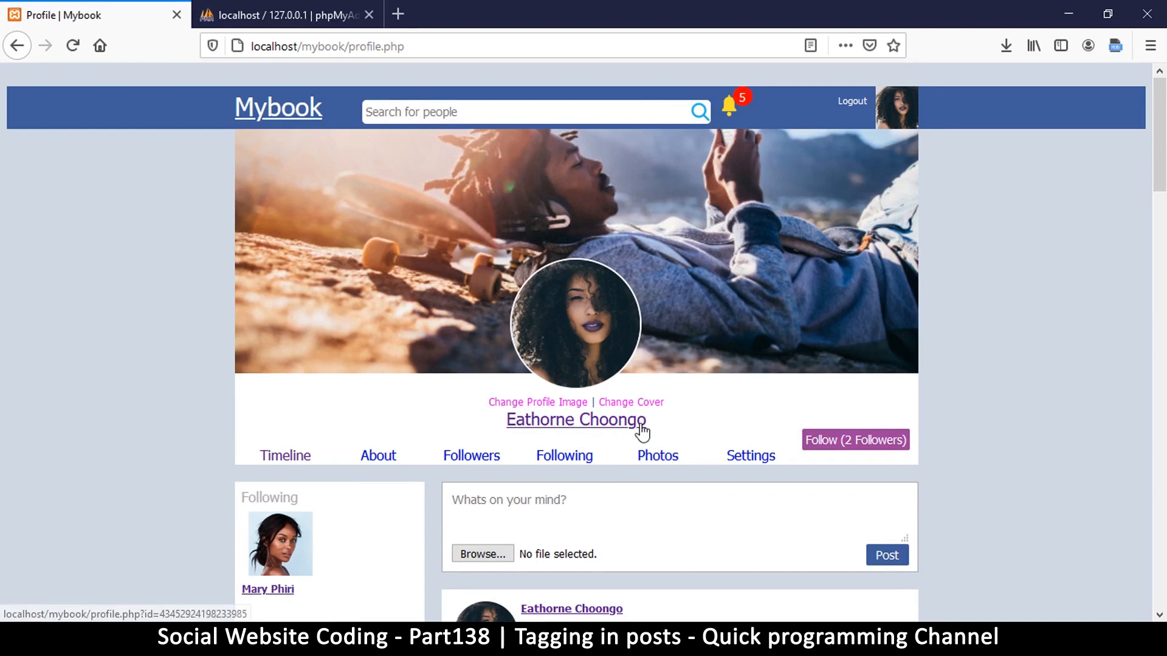
mouse_move(372, 103)
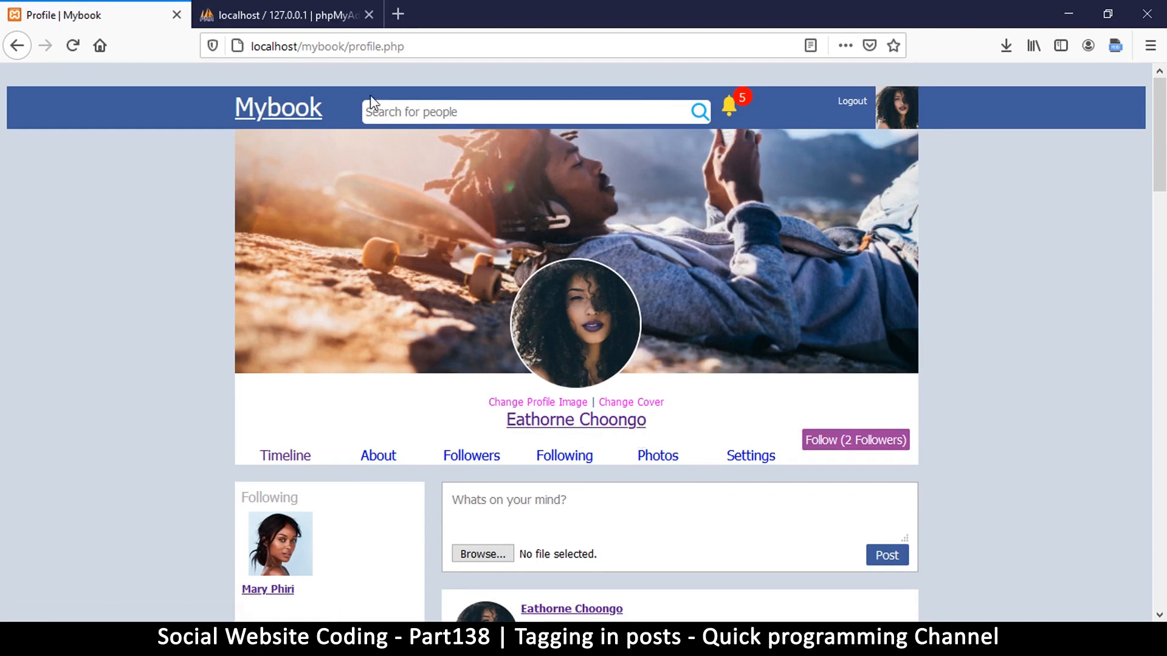
Open mybook_db's users table in phpMyAdmin and view its Structure columns.
click(286, 15)
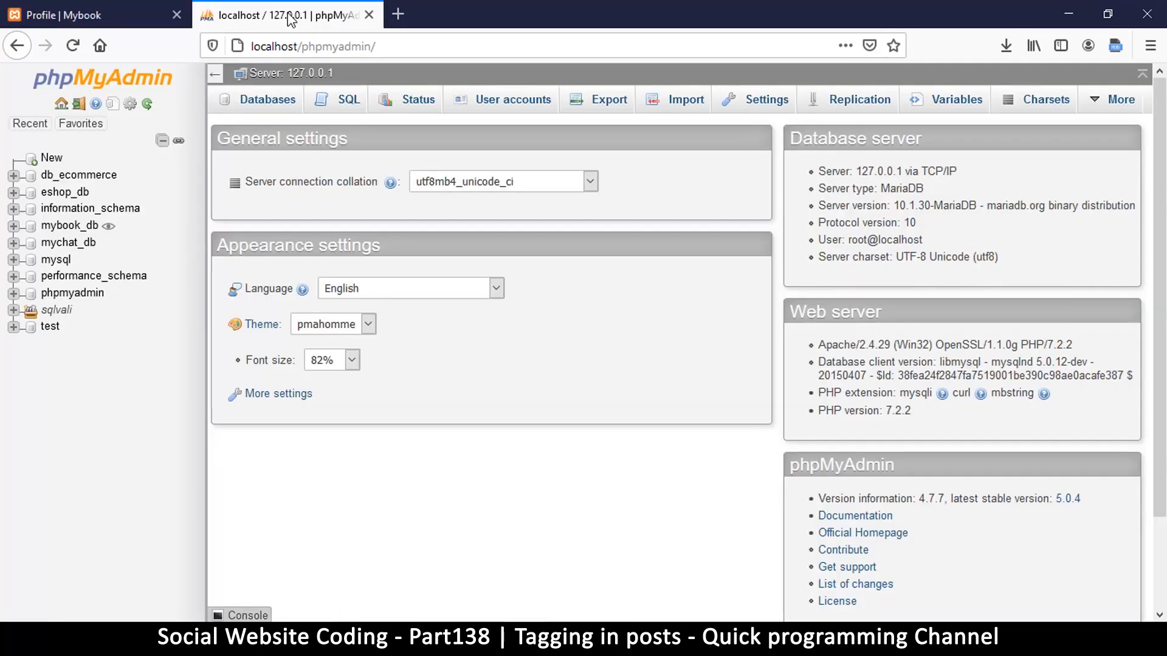
mouse_move(70, 225)
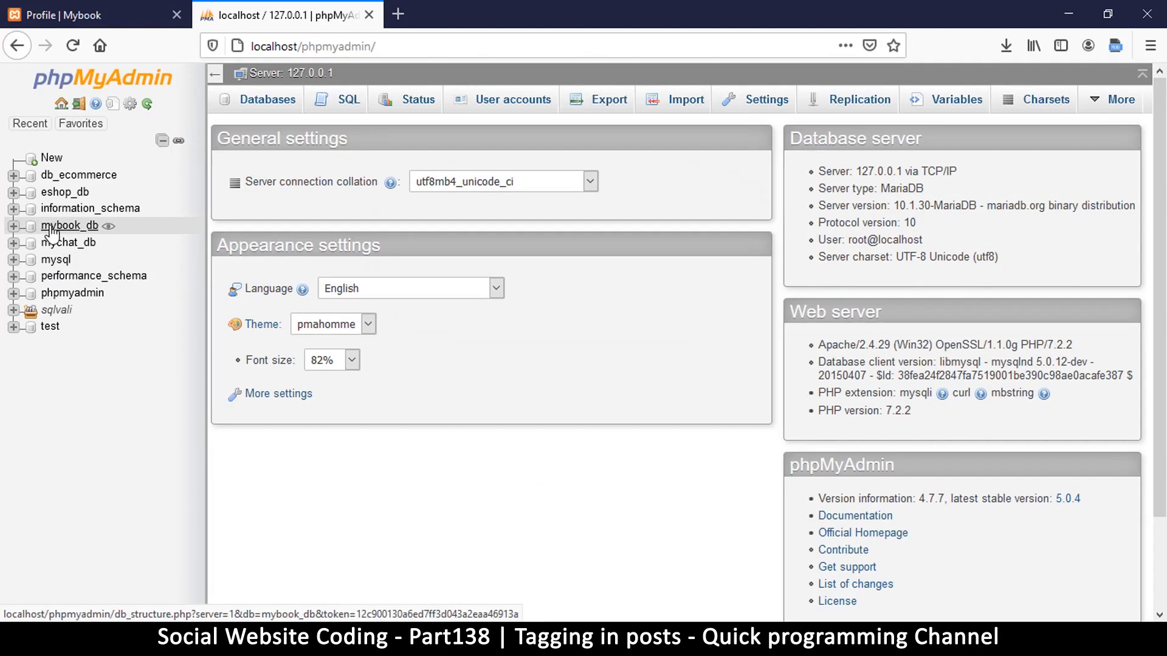
click(70, 225)
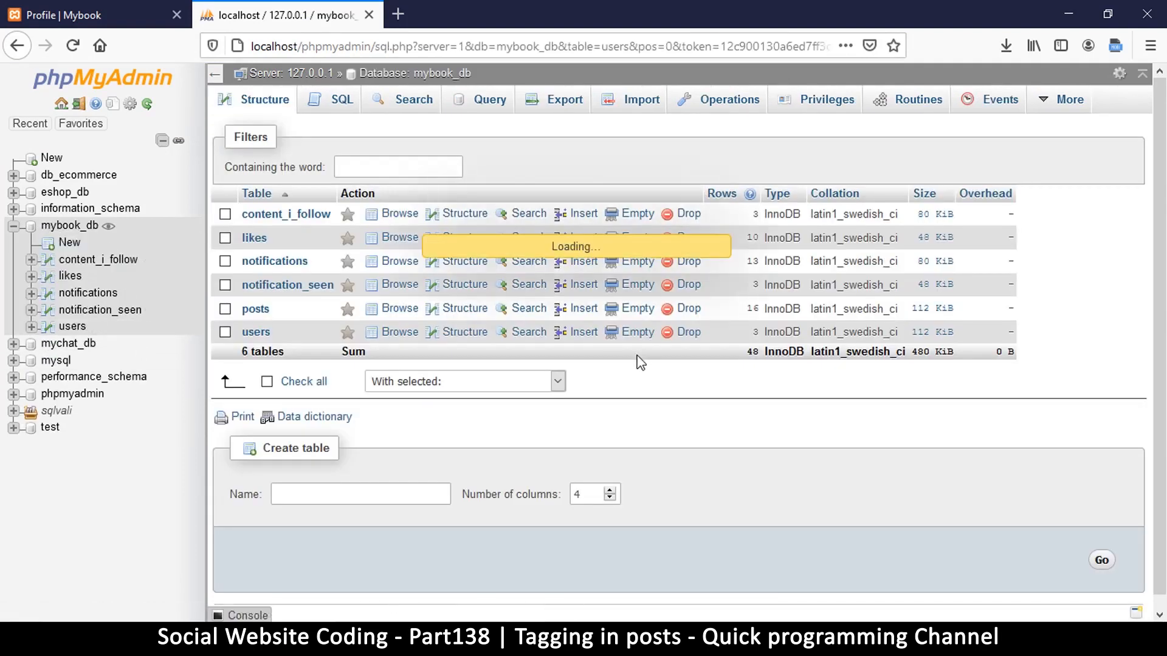
click(399, 332)
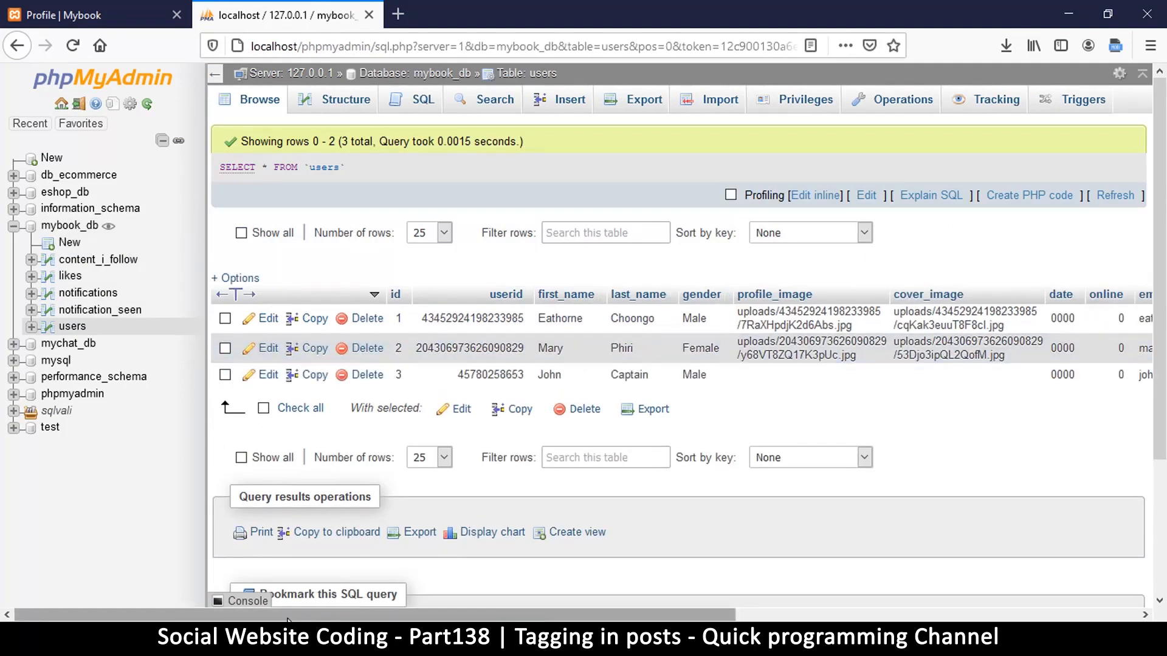
mouse_move(344, 99)
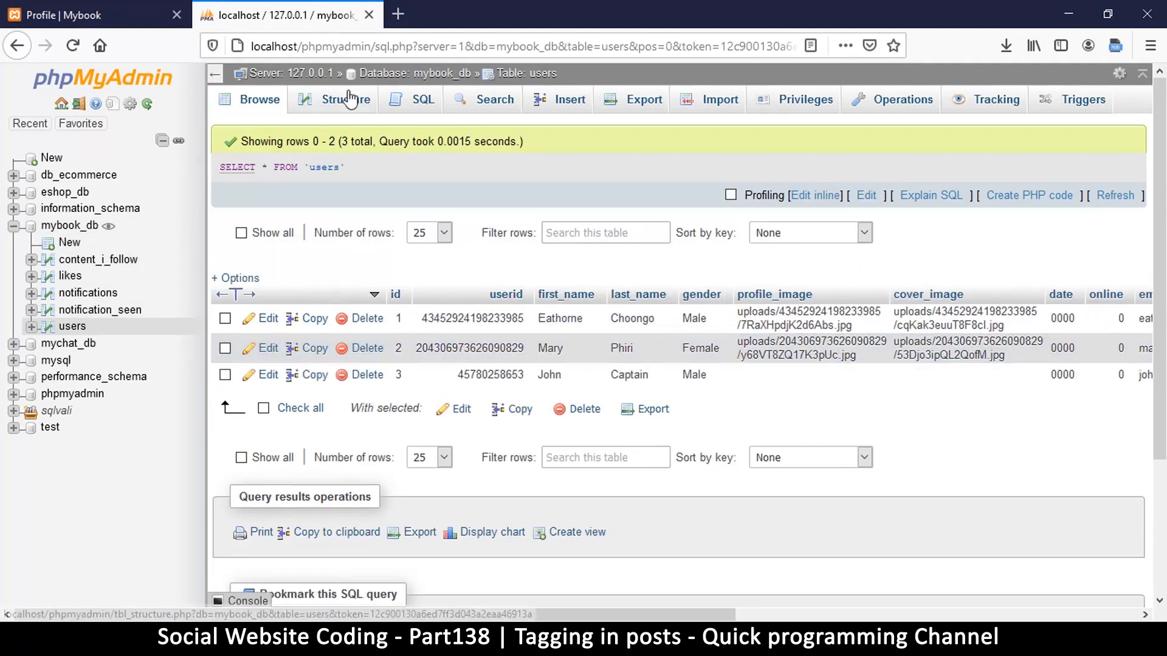
click(346, 99)
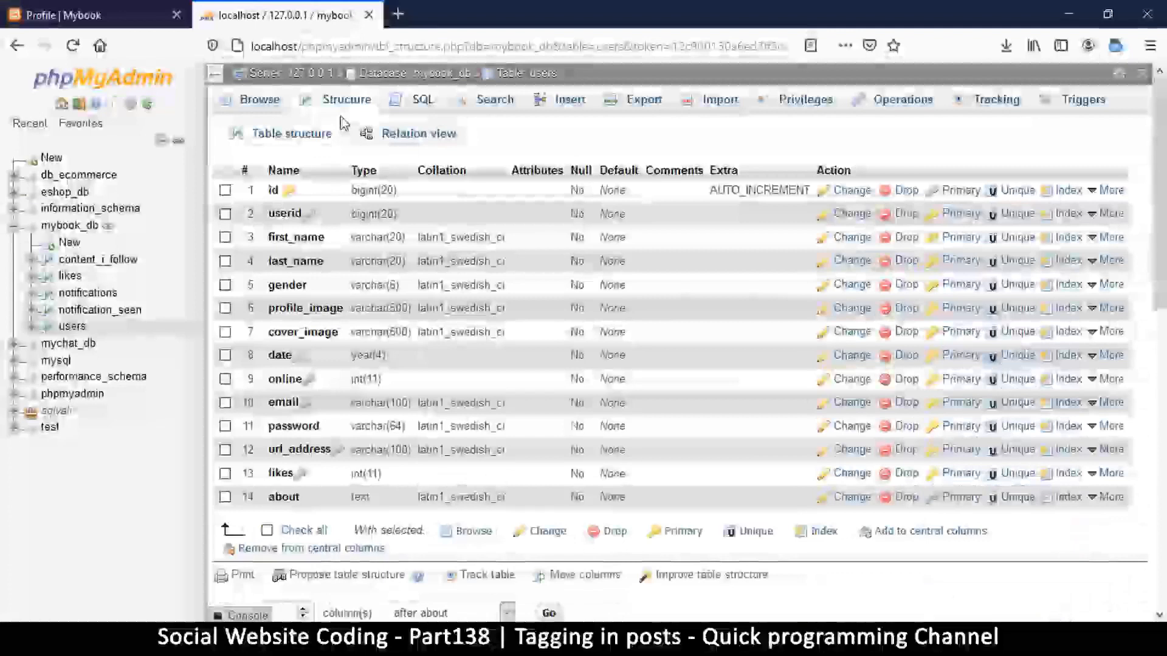
scroll(down, 3)
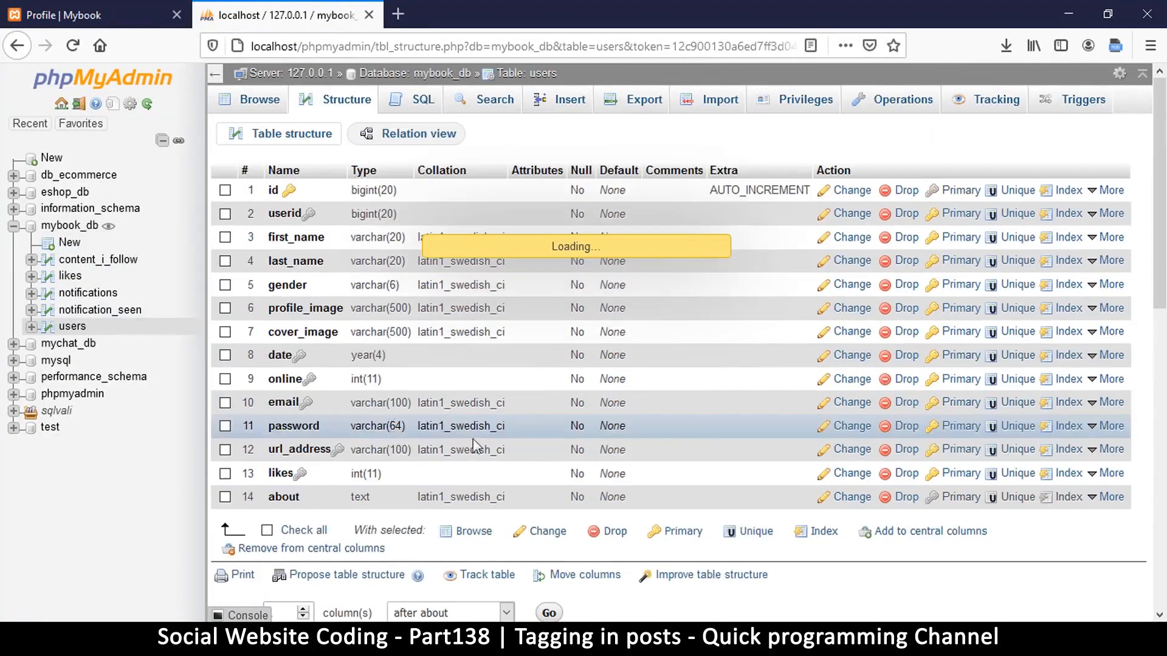
Insert a column named tag_name, type VARCHAR, length 20, after about, and save.
click(549, 612)
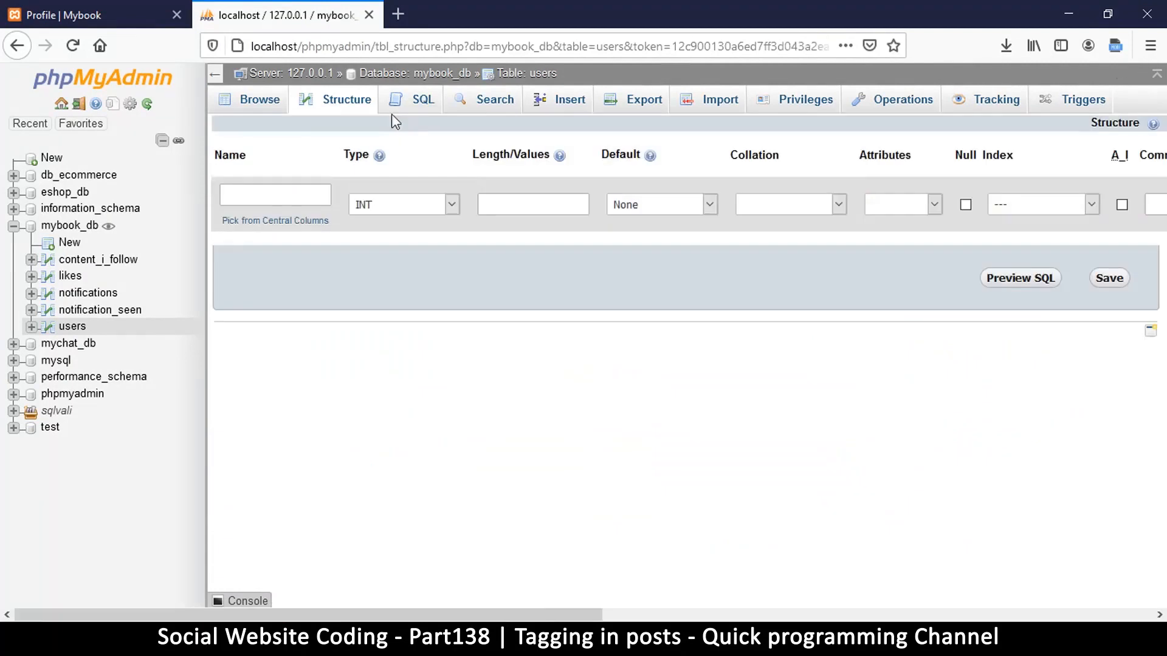
text(t)
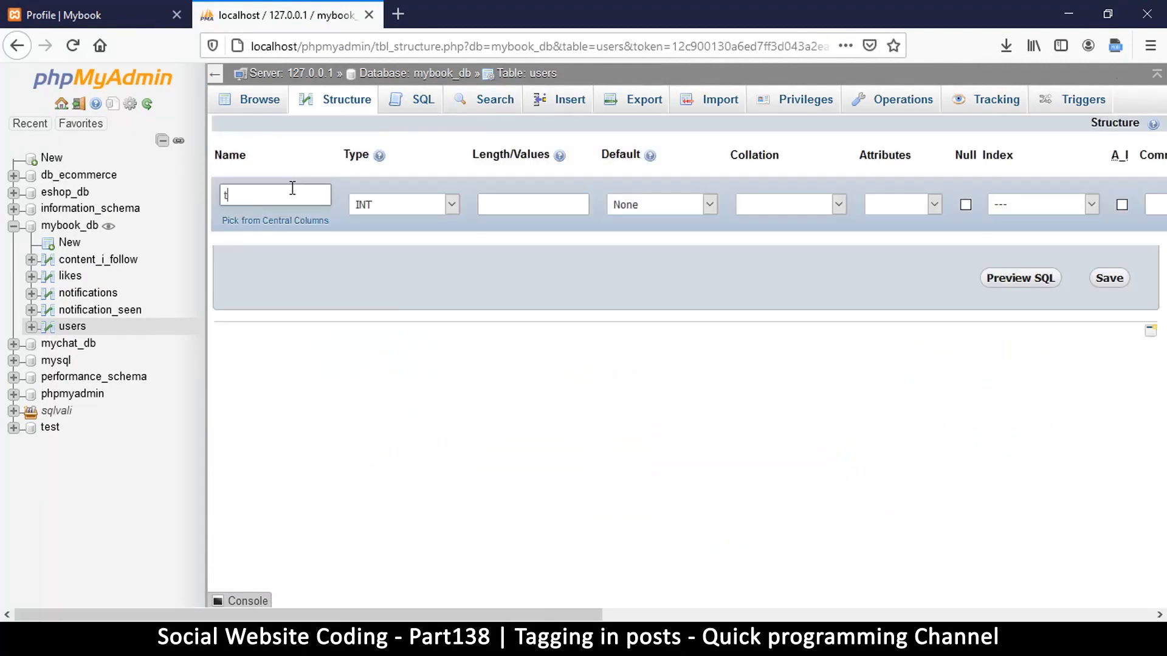
text(ag_)
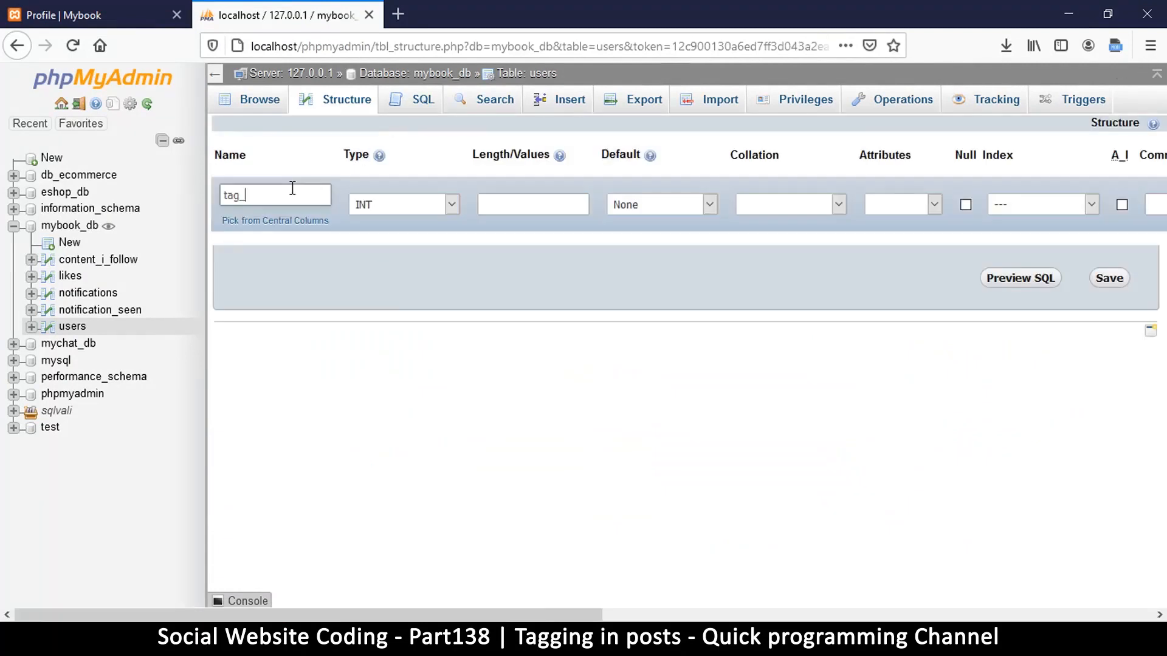
text(name)
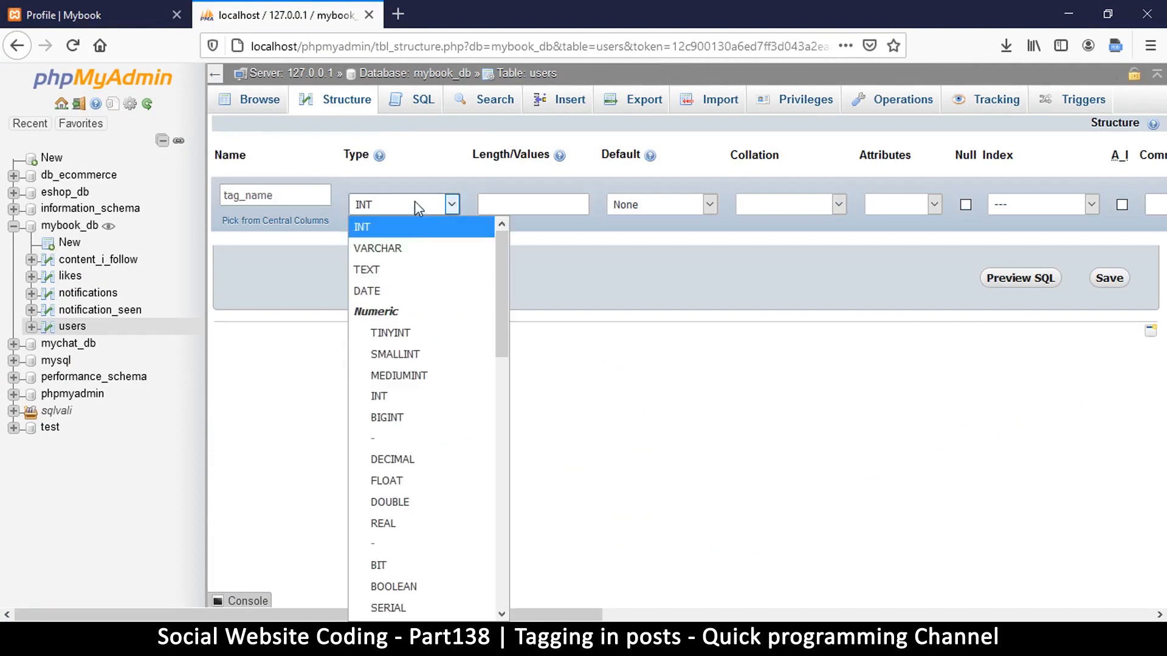
click(378, 248)
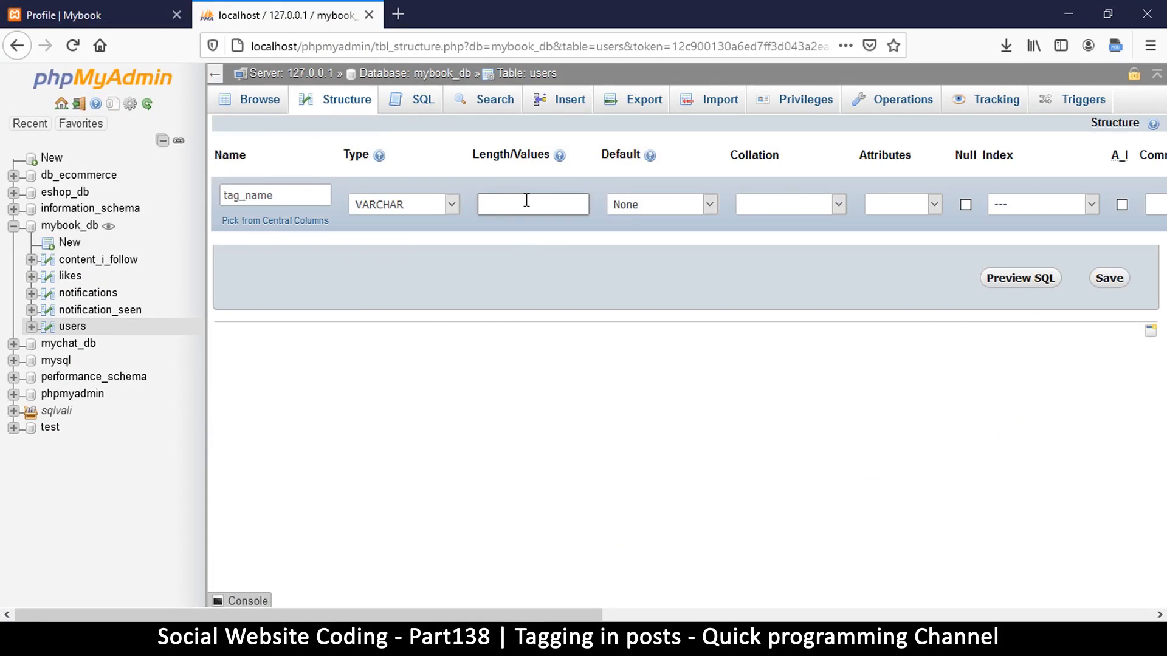
text(2)
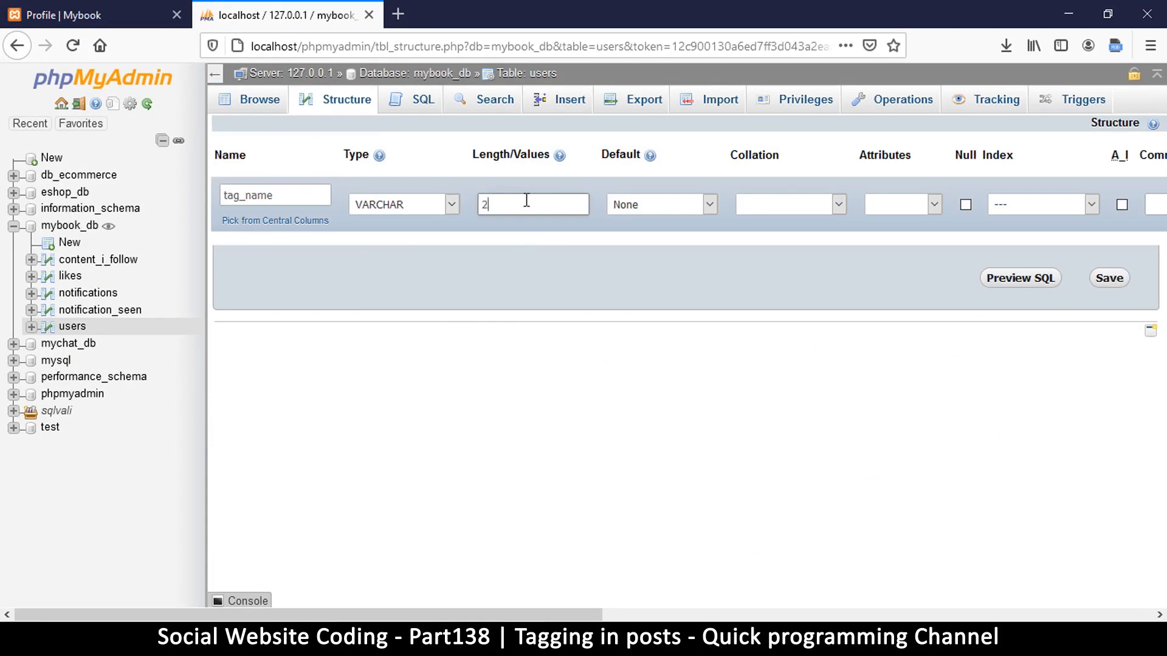
text(0)
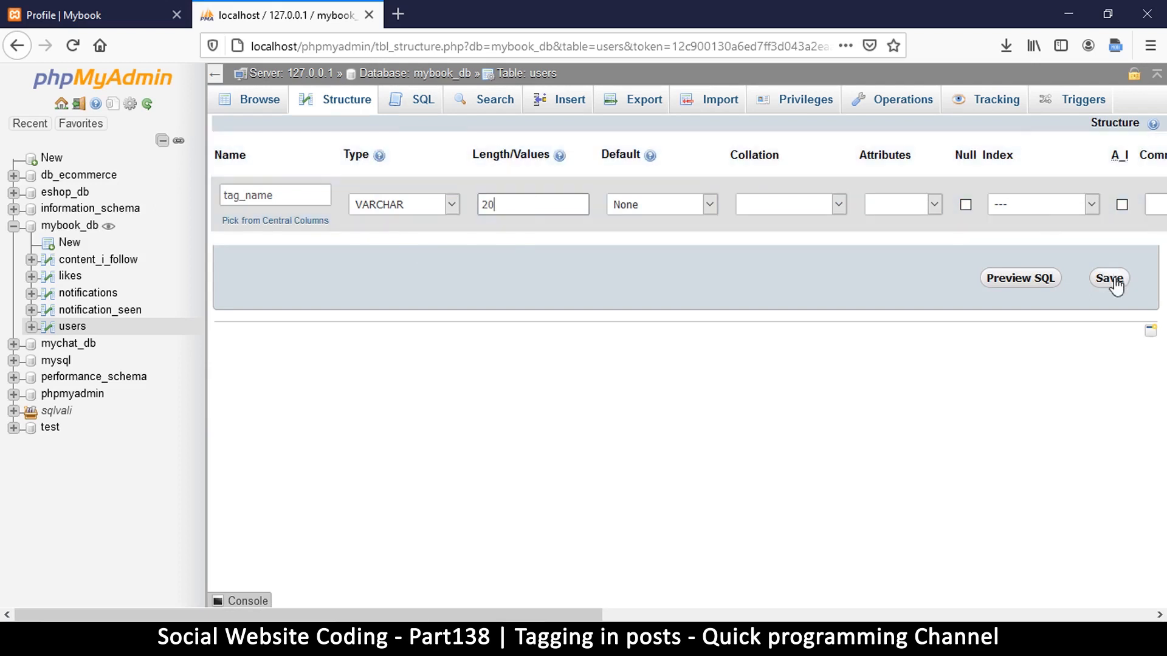
click(1108, 278)
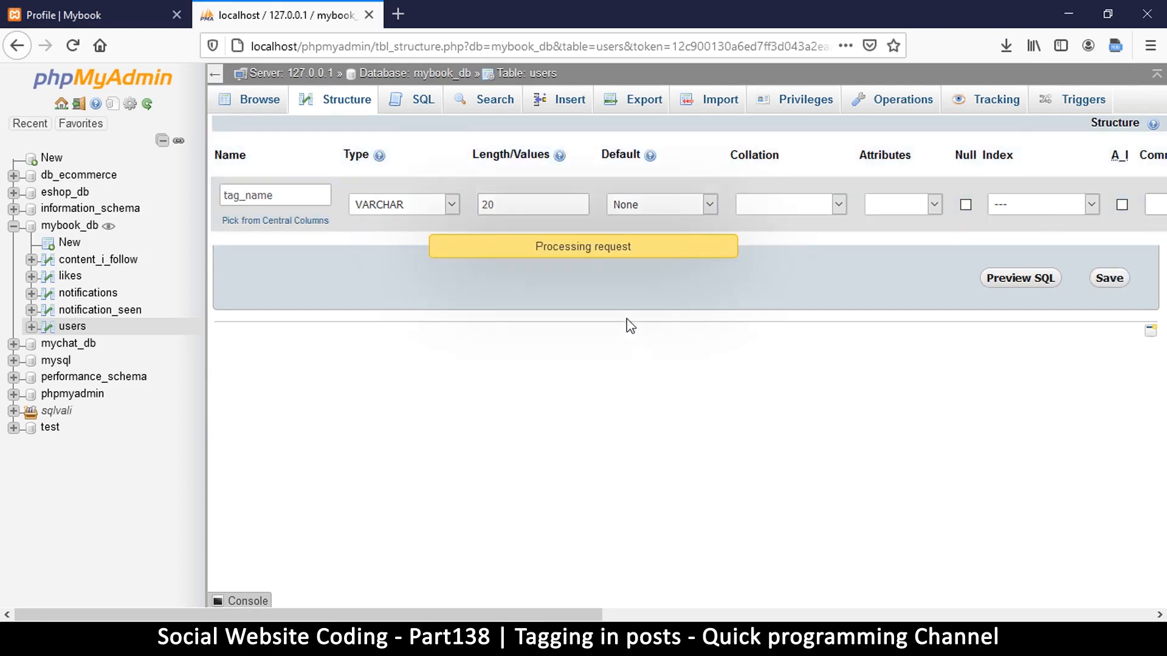
click(1108, 278)
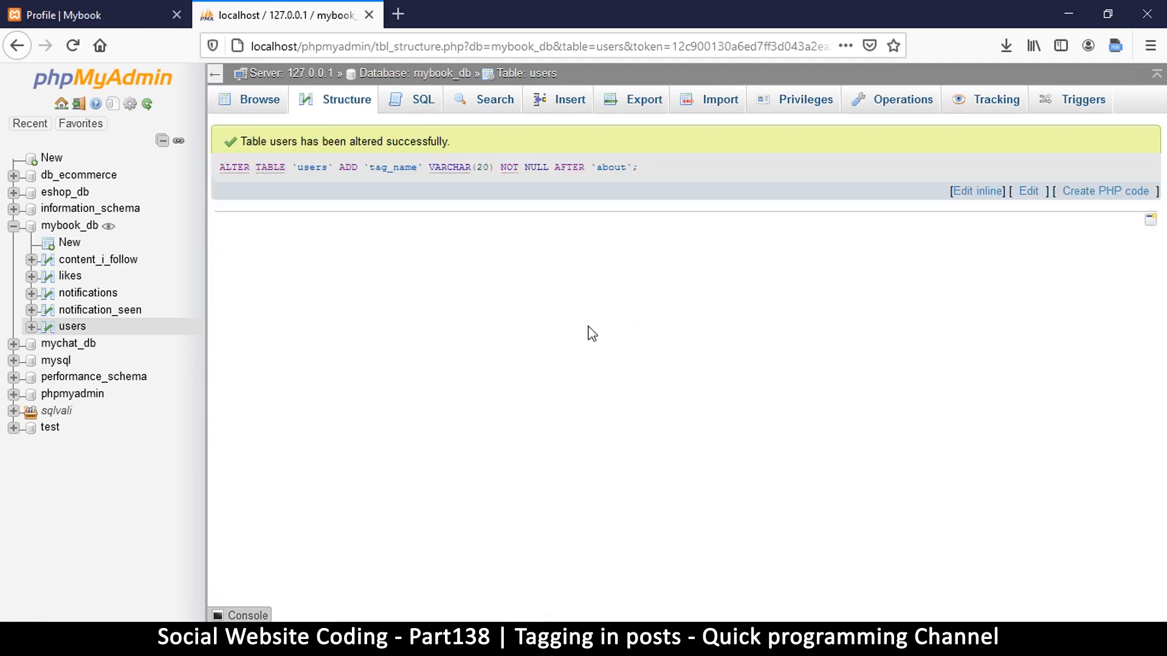
From the users structure view, create an index on the tag_name row and confirm it.
click(345, 99)
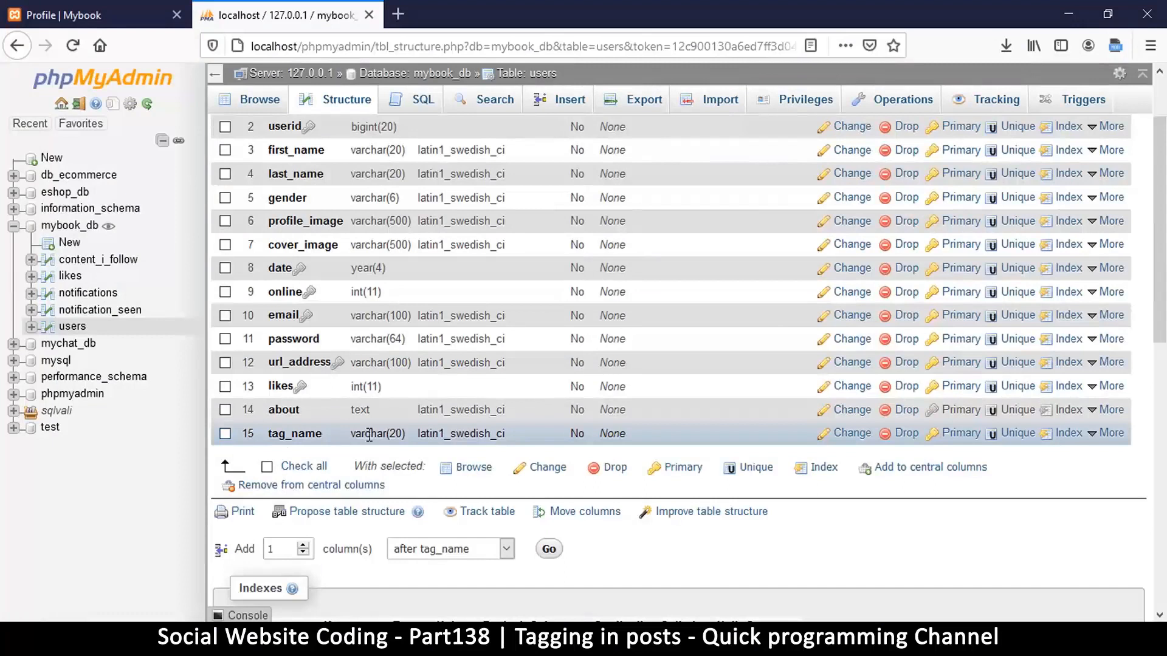
mouse_move(267, 444)
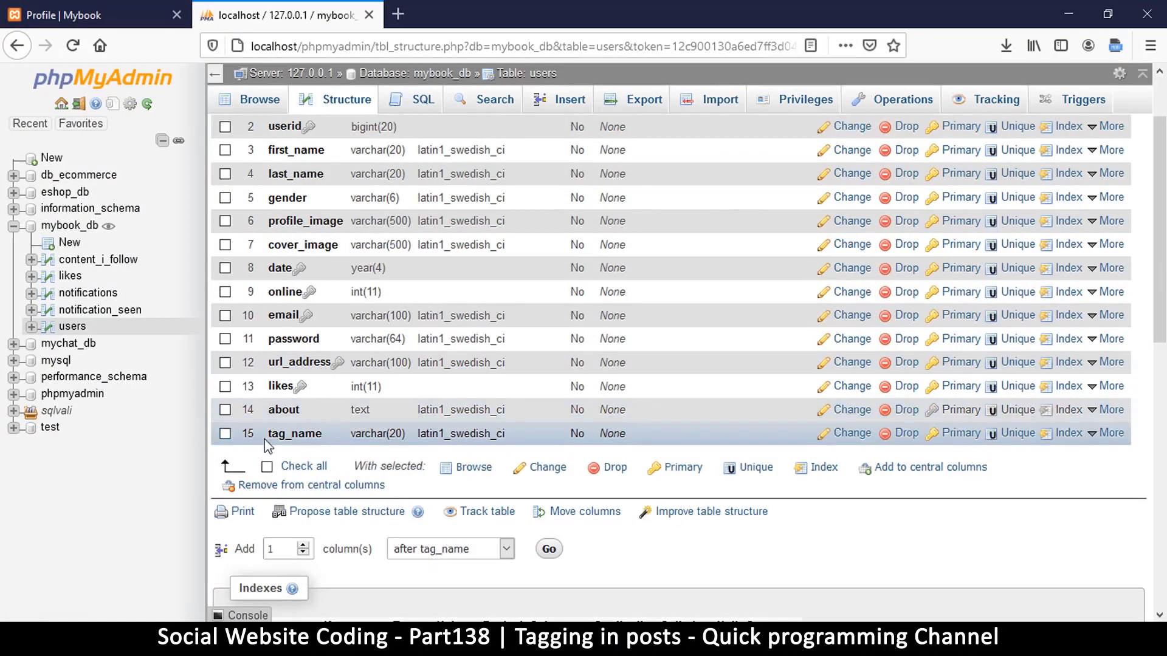
mouse_move(852, 432)
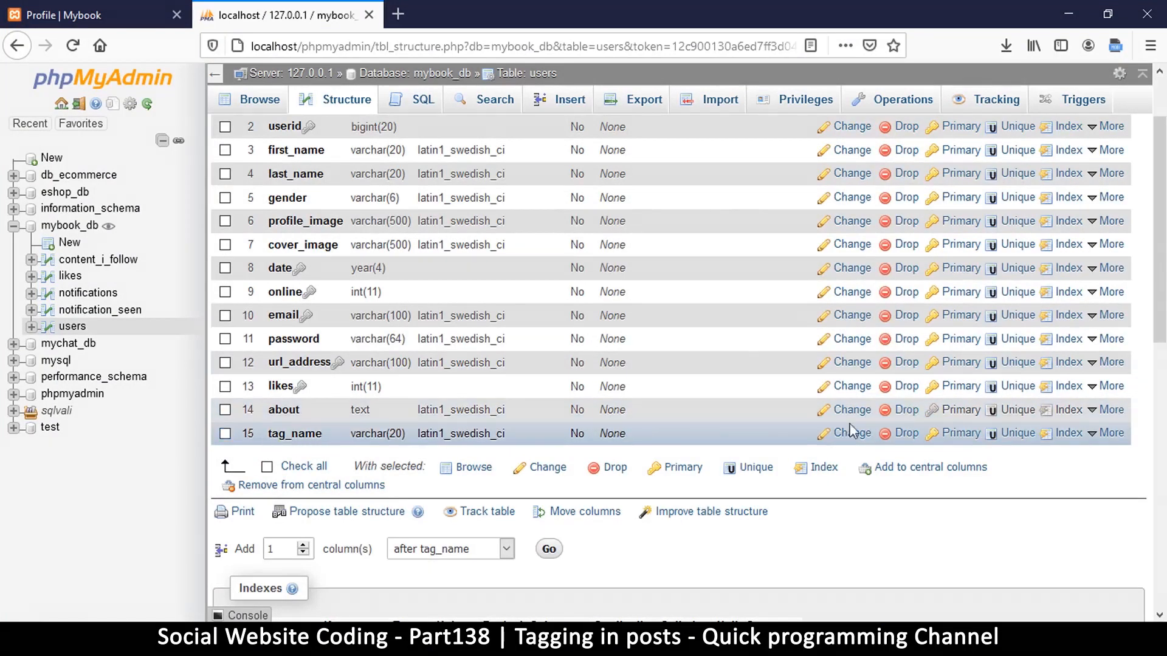
mouse_move(1069, 433)
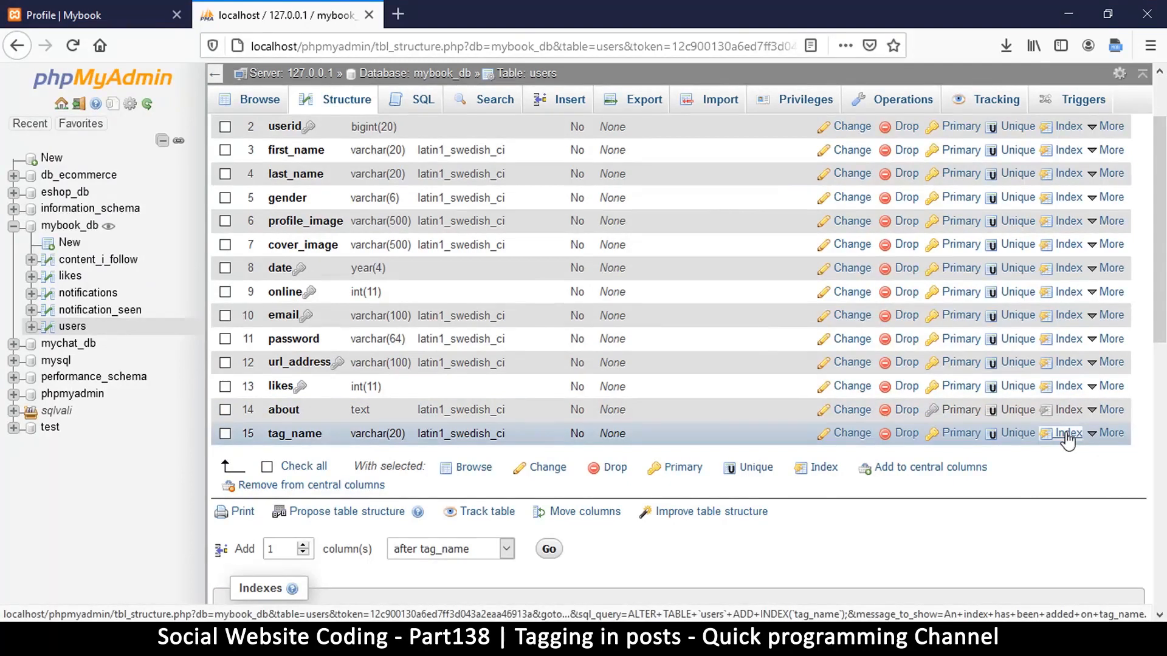
click(1067, 433)
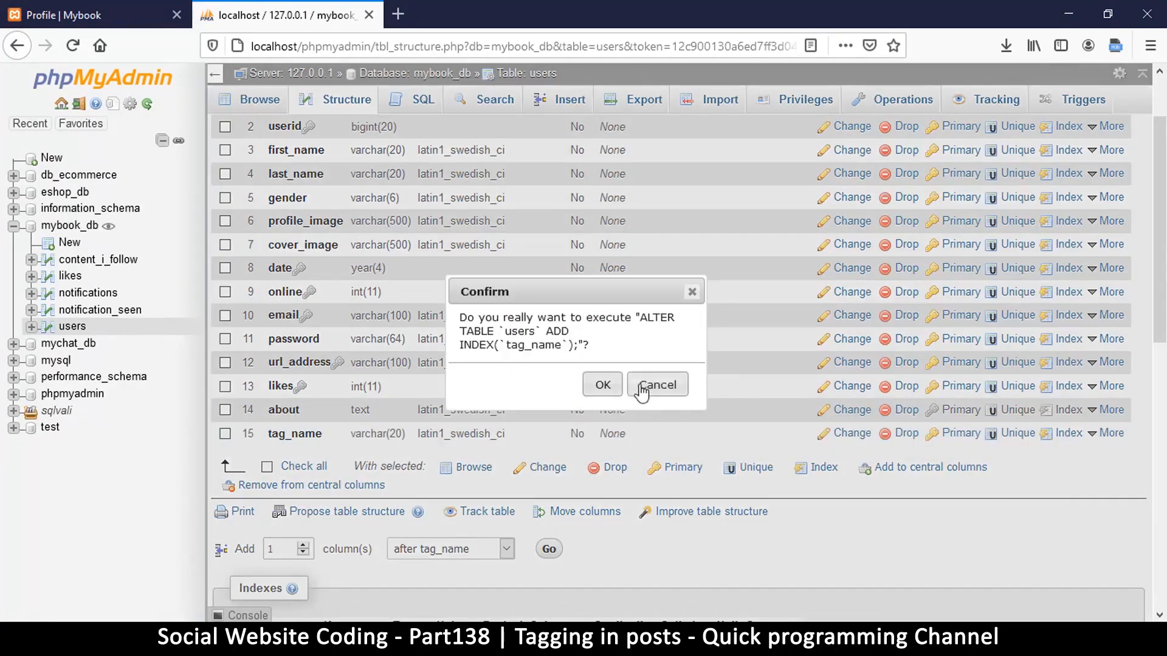
click(602, 384)
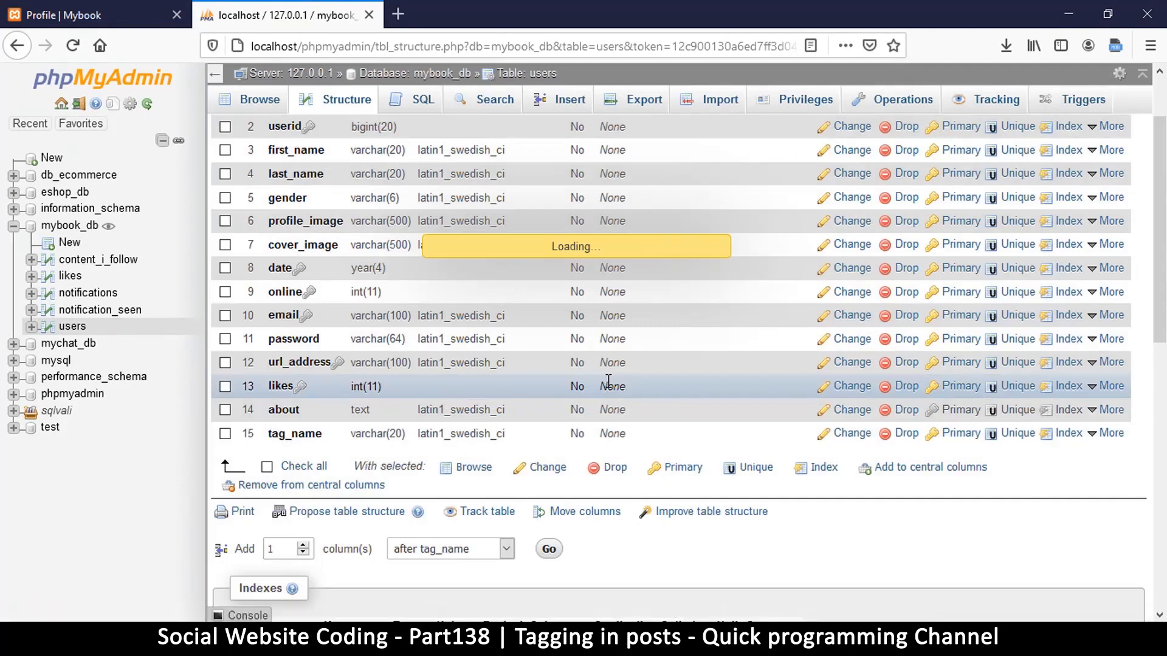
scroll(down, 3)
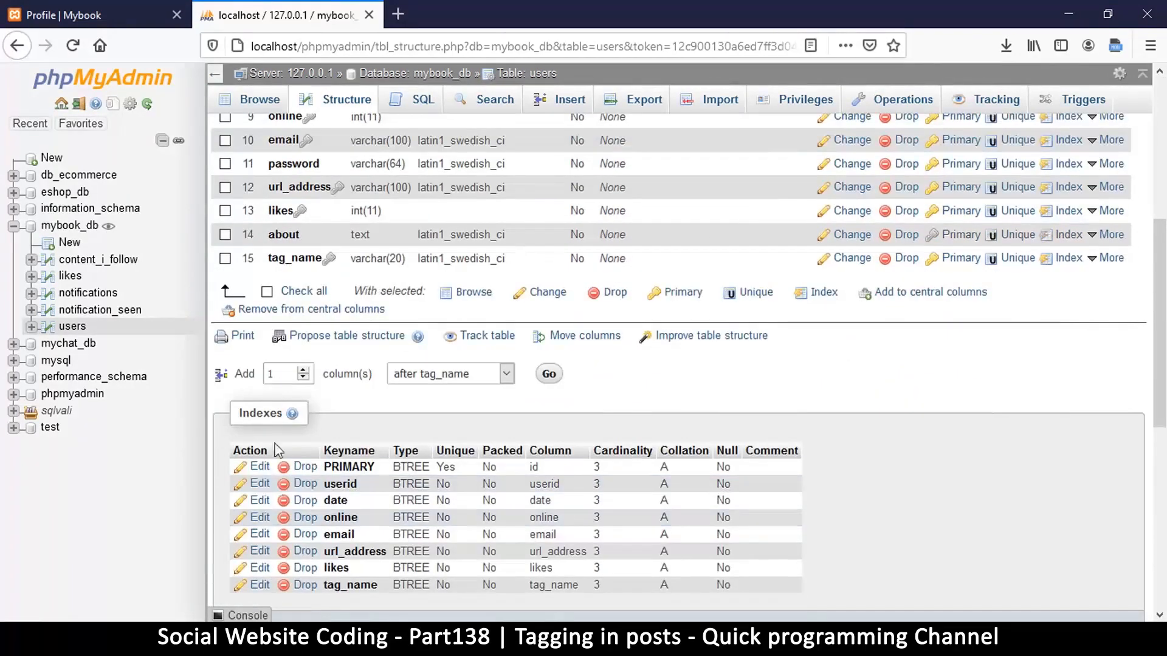
scroll(up, 3)
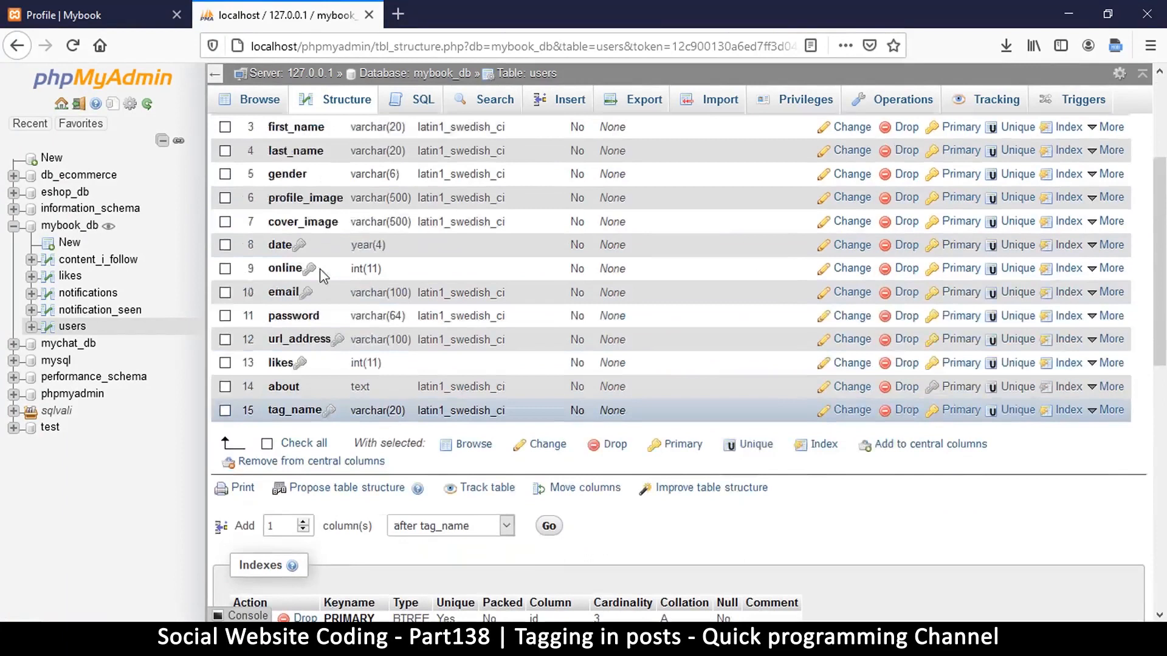
click(1067, 410)
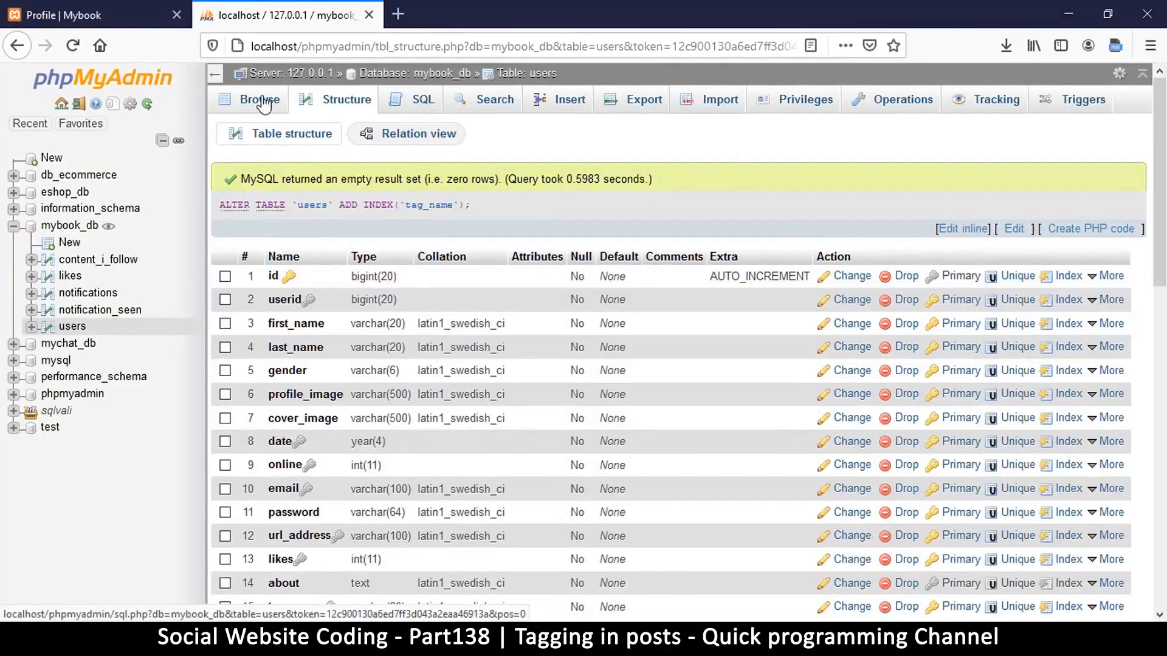
Browse the users table rows and tick Check all to select all three users.
click(259, 99)
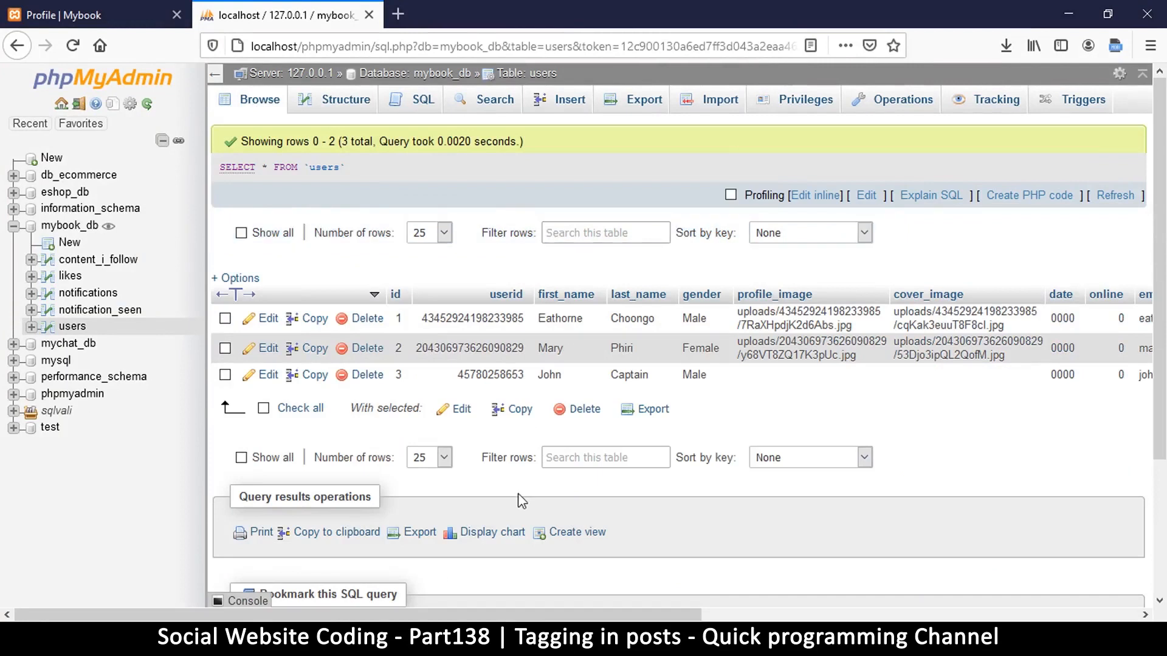
scroll(right, 3)
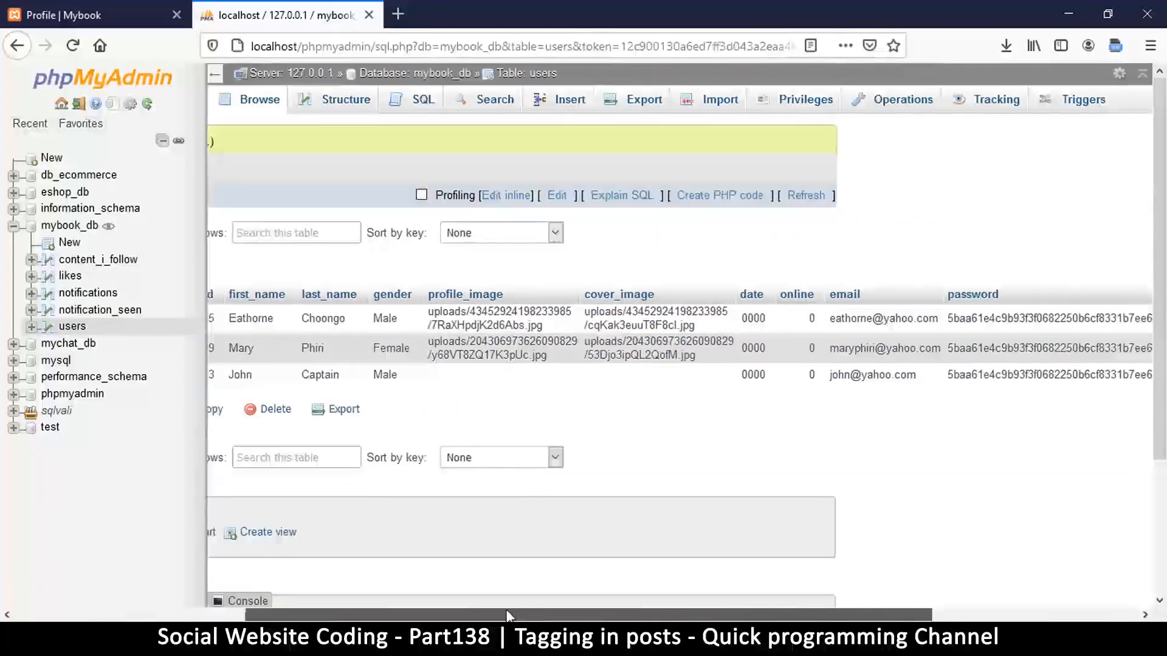
scroll(left, 3)
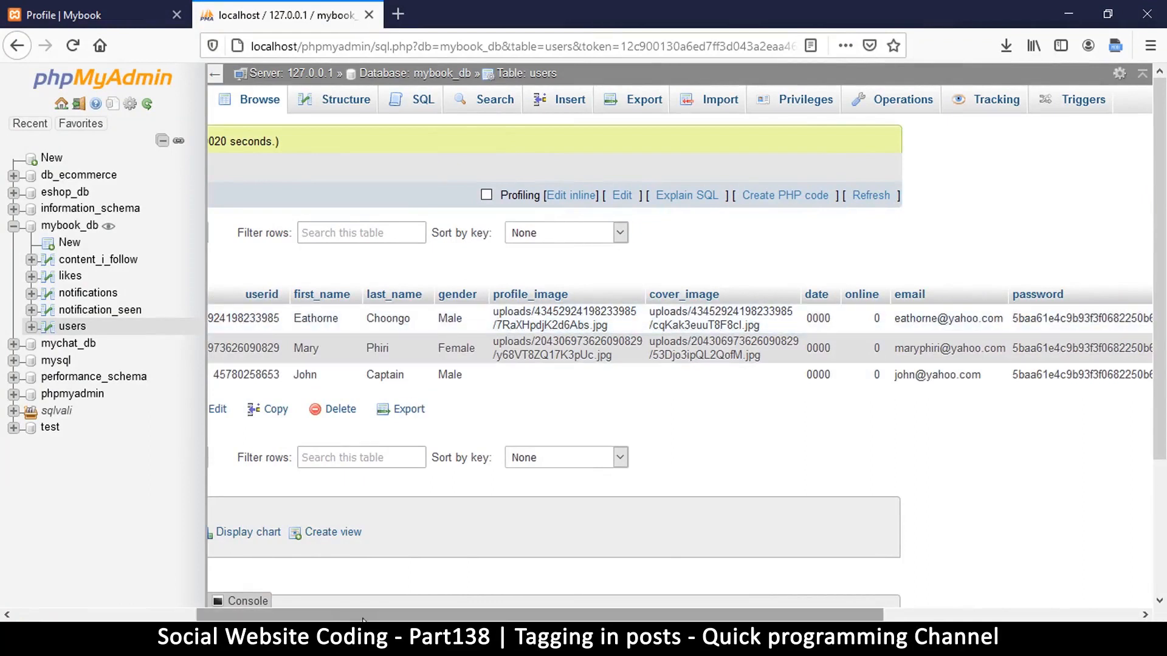
scroll(right, 3)
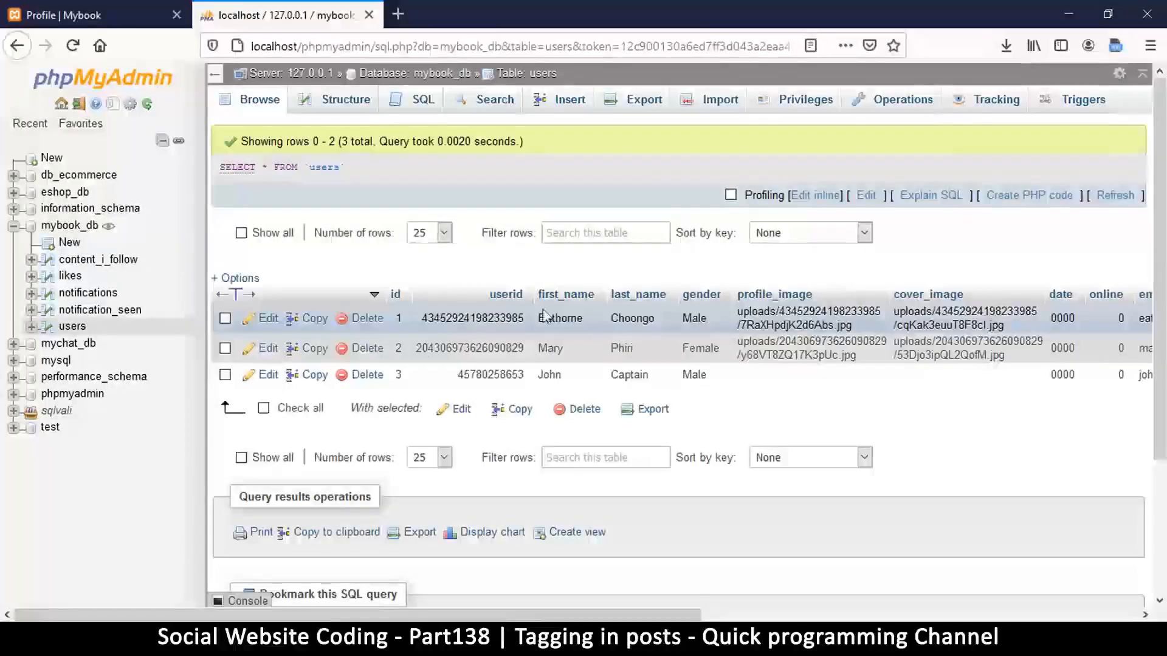
click(225, 318)
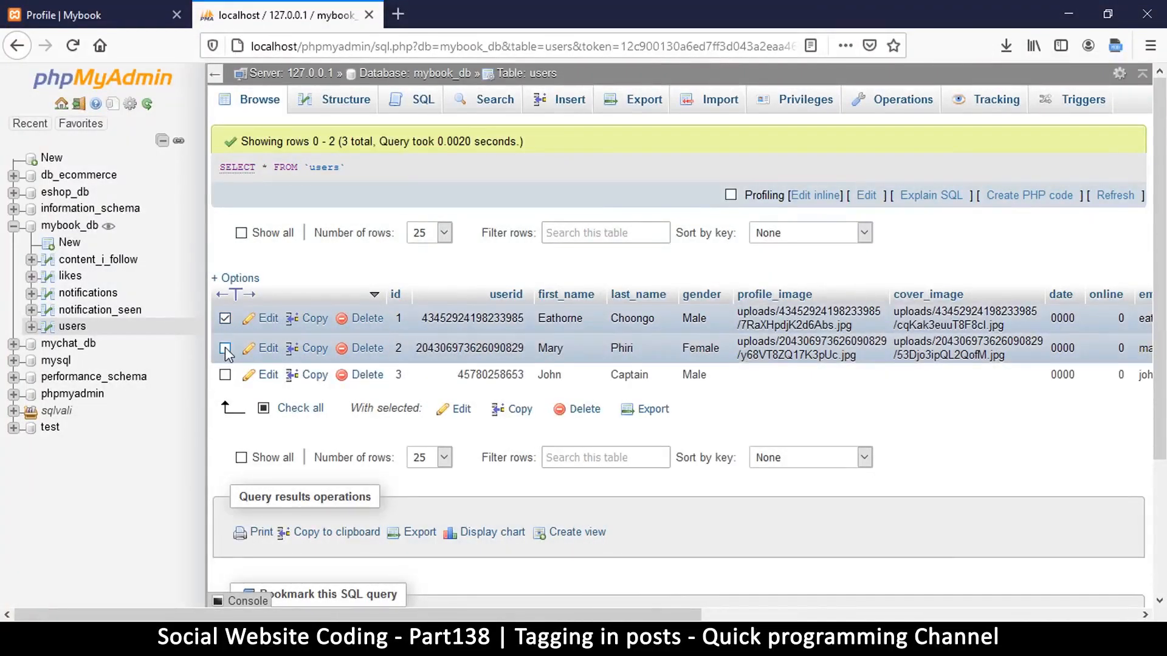
click(262, 409)
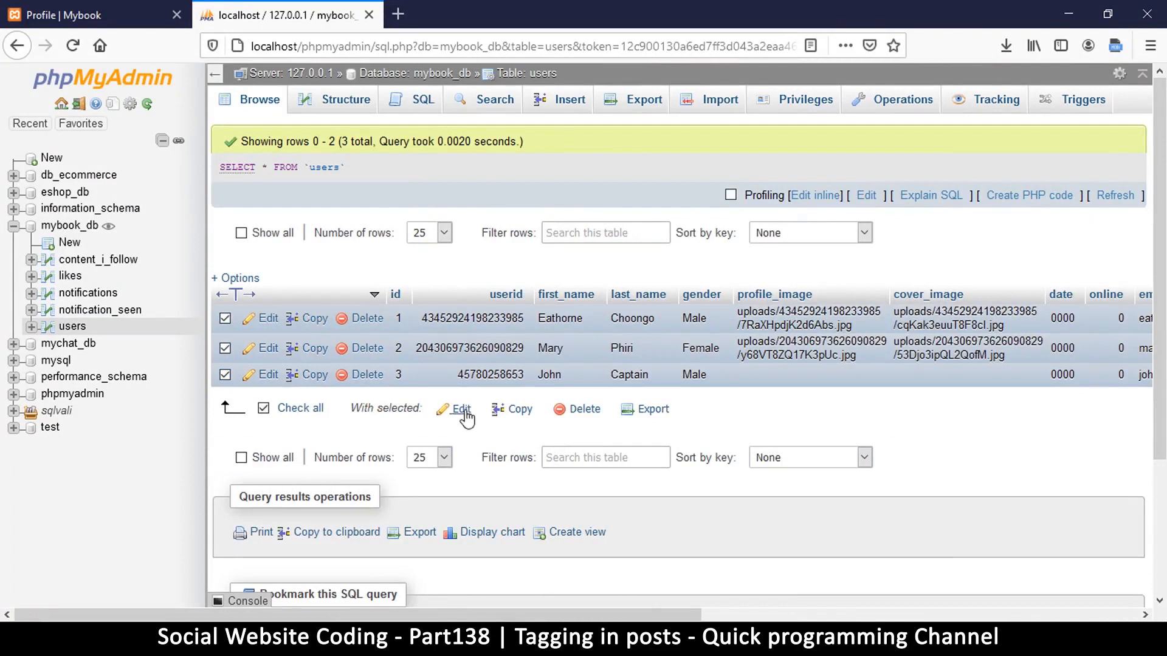
Open the selected rows in the edit form and enter eathorne as the first tag_name.
click(268, 317)
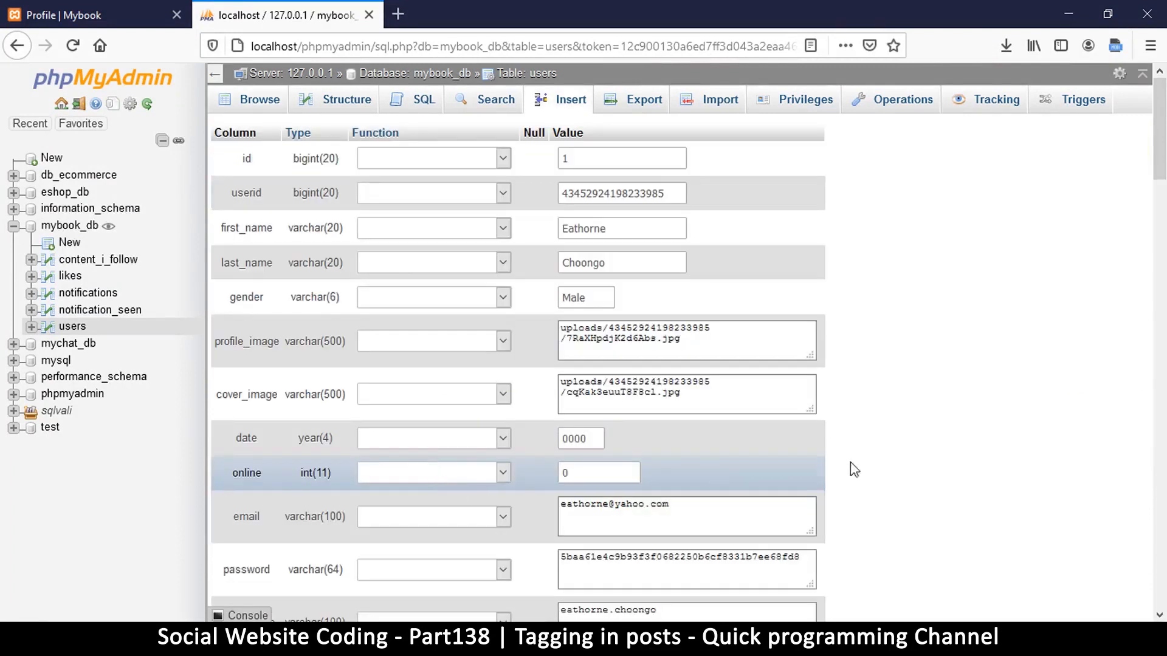
scroll(down, 3)
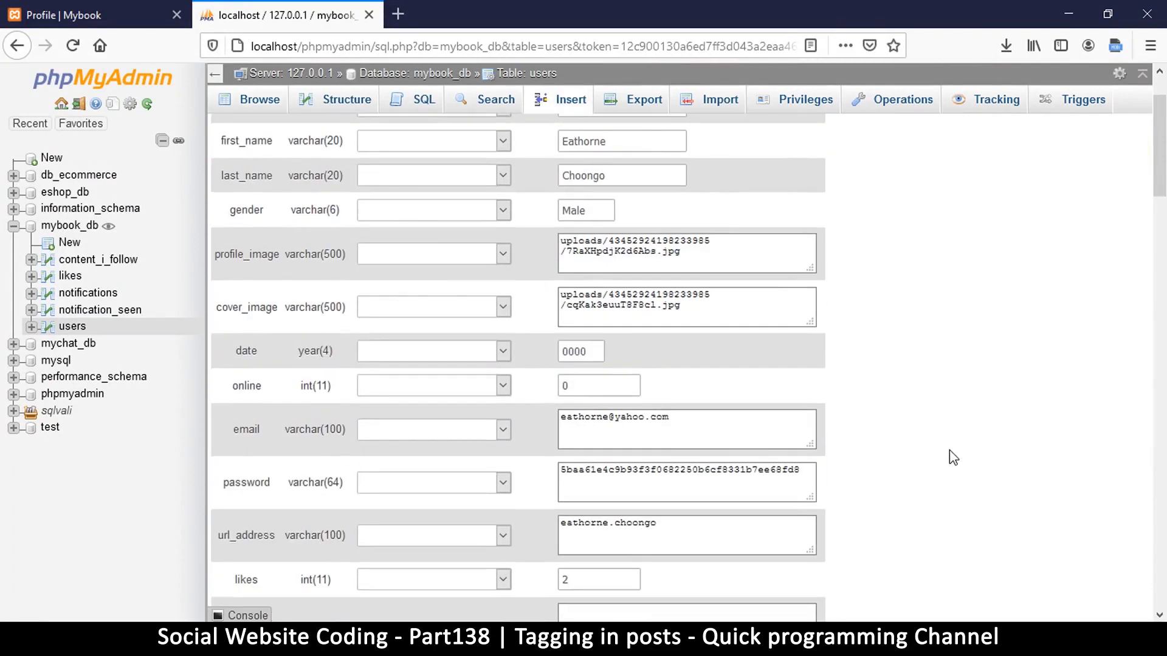
scroll(up, 3)
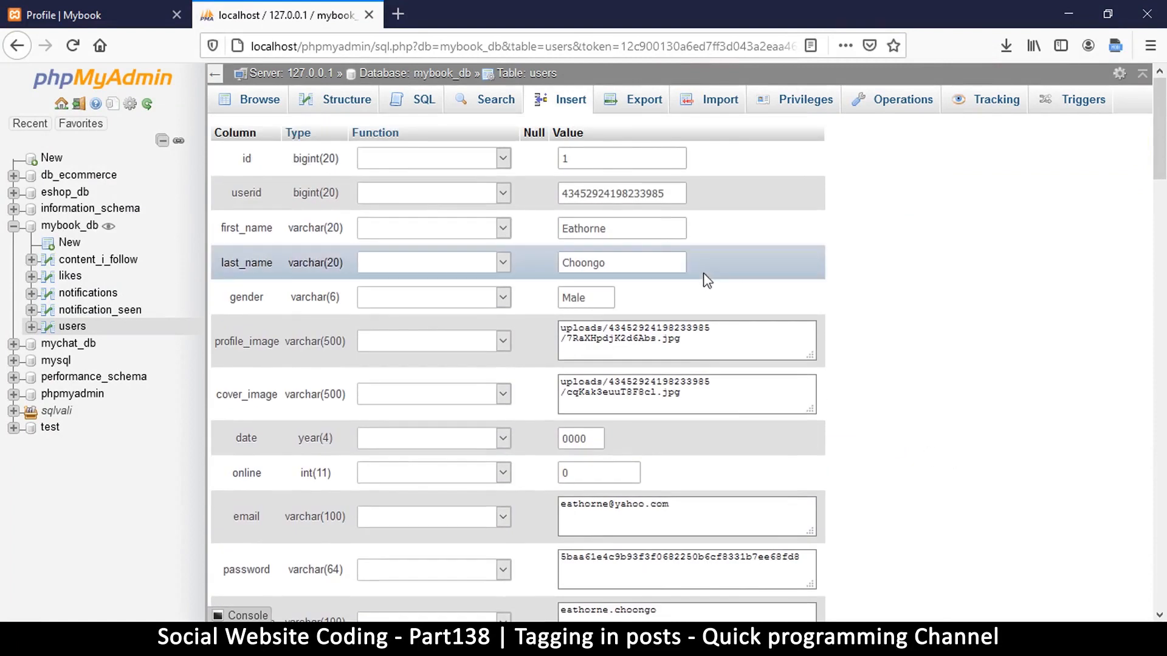
double_click(621, 227)
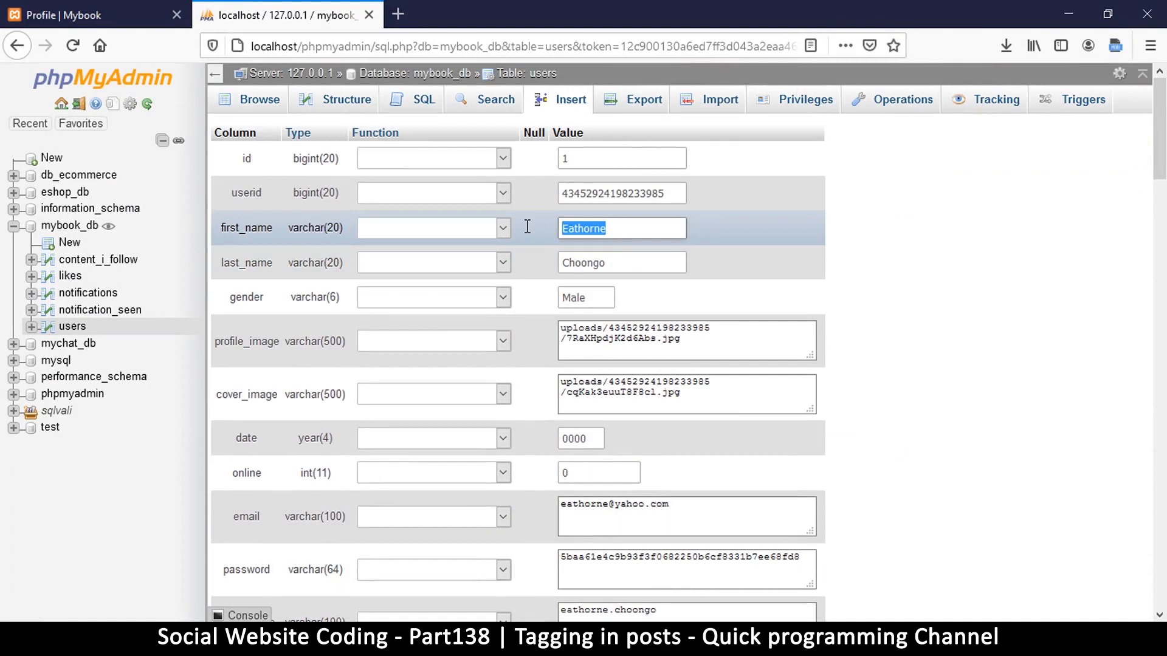
scroll(down, 3)
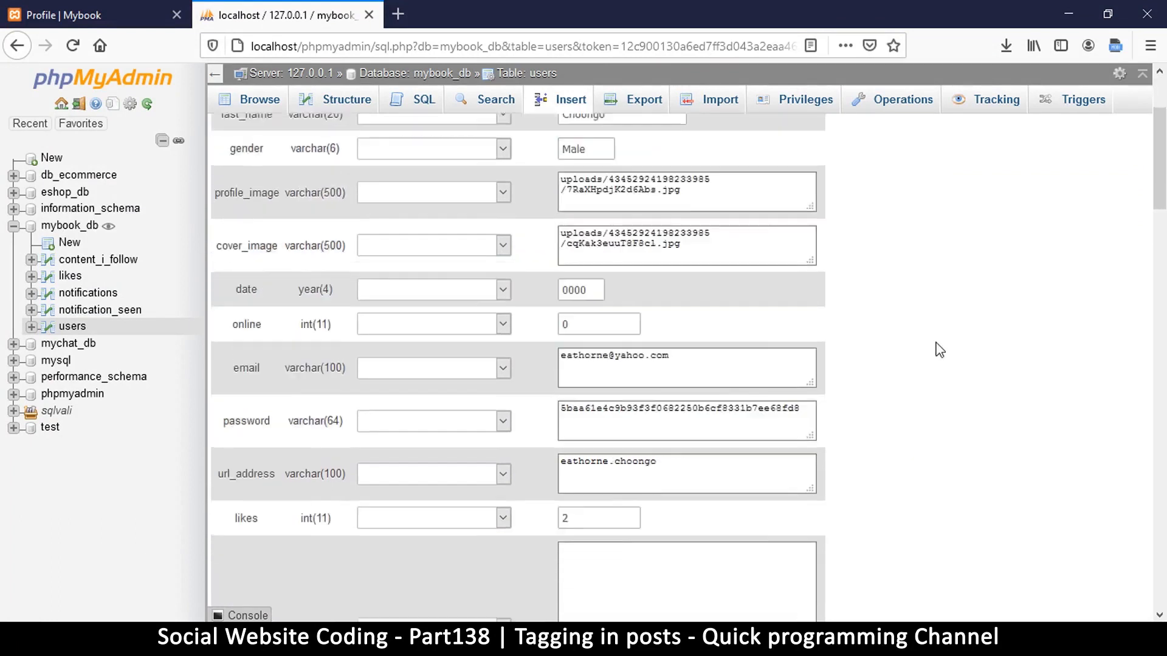
scroll(down, 3)
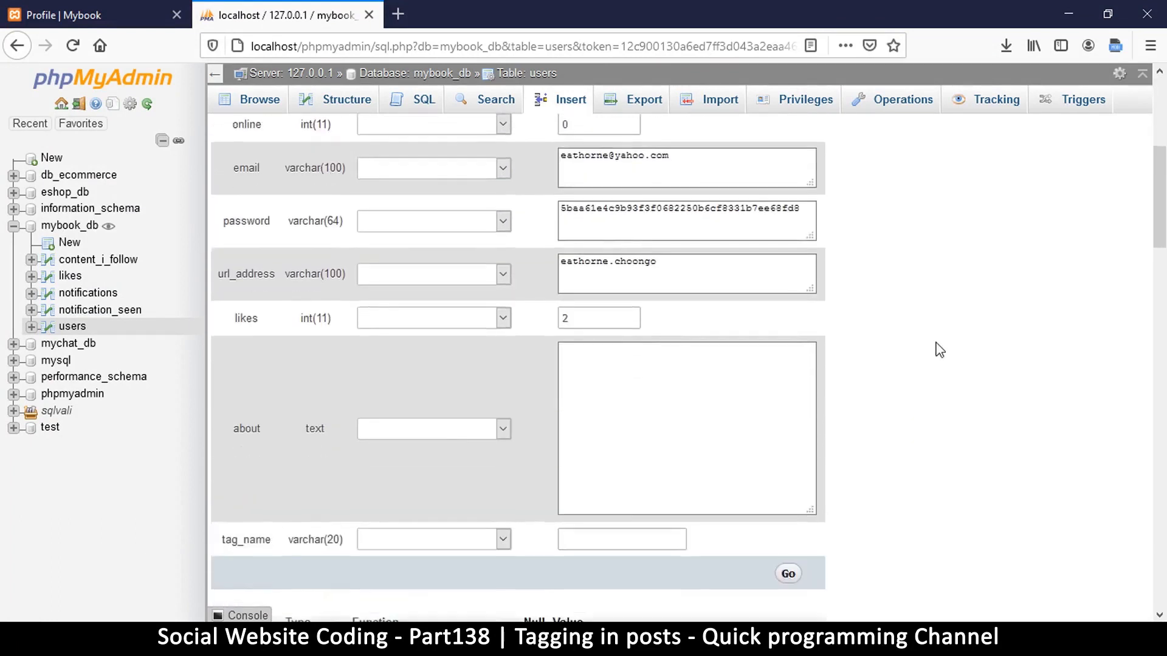
scroll(down, 3)
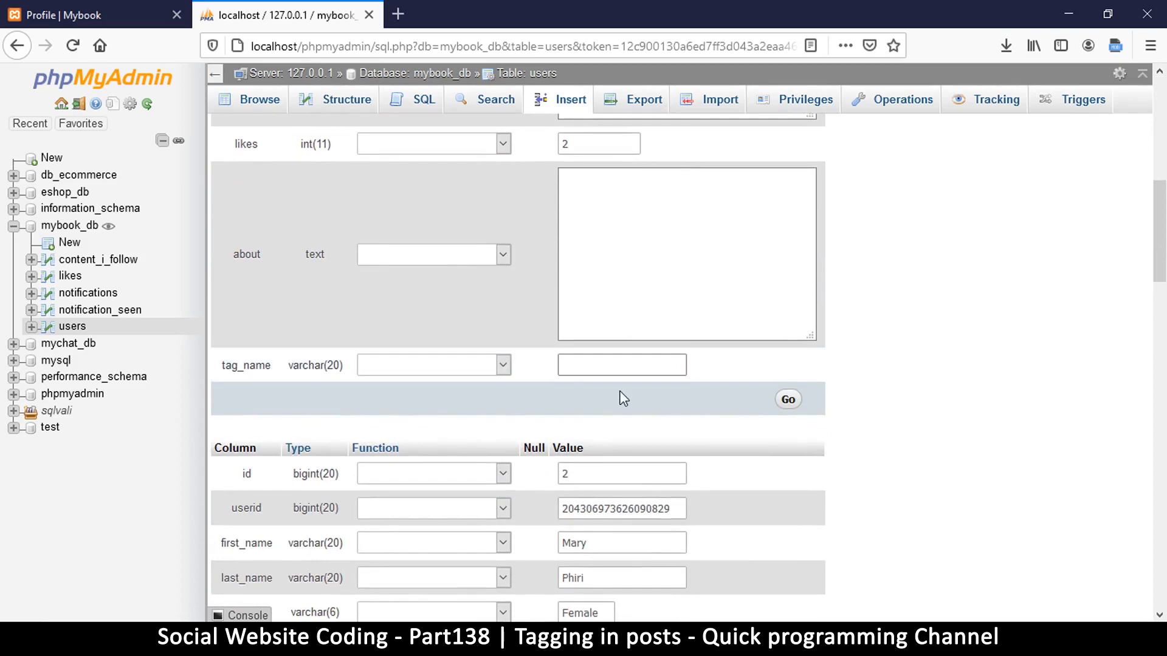
text(Ethorne)
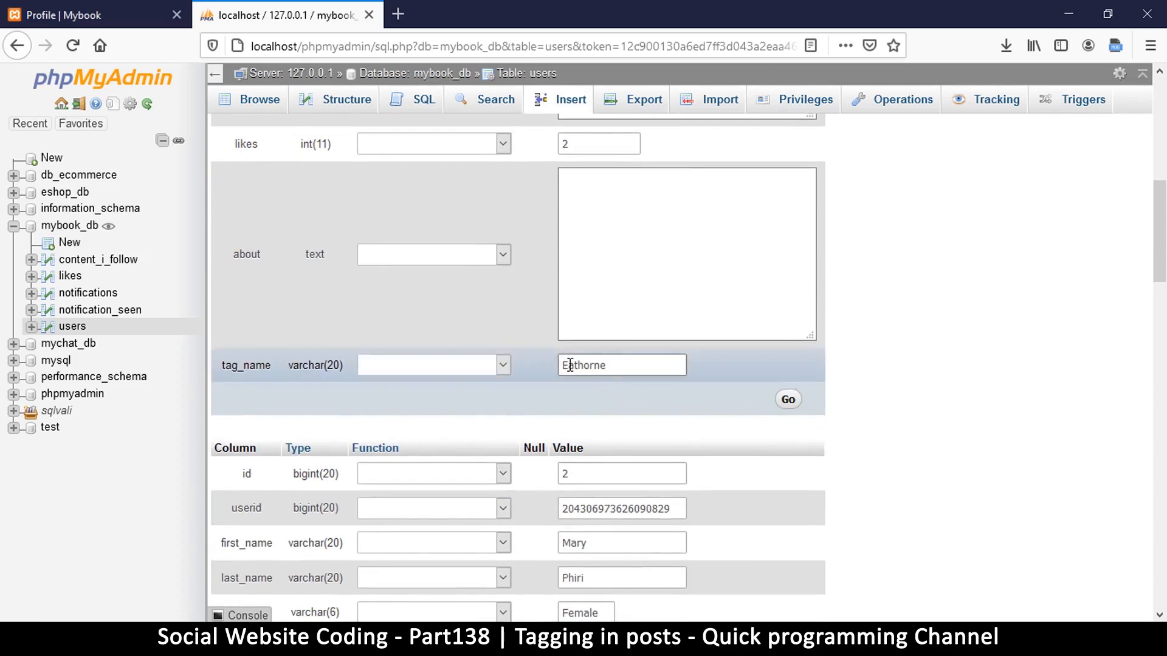
text(eathorne)
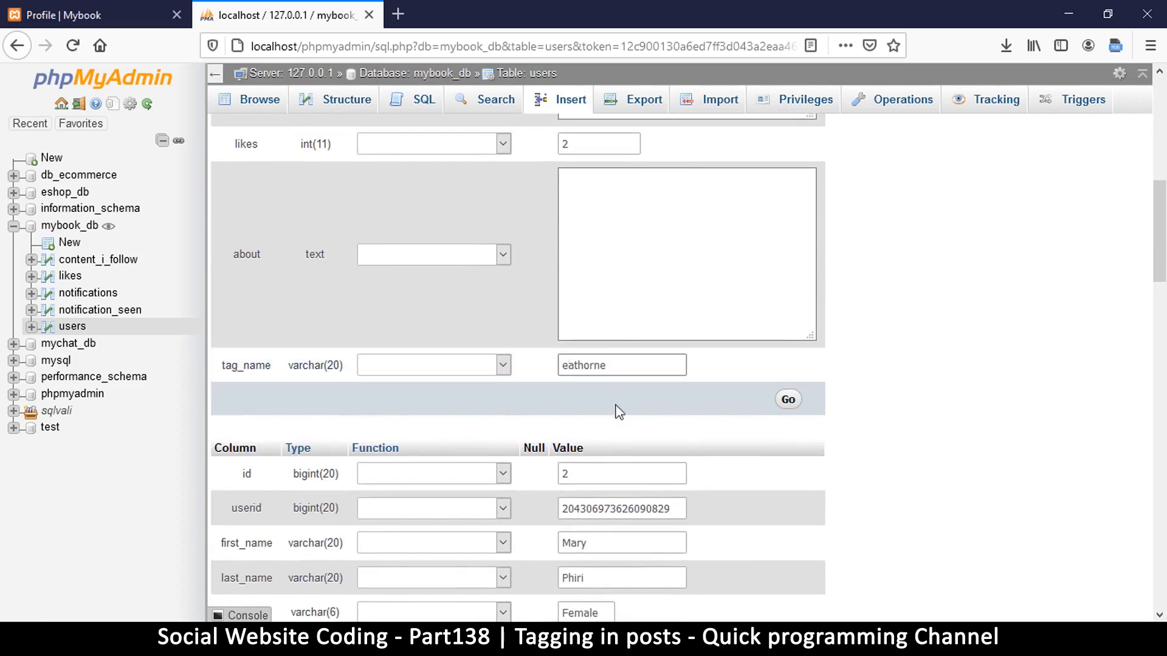
click(621, 365)
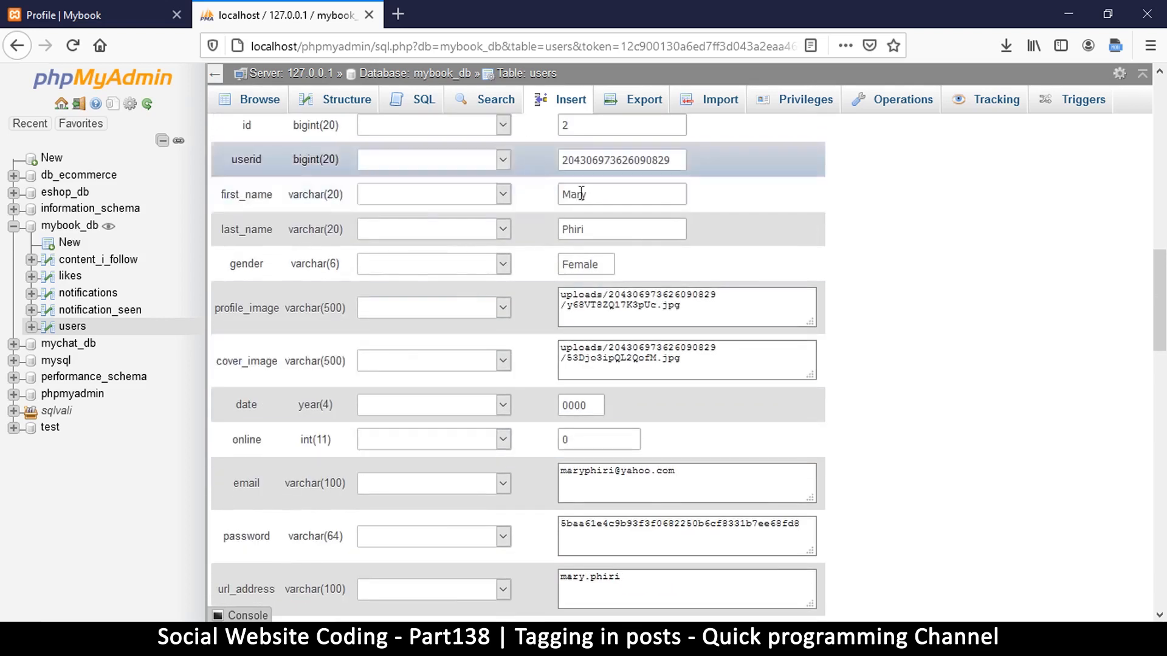
Scroll down the edit form to John's tag_name field.
scroll(down, 3)
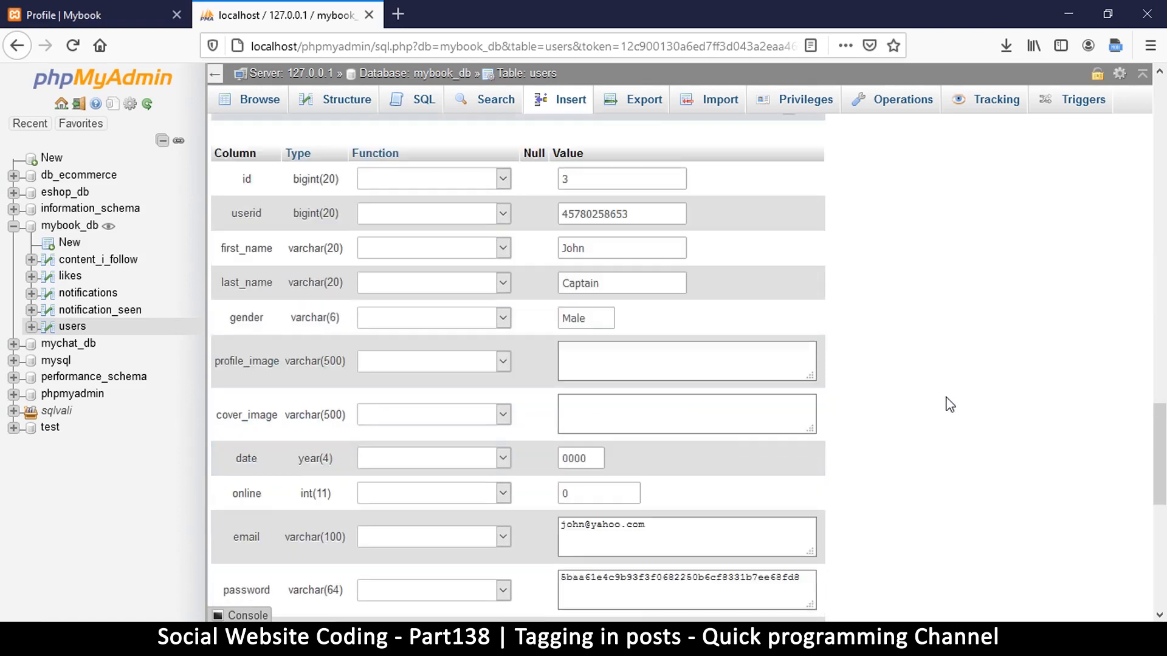
scroll(down, 3)
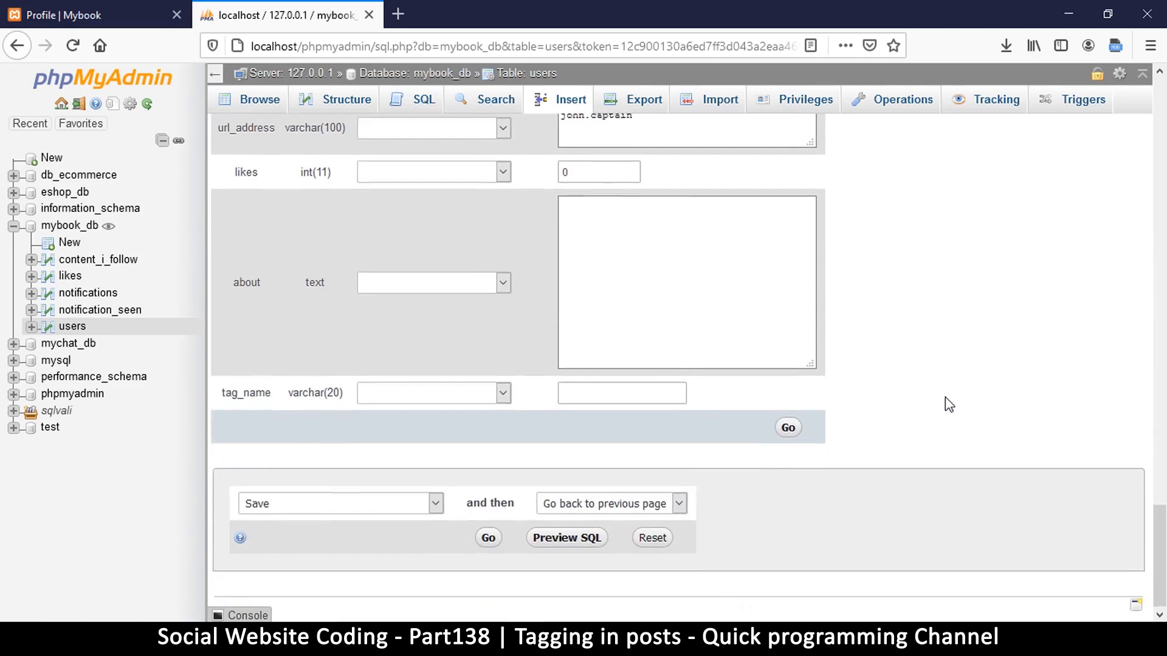
scroll(up, 3)
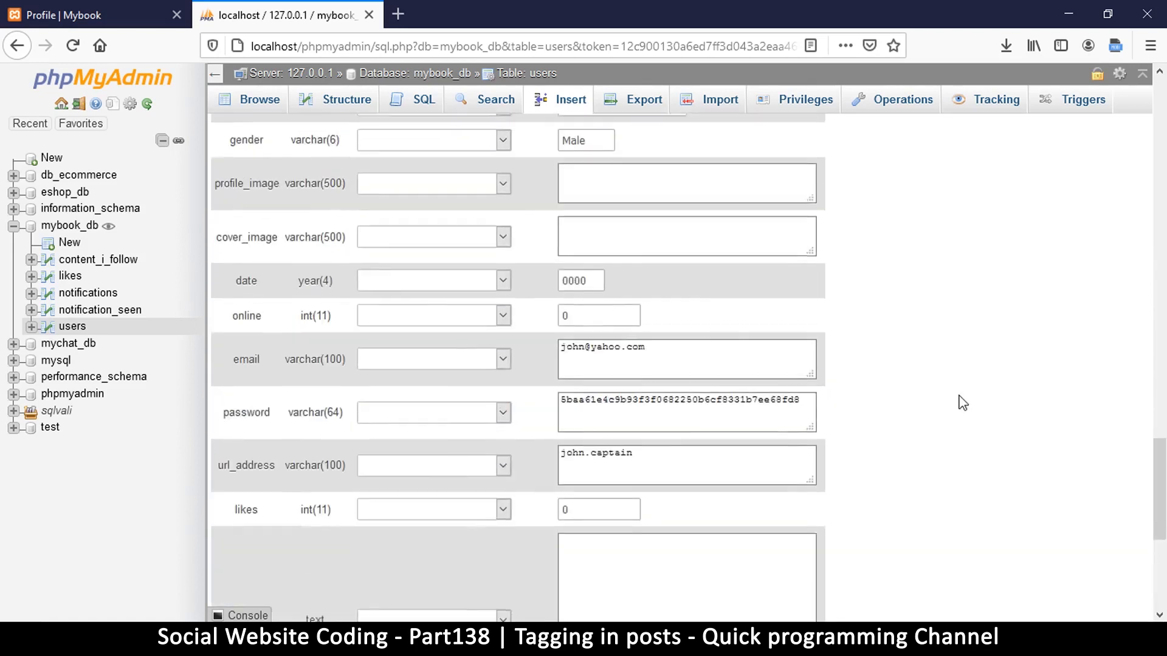
scroll(down, 3)
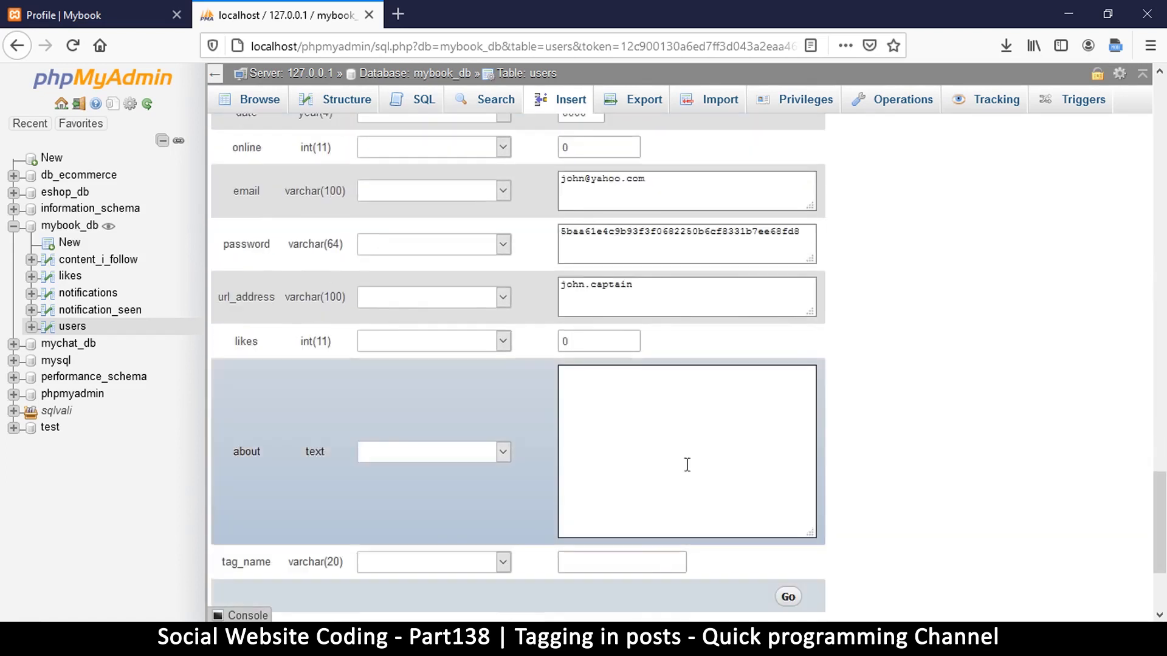
click(622, 562)
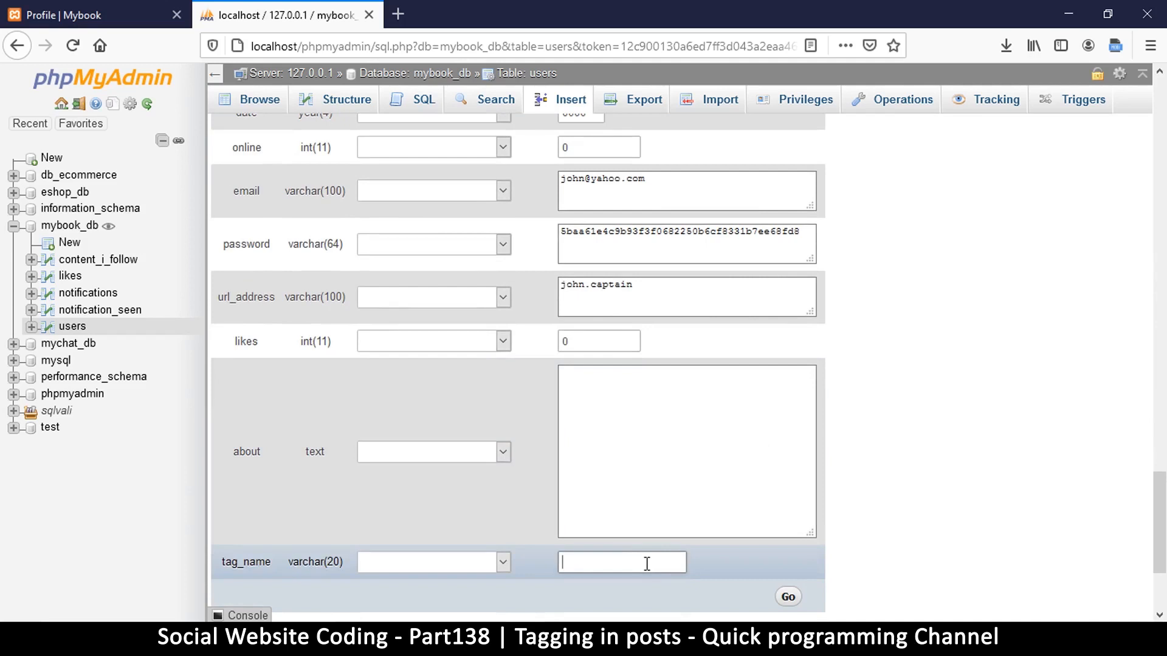
Enter john as the third tag_name, run the update, and return to the Mybook tab.
text(john)
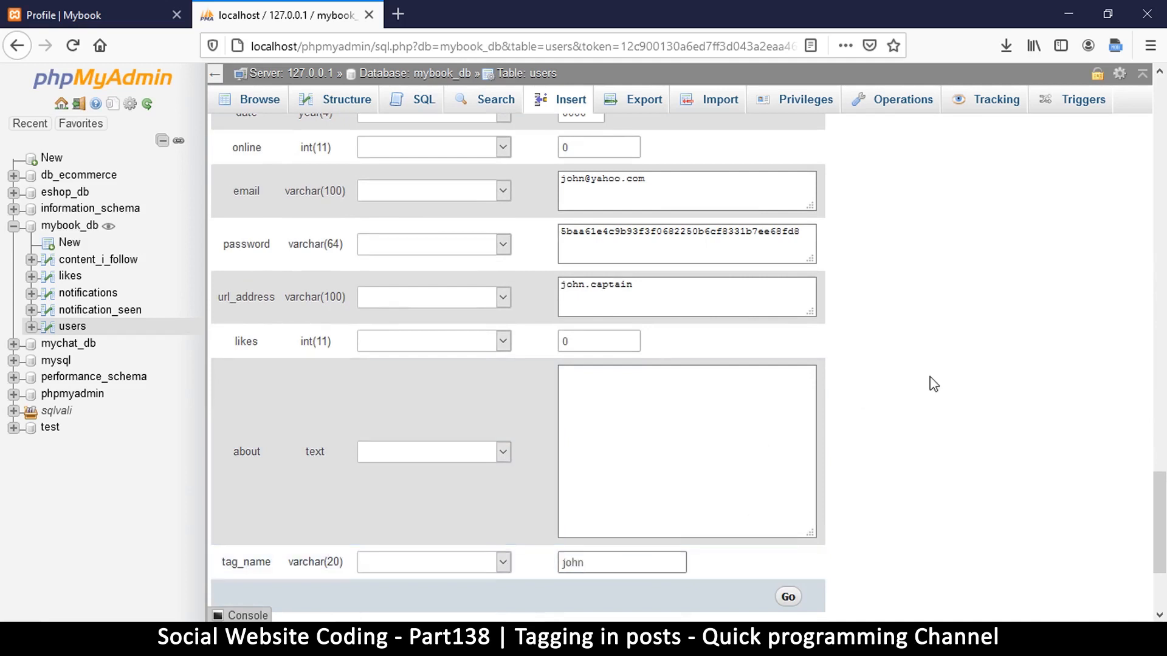
click(786, 596)
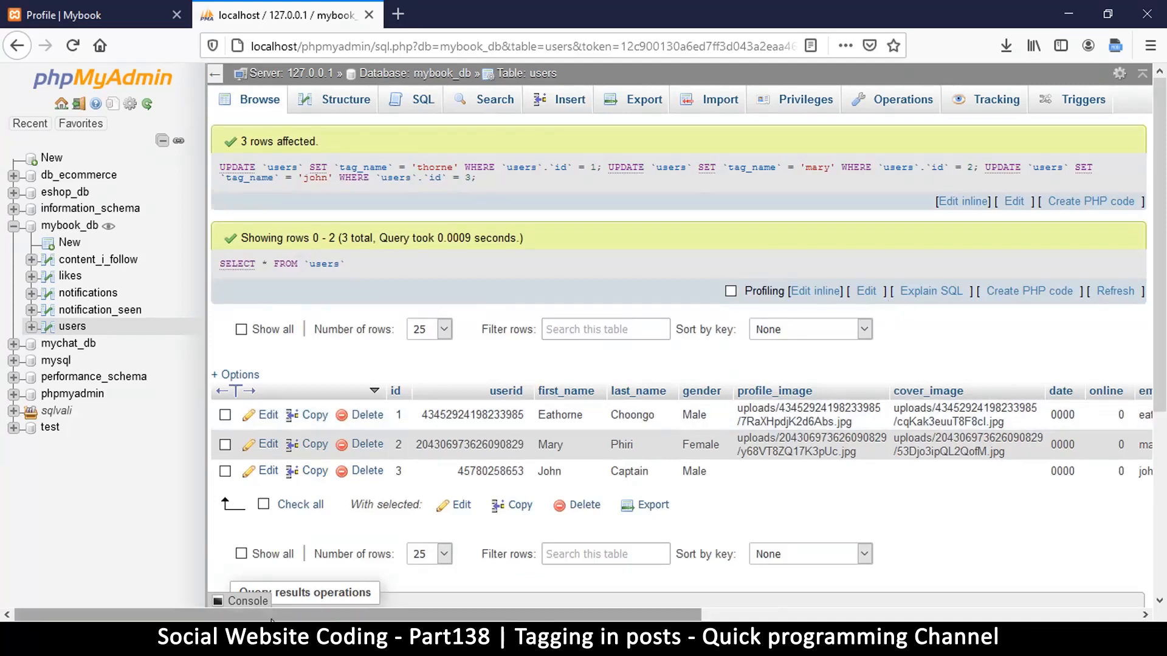
scroll(right, 3)
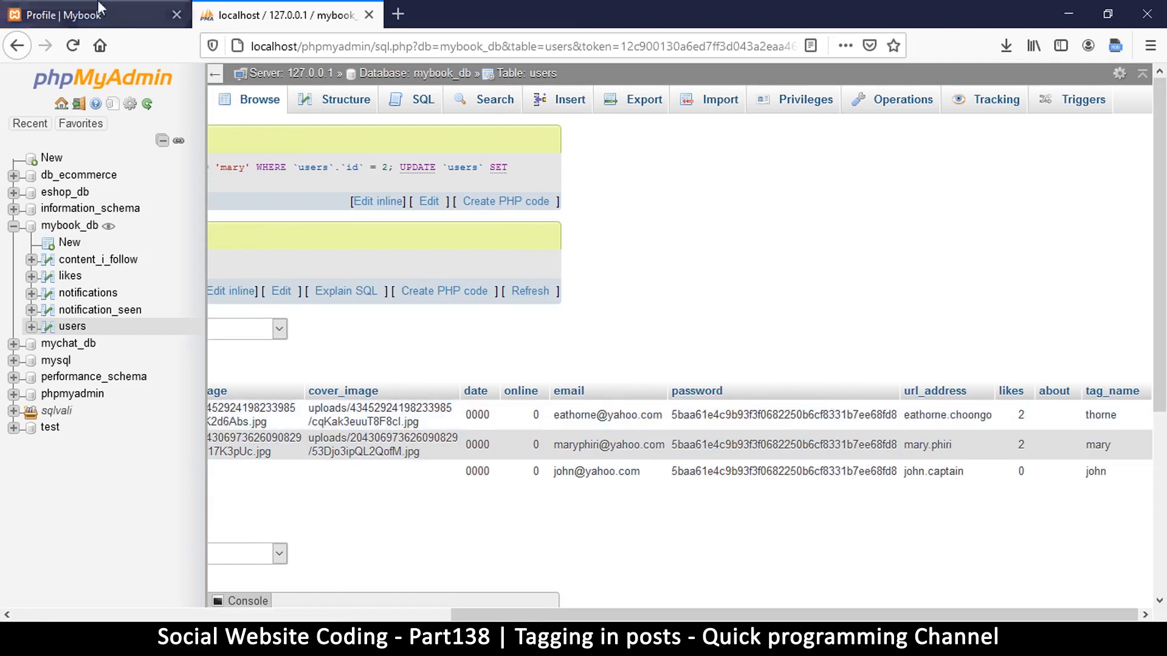
click(82, 14)
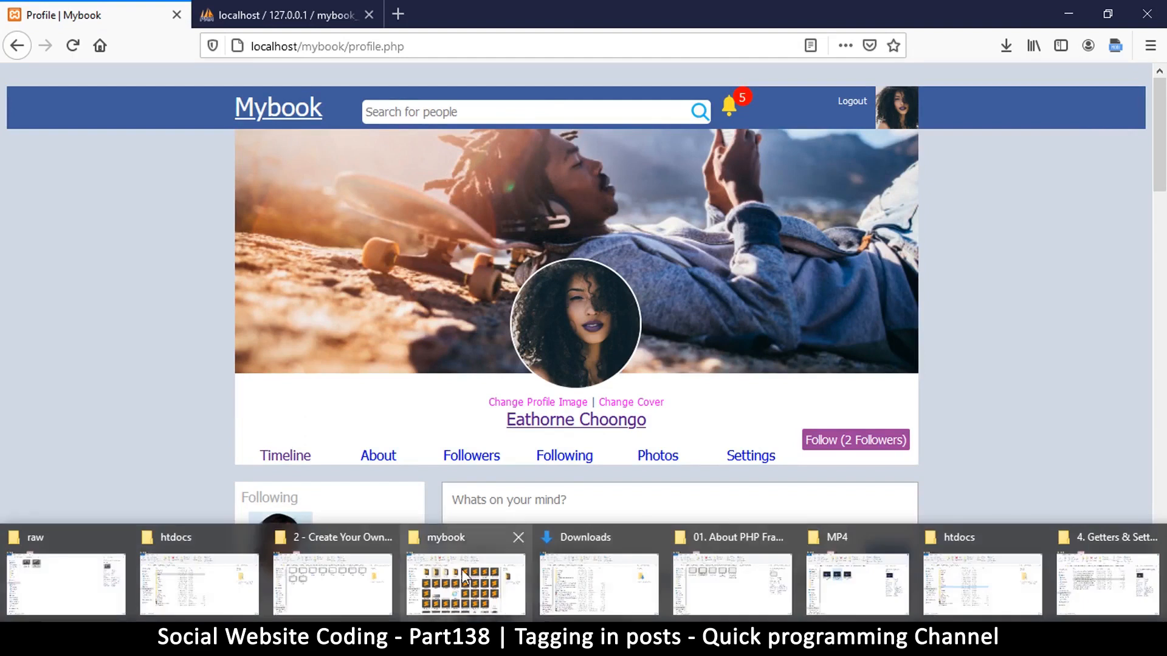
Open profile.php from the mybook folder and search for first_ to locate the name line.
click(464, 583)
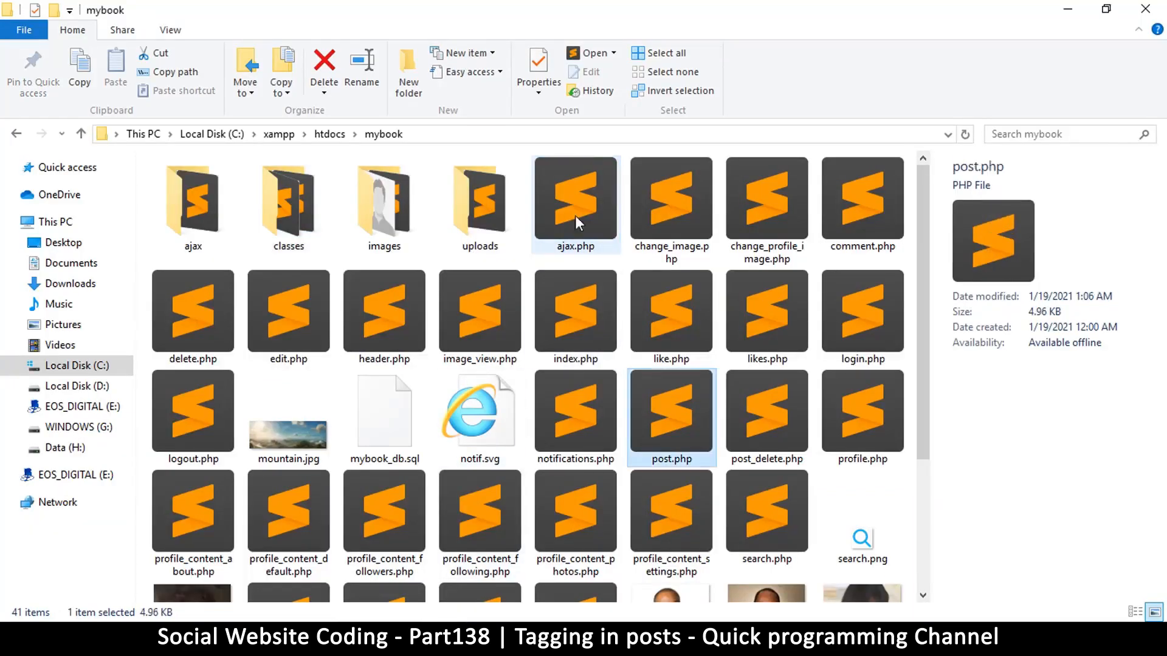
mouse_move(575, 312)
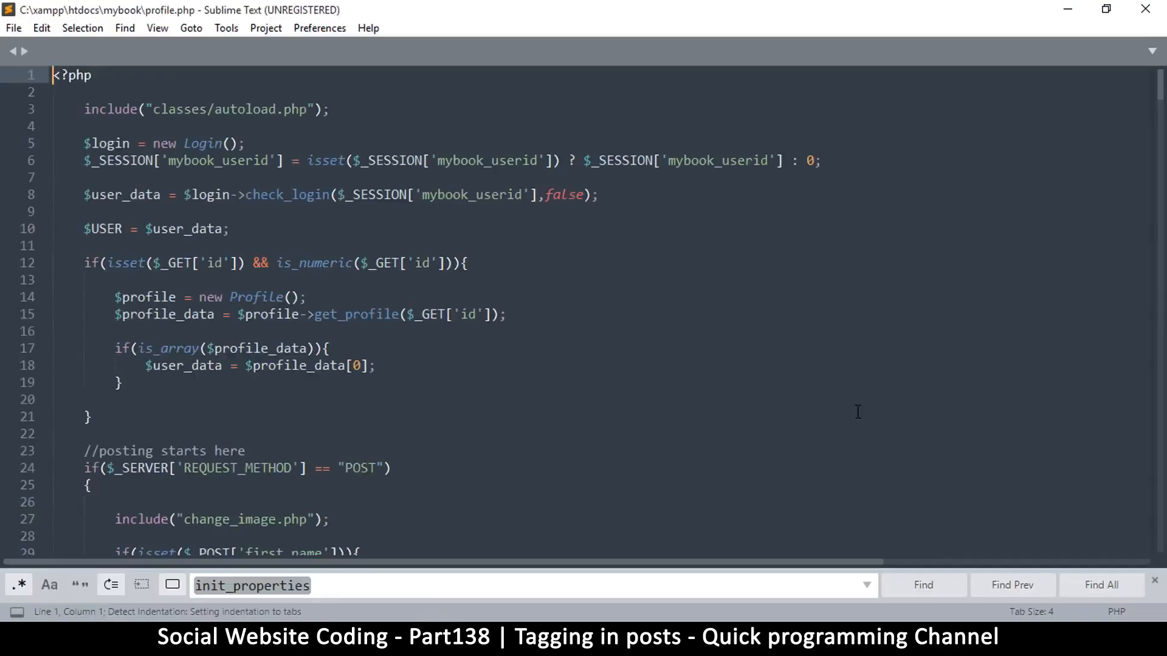
scroll(down, 3)
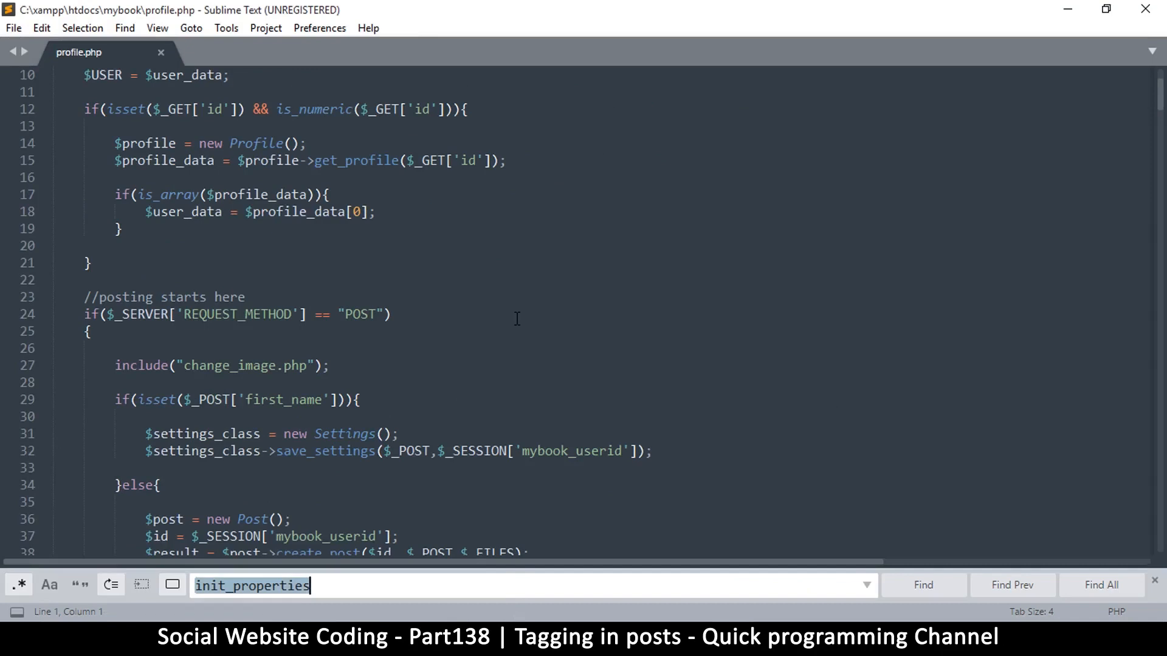
text(first)
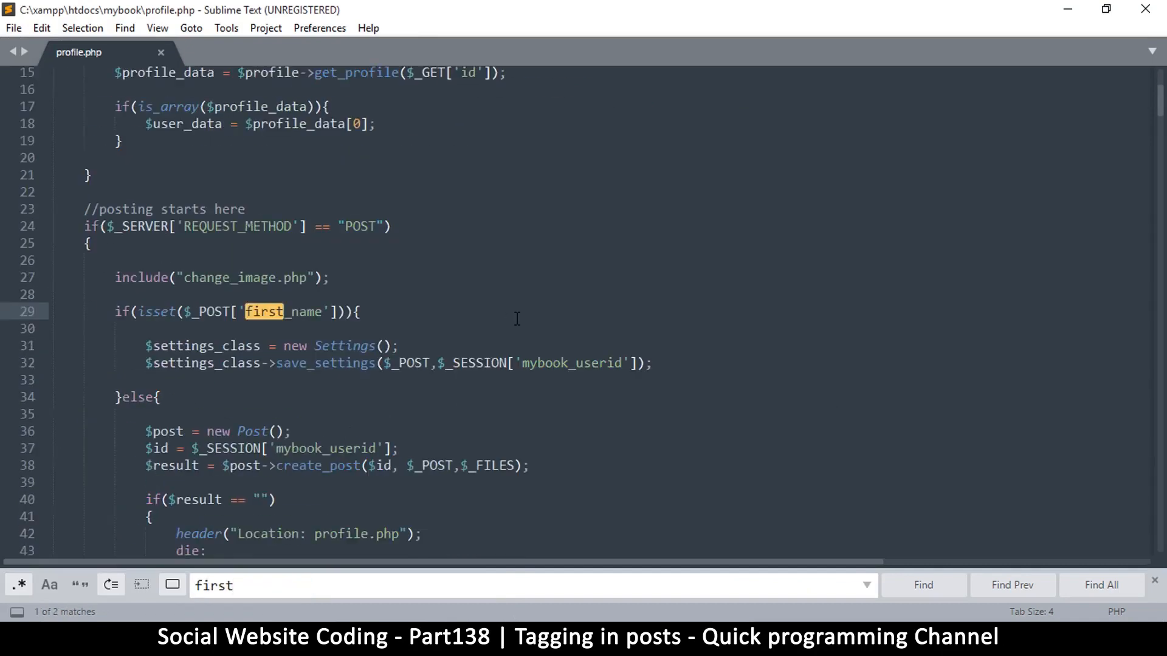
mouse_move(541, 424)
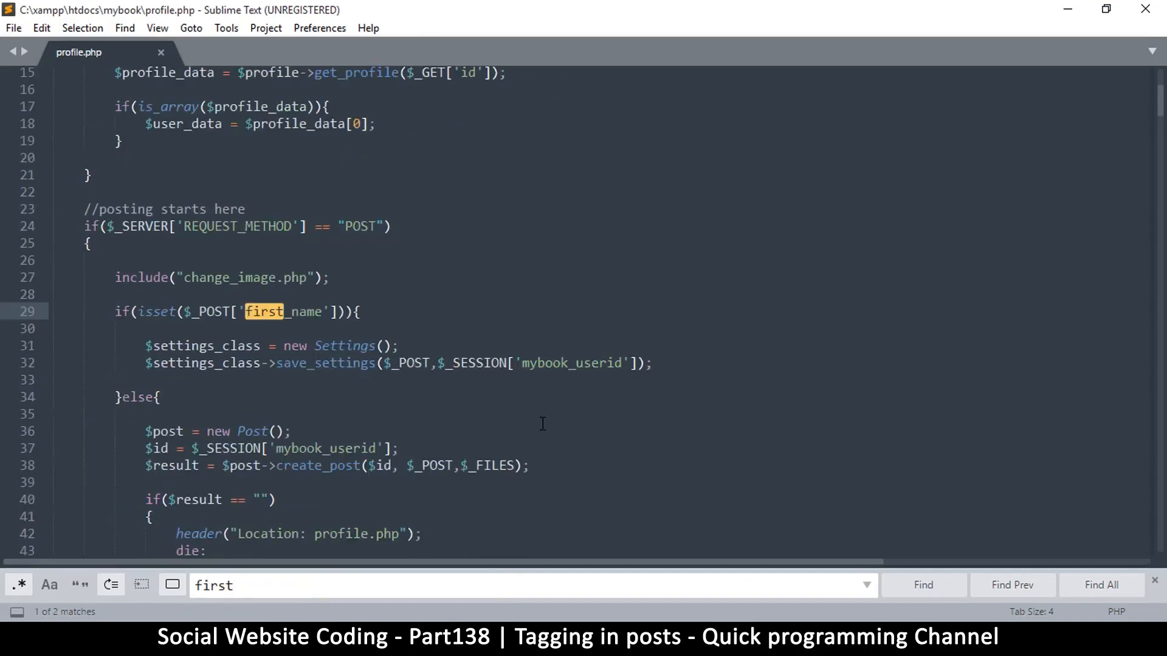
text(_)
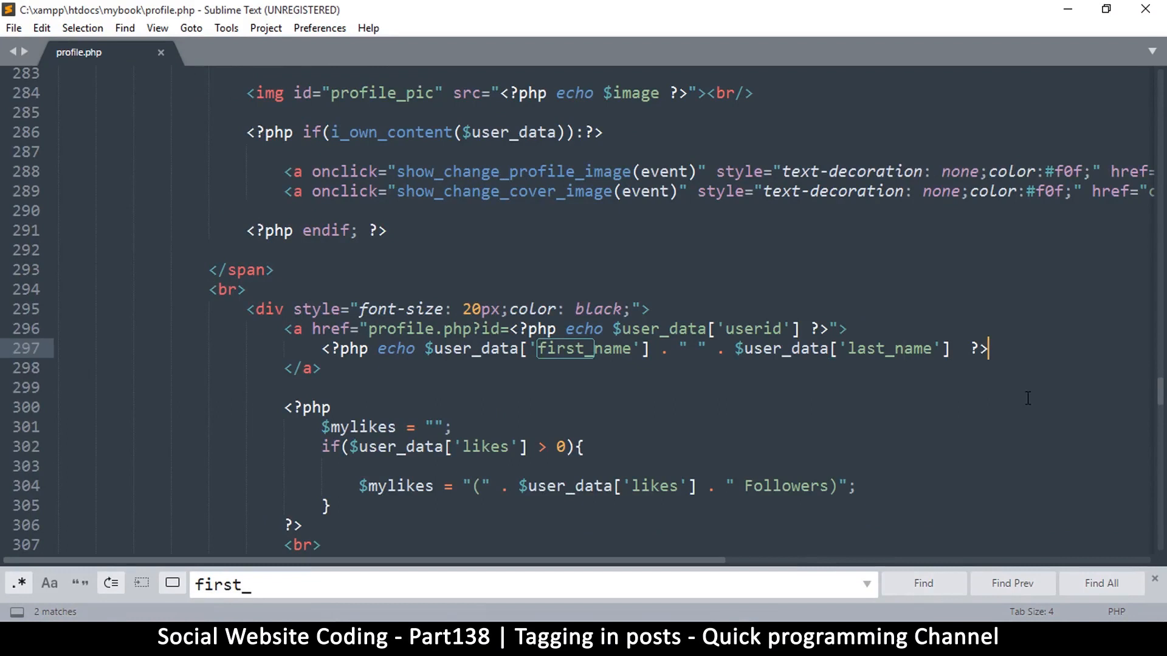
Add a <br> and a span echoing the user's tag_name below the name, and save.
key(Enter)
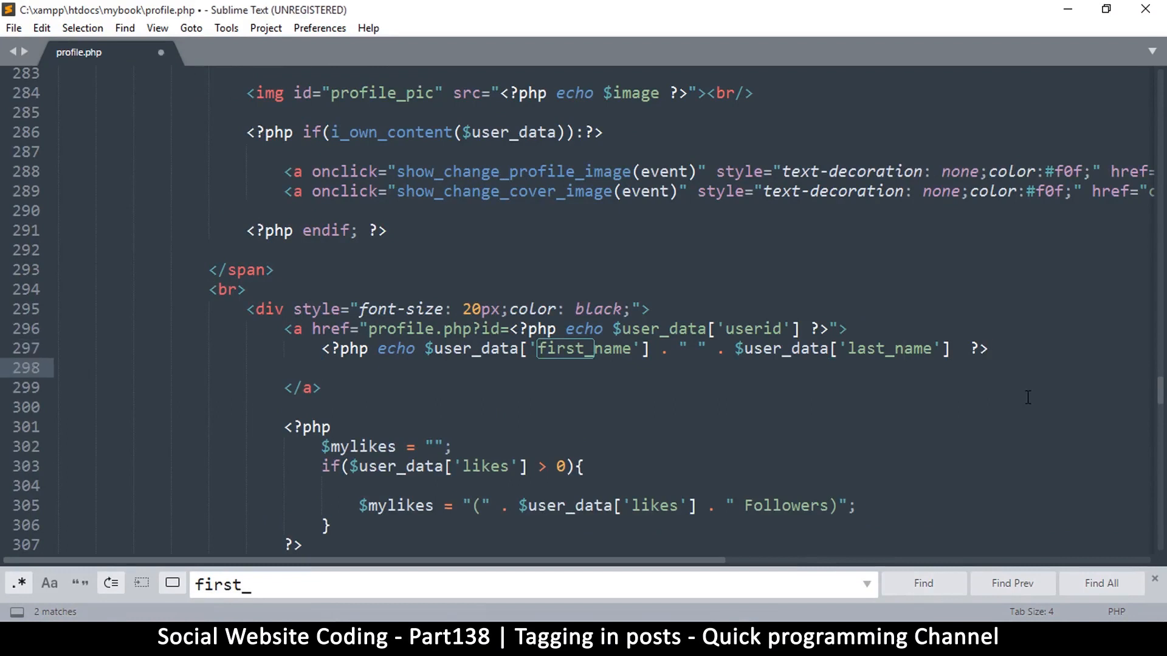
text(<br)
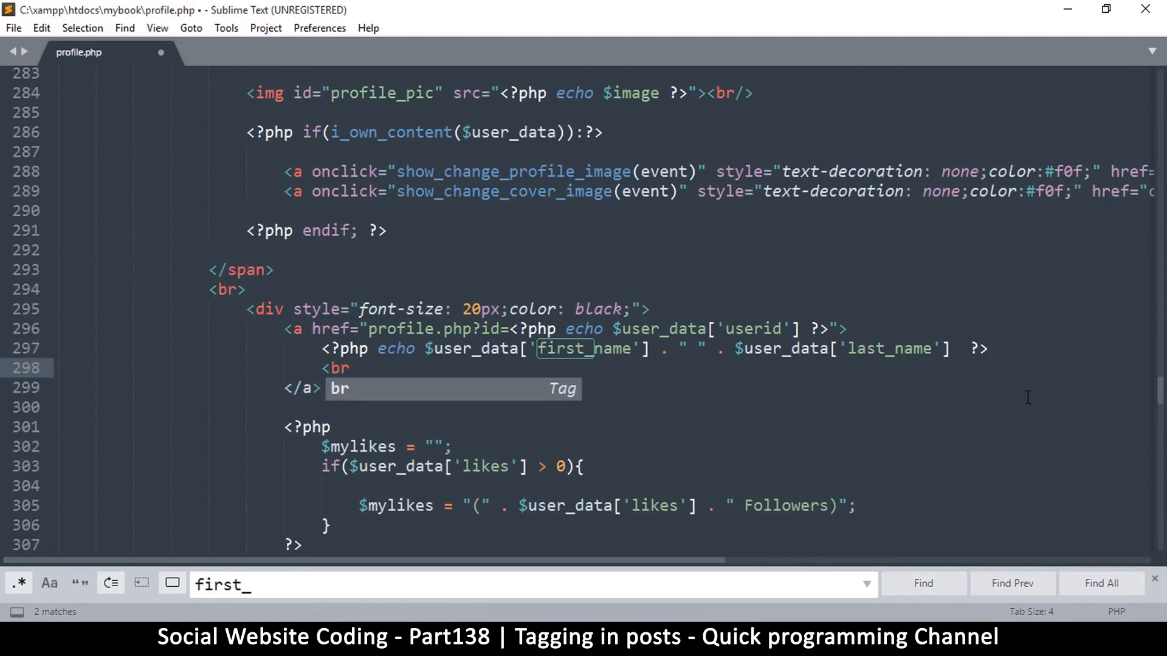
text(<span></span>)
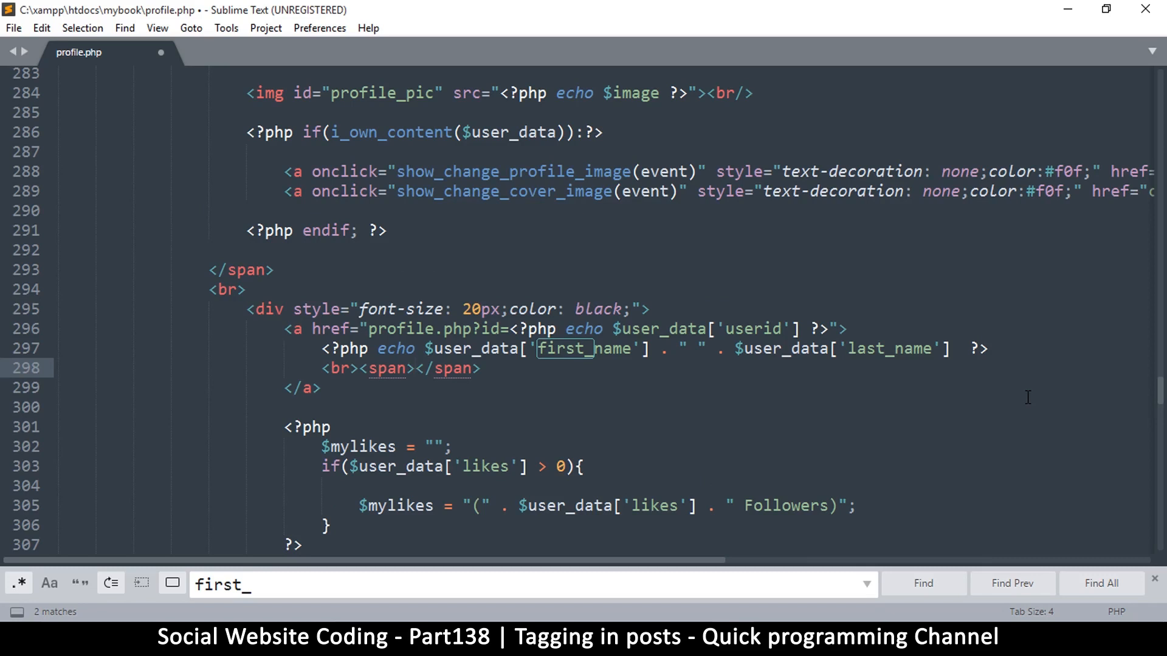
mouse_move(437, 357)
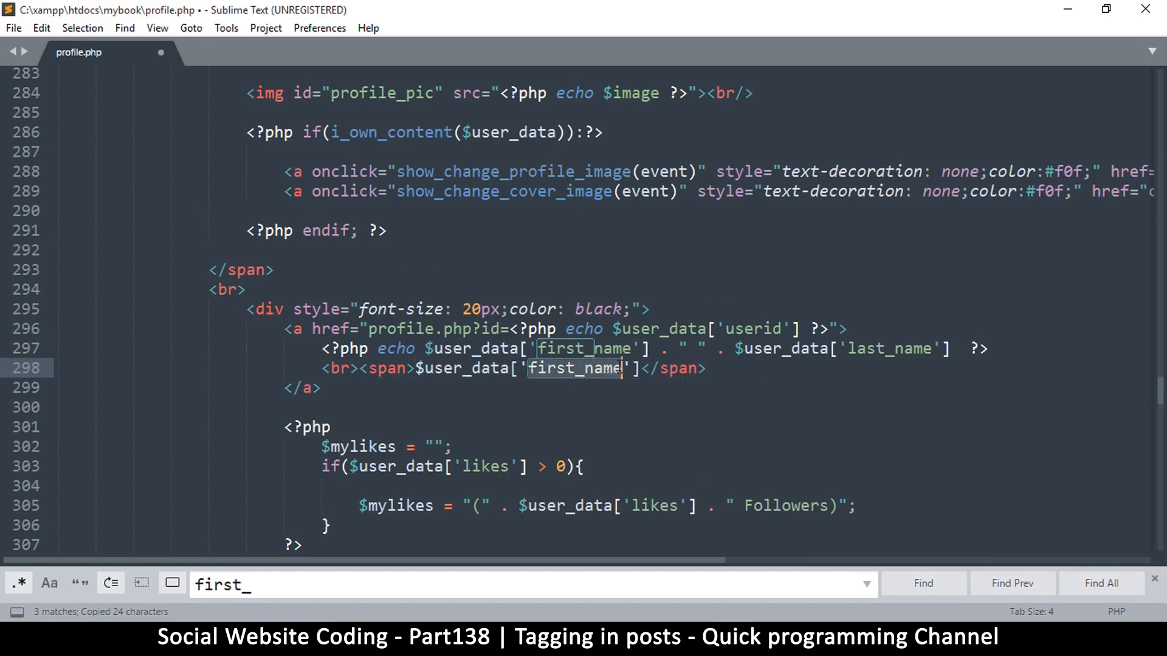
text(tag)
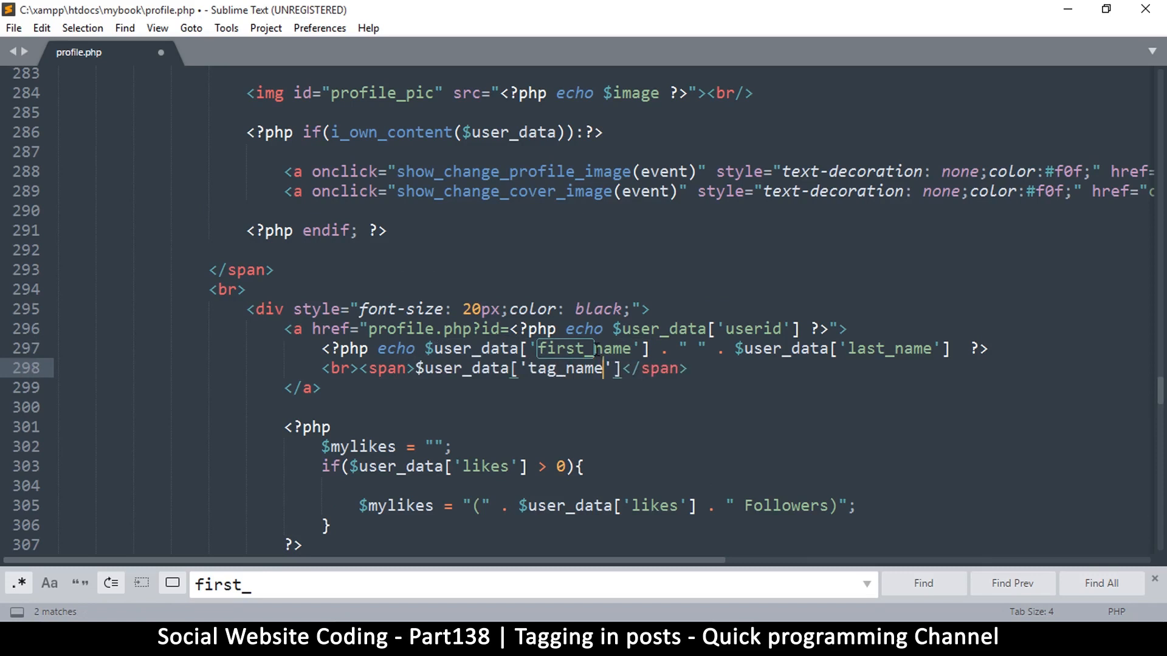
key(ctrl+s)
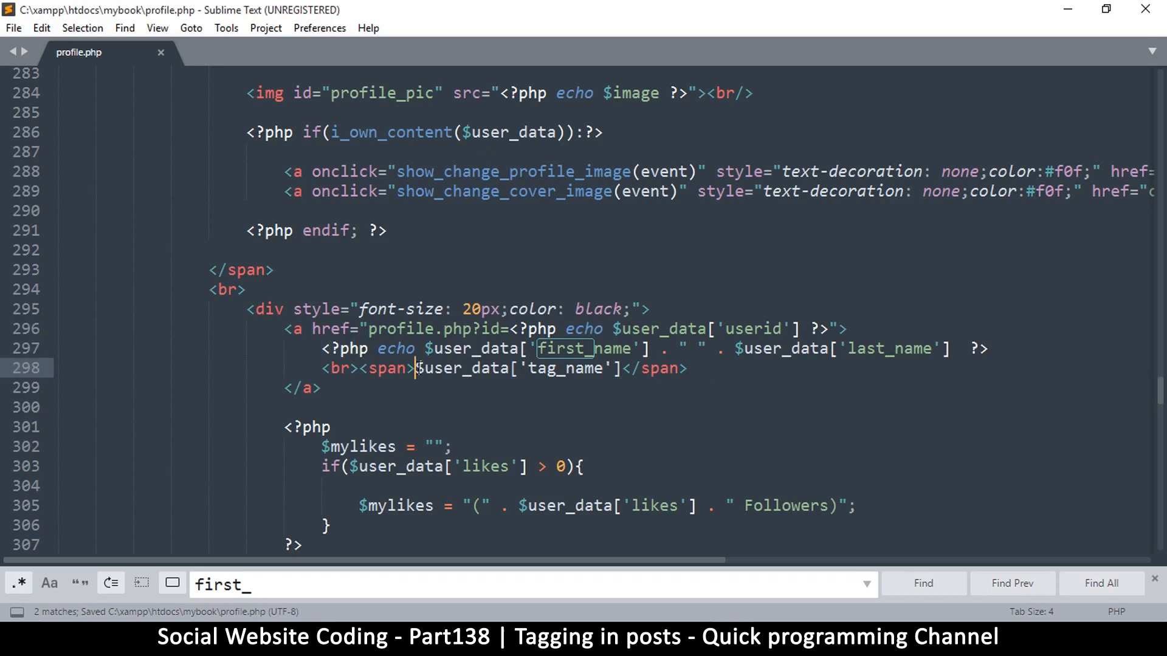
text(<?=)
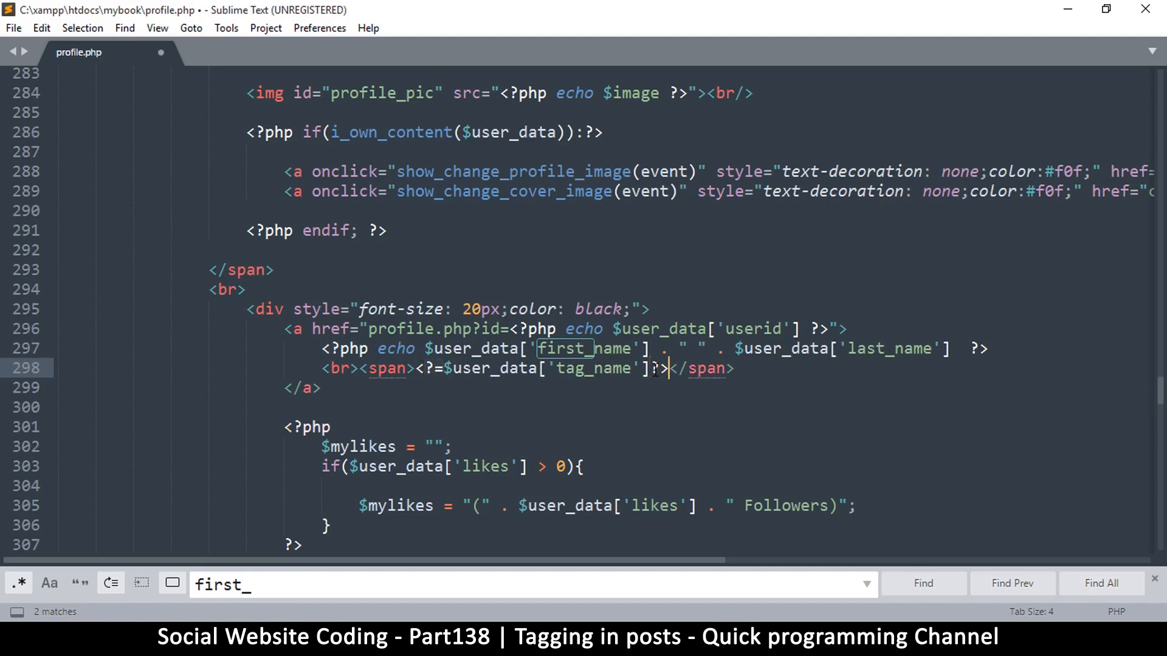
key(ctrl+s)
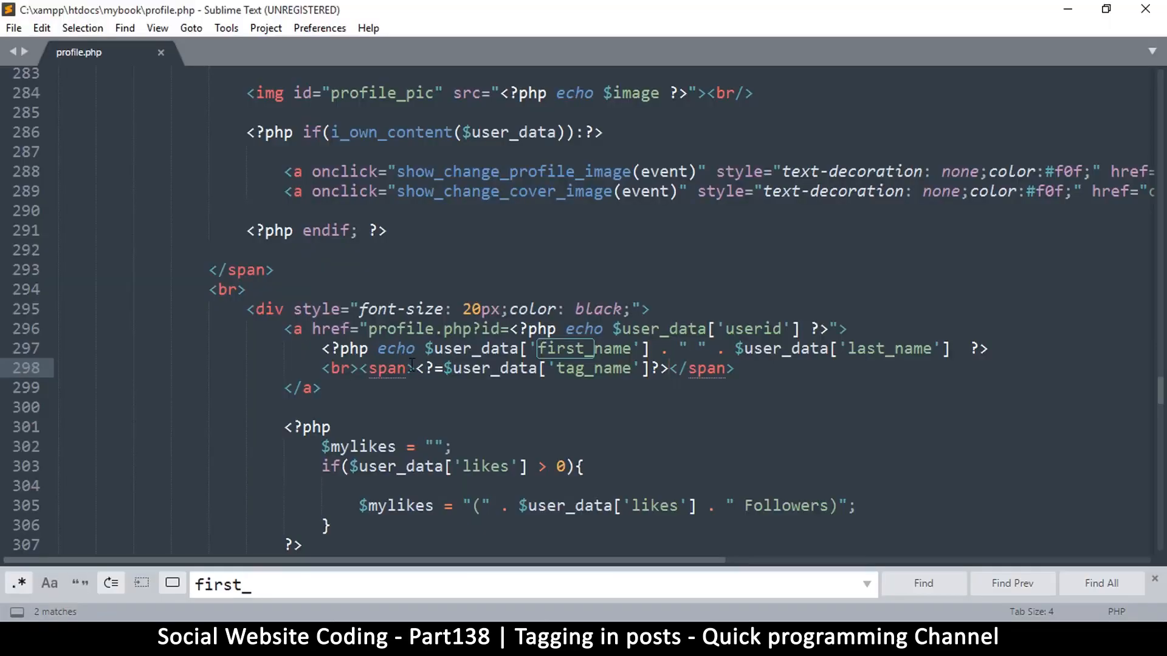
Prefix the tag with @, give the span a 12px font size, and save.
text(@)
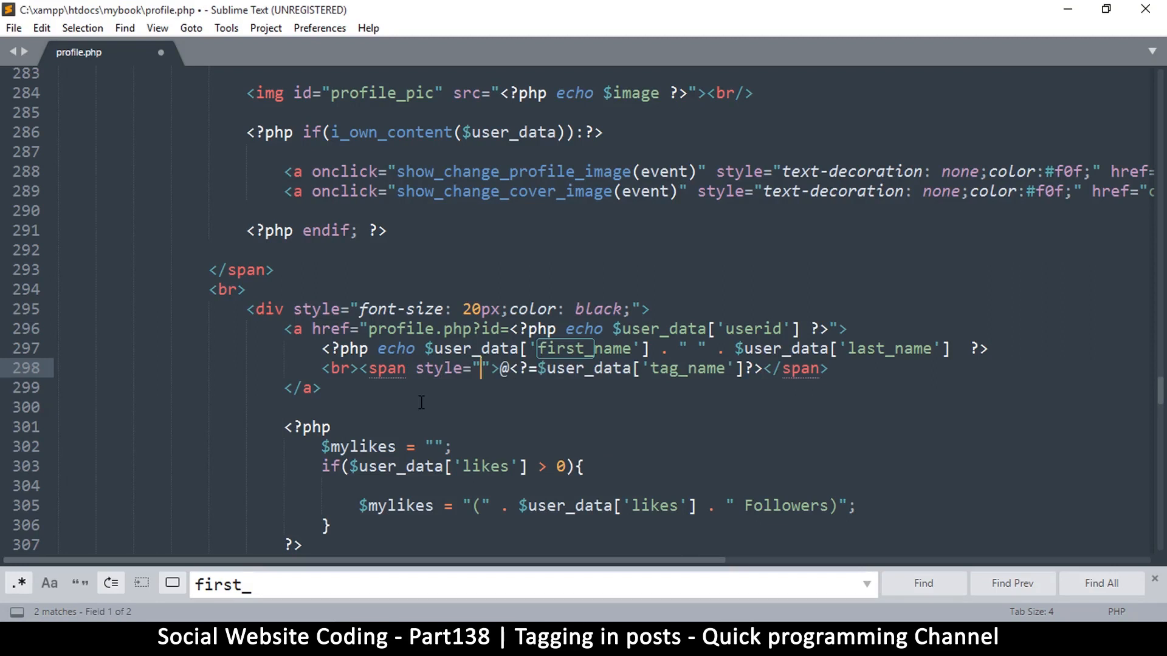
text(font-size:)
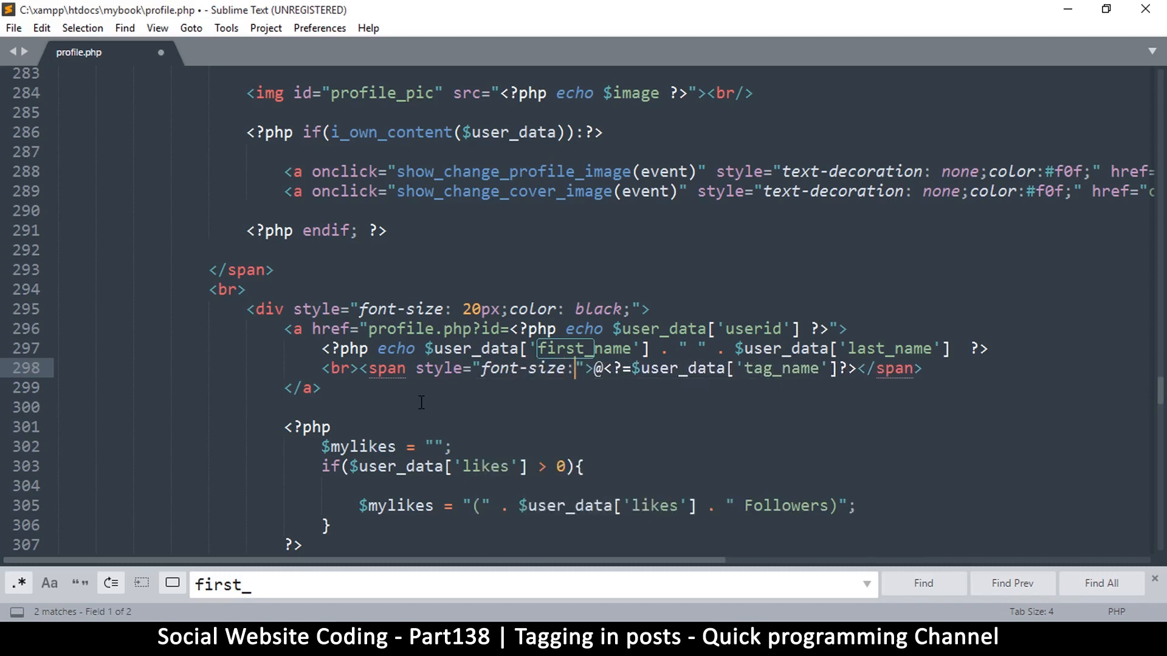
text(12px)
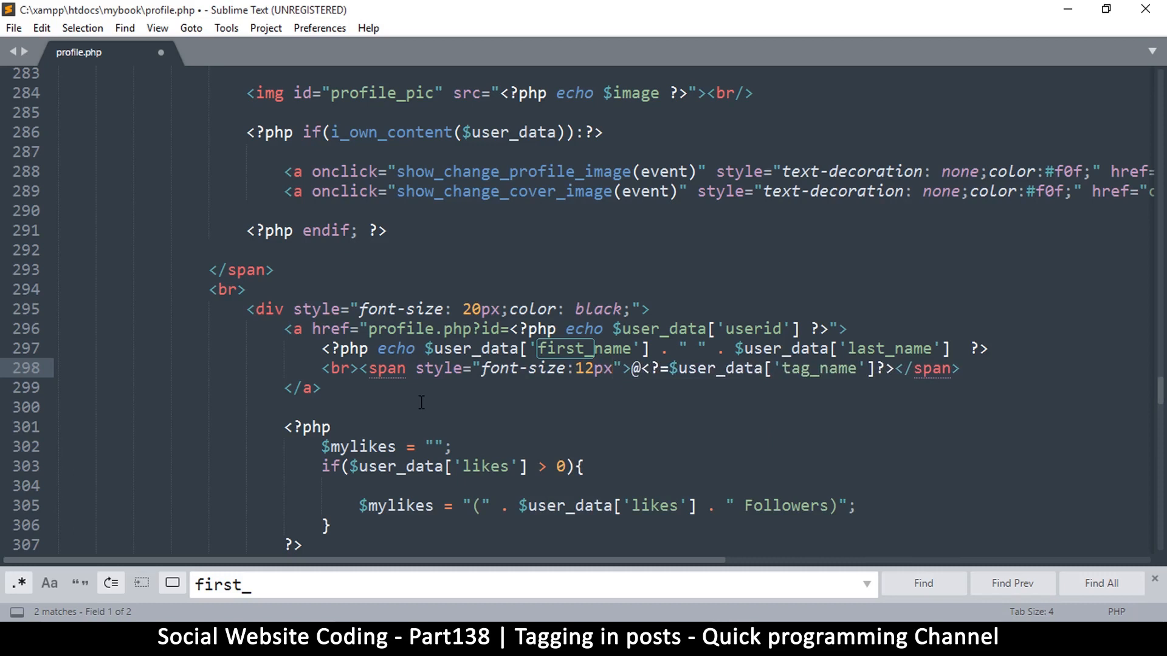
key(ctrl+s)
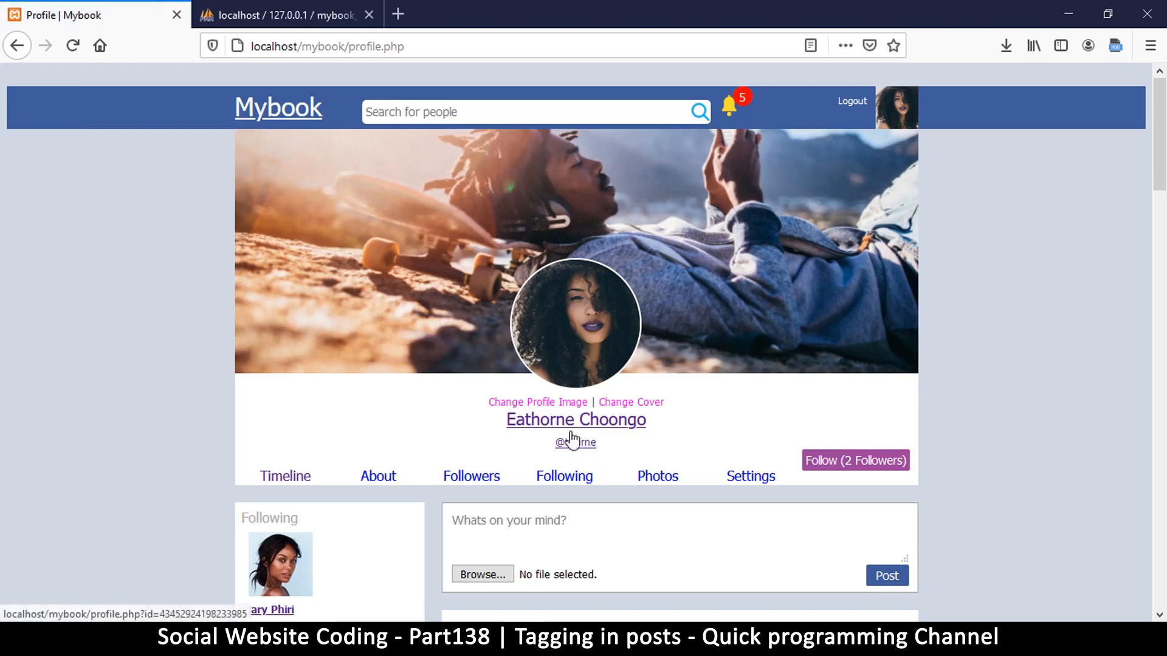
scroll(down, 3)
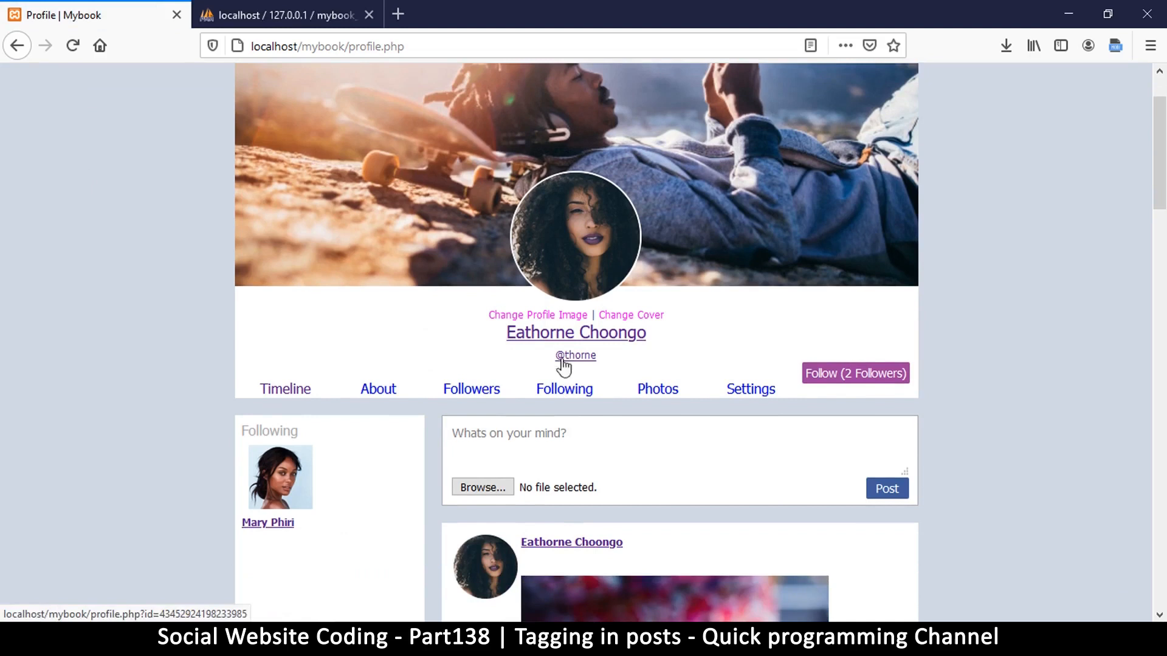
mouse_move(612, 362)
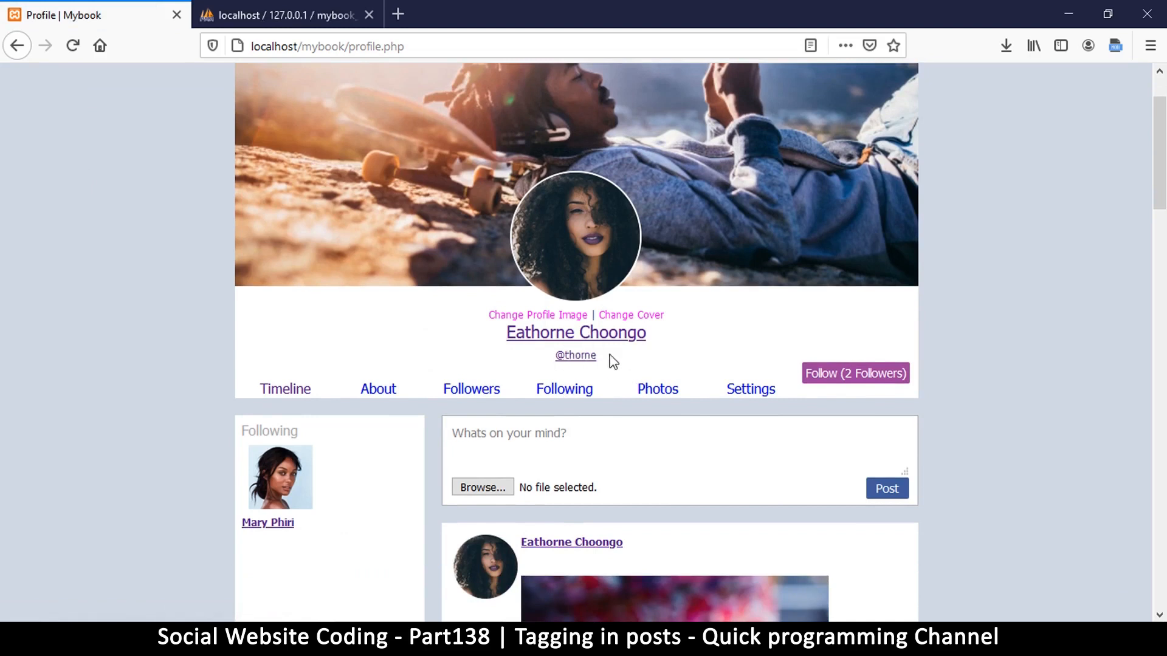
mouse_move(280, 476)
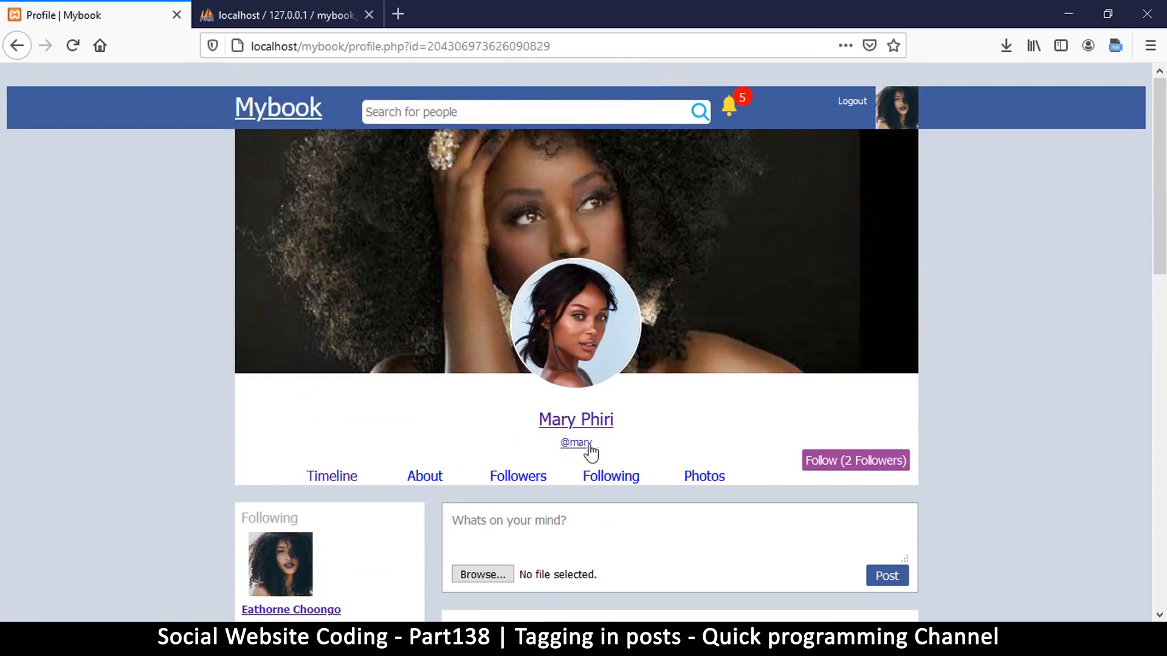
scroll(down, 3)
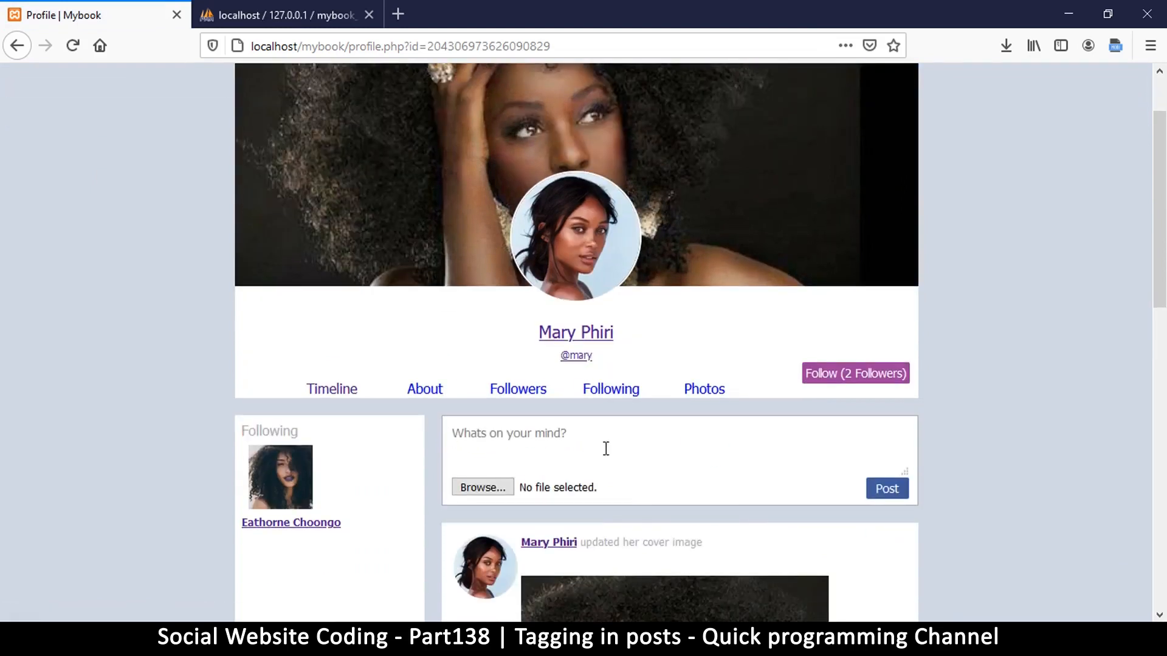
mouse_move(279, 477)
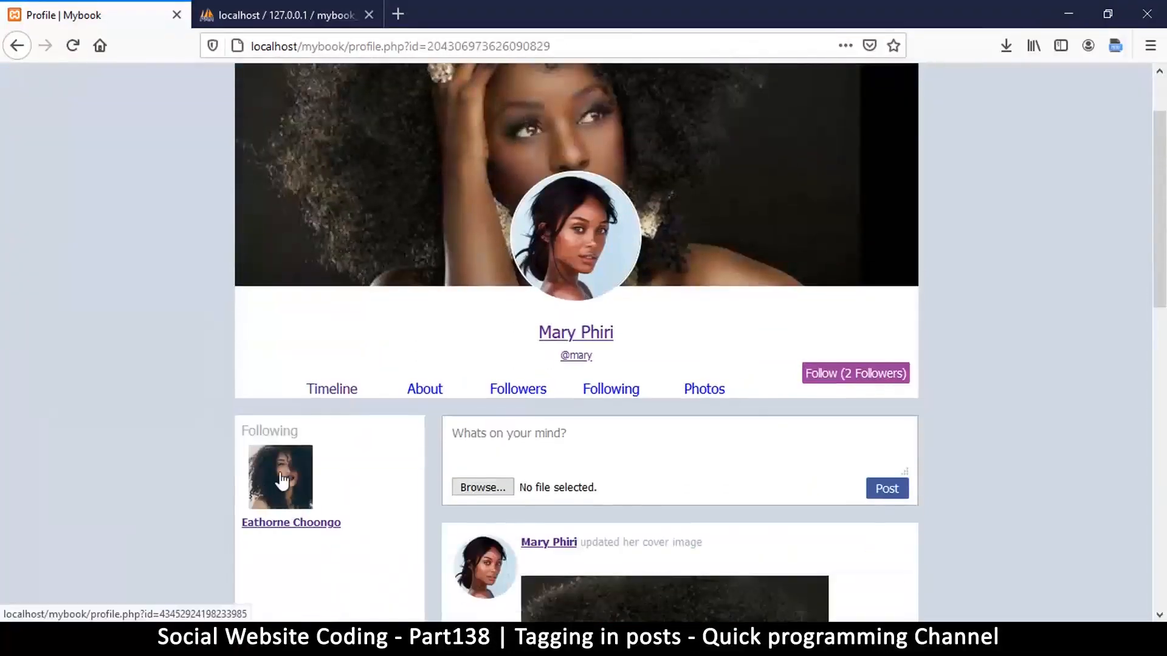
click(280, 476)
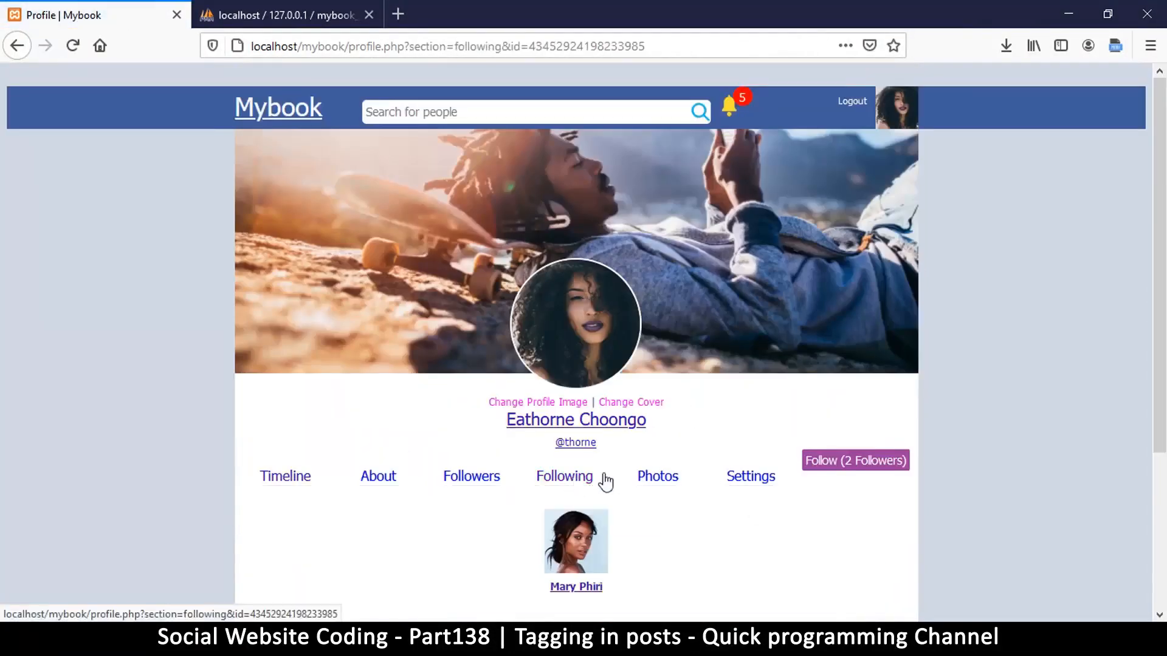
click(575, 587)
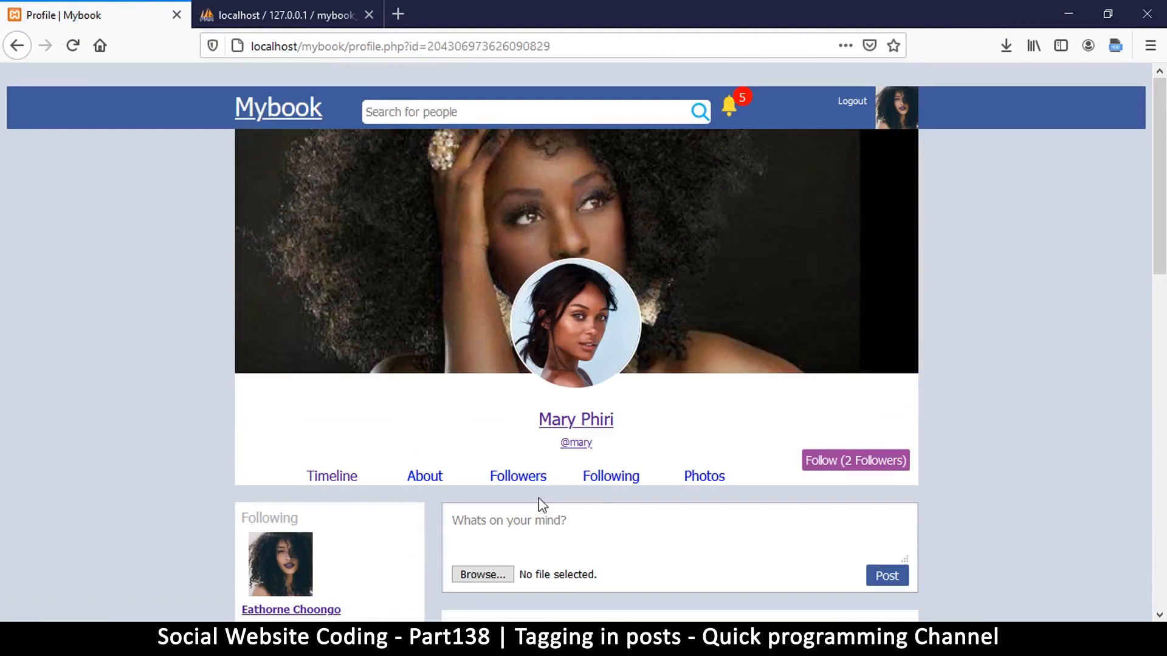
click(517, 475)
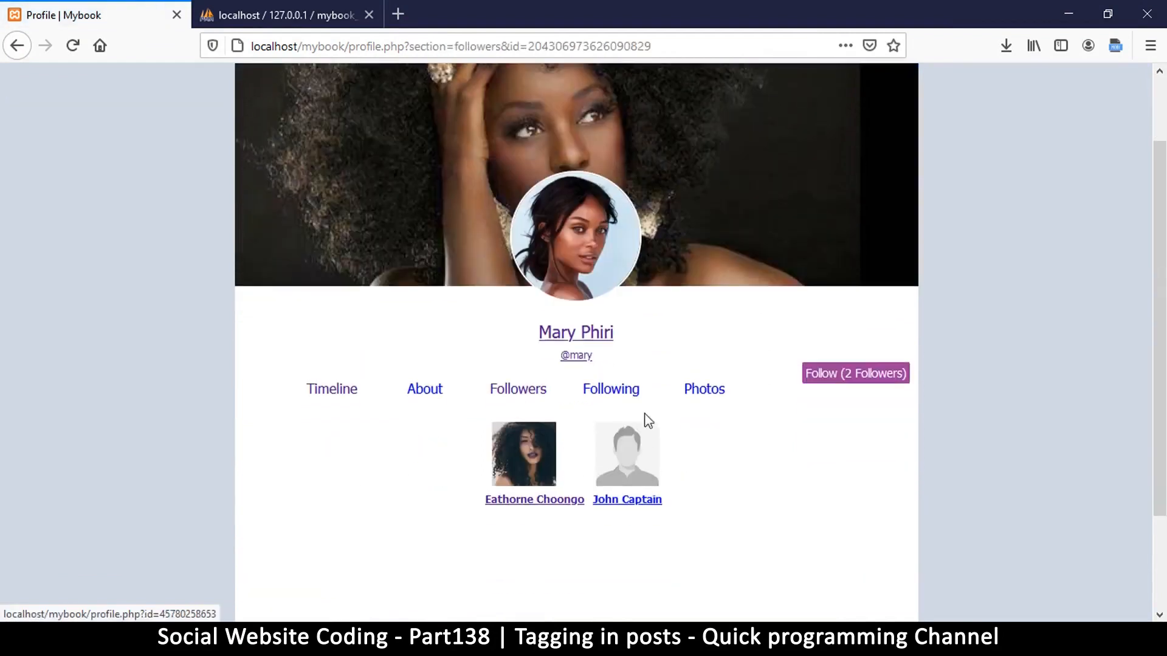
click(626, 499)
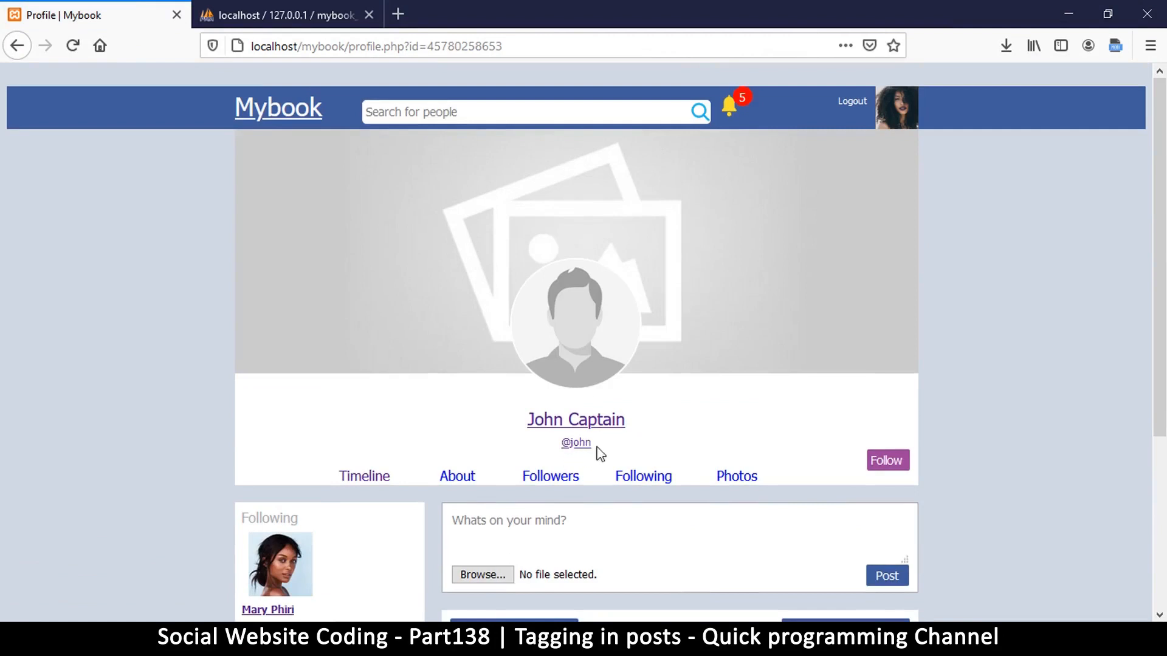
scroll(down, 3)
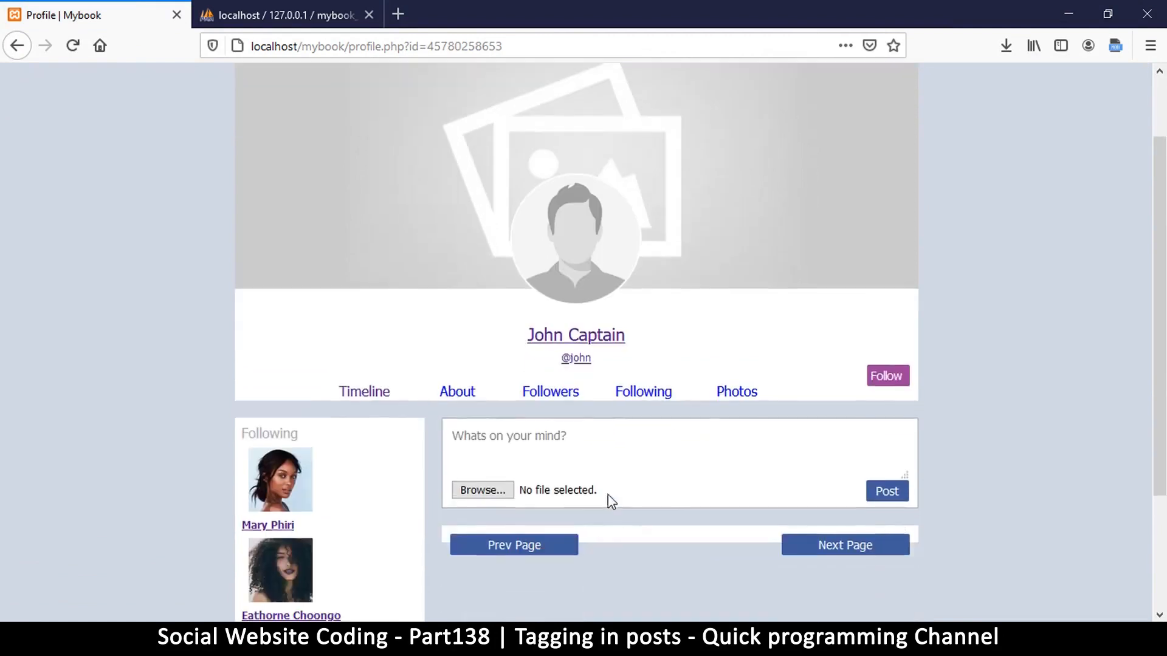
scroll(up, 3)
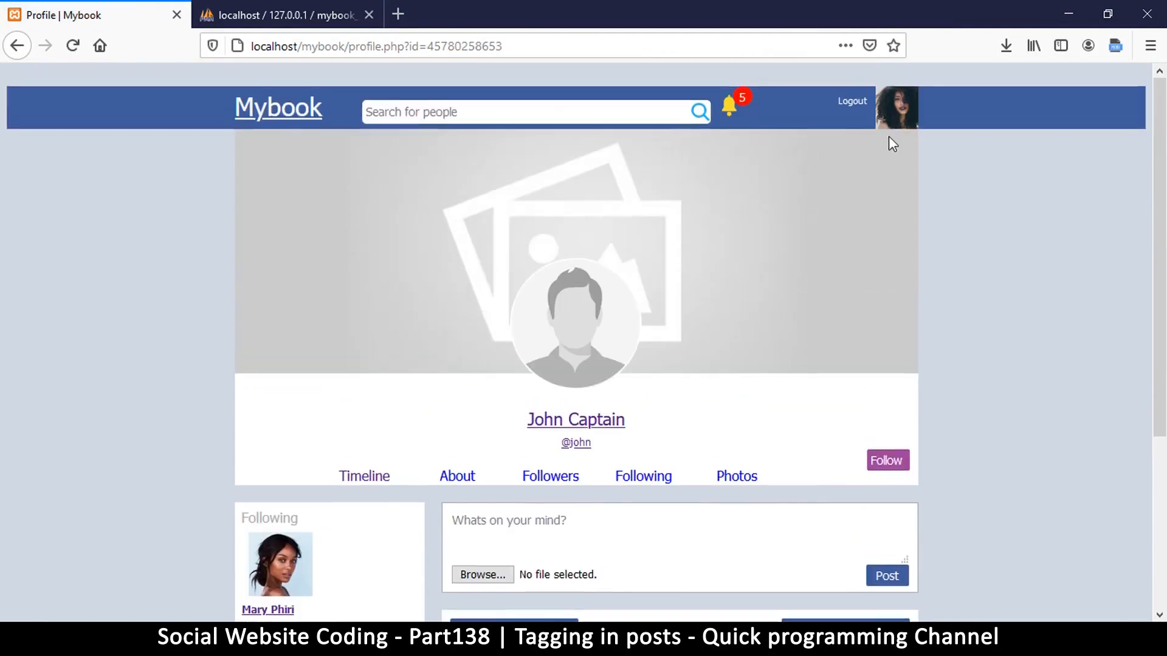
click(897, 106)
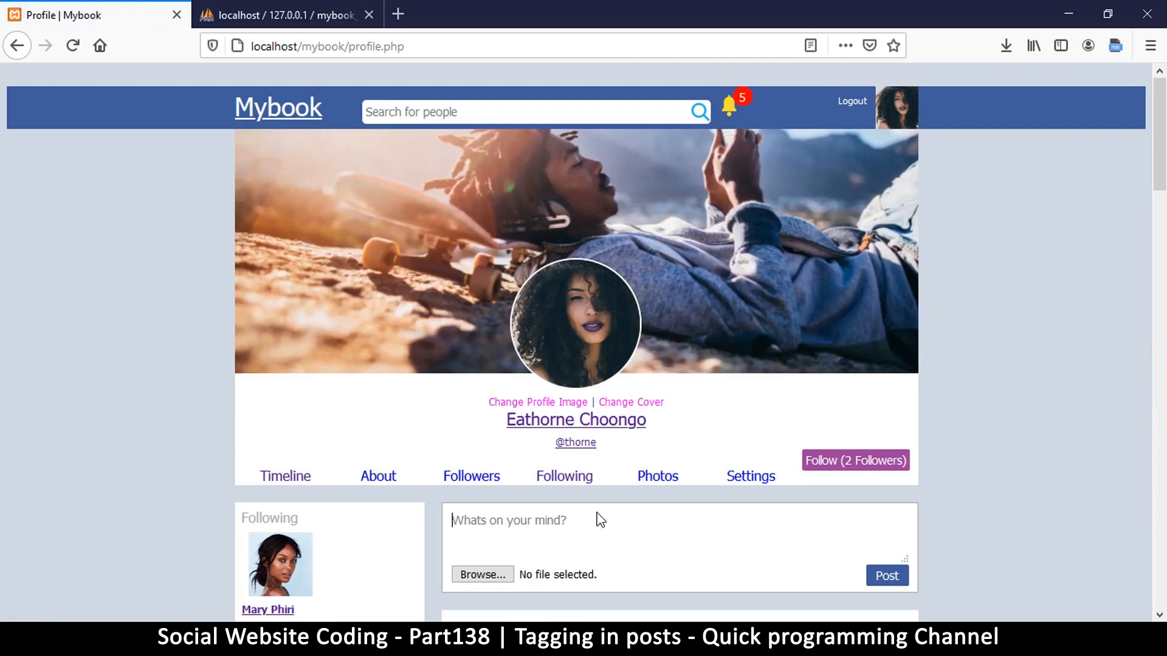
text(@jo)
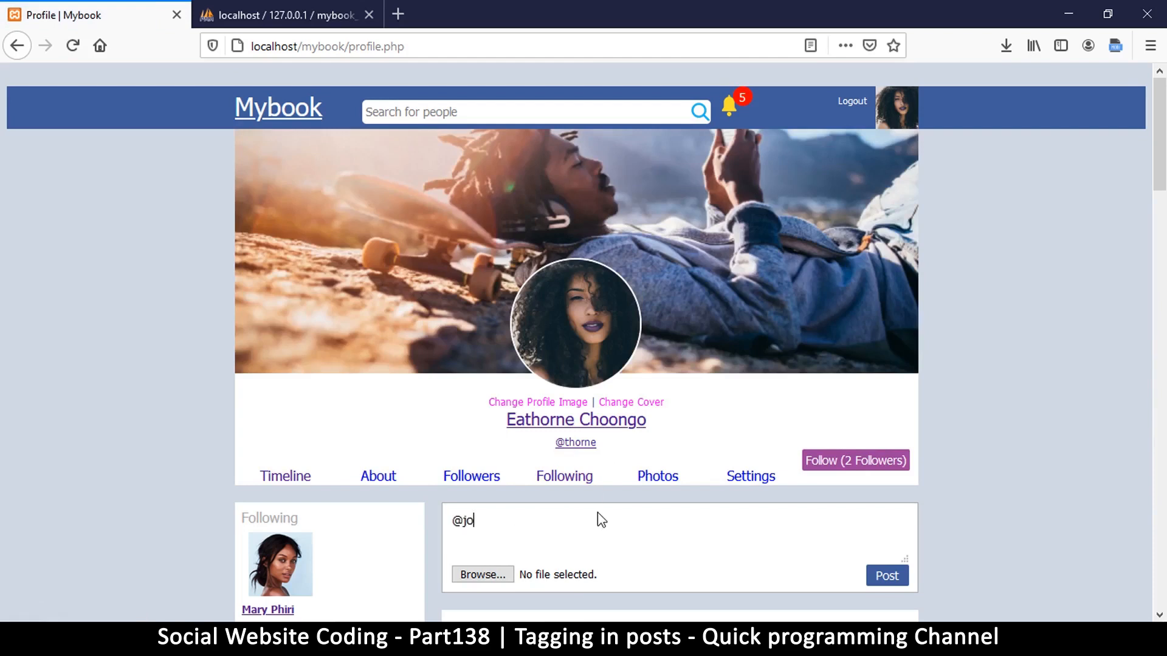
text(hn)
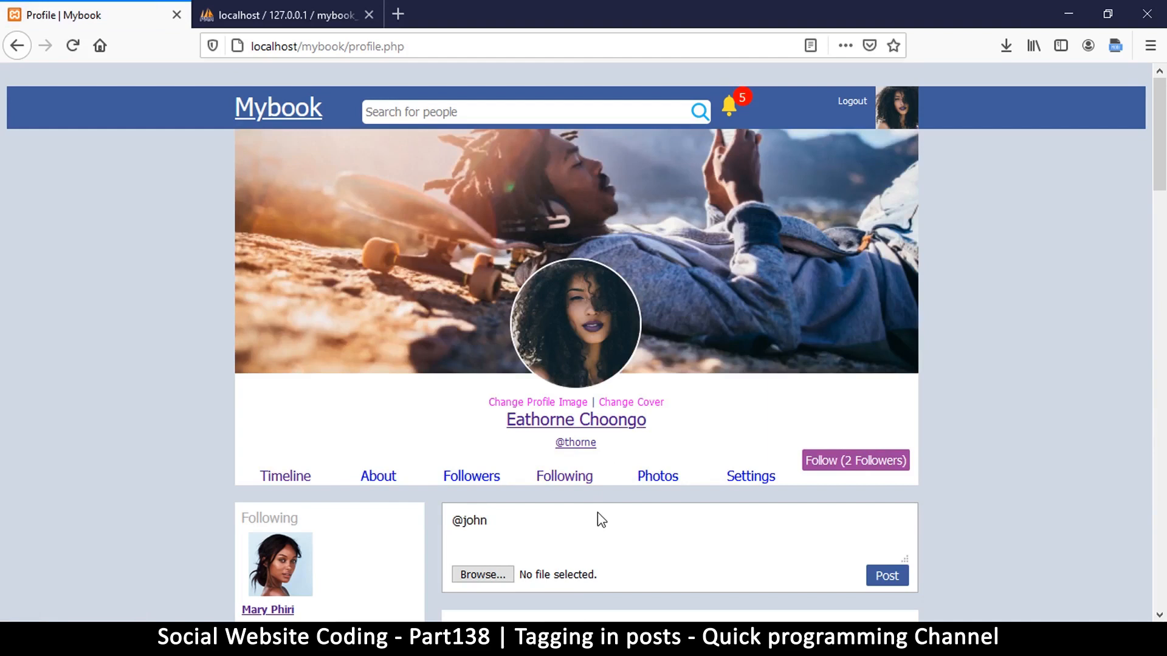
text(this is)
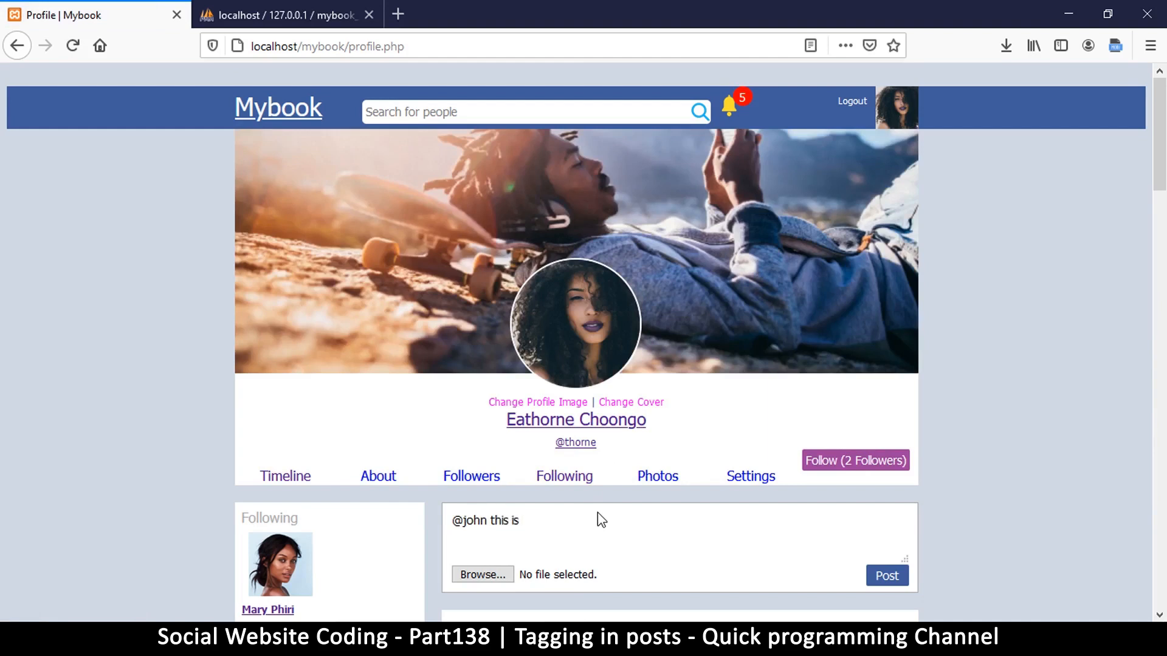
text(what i wa)
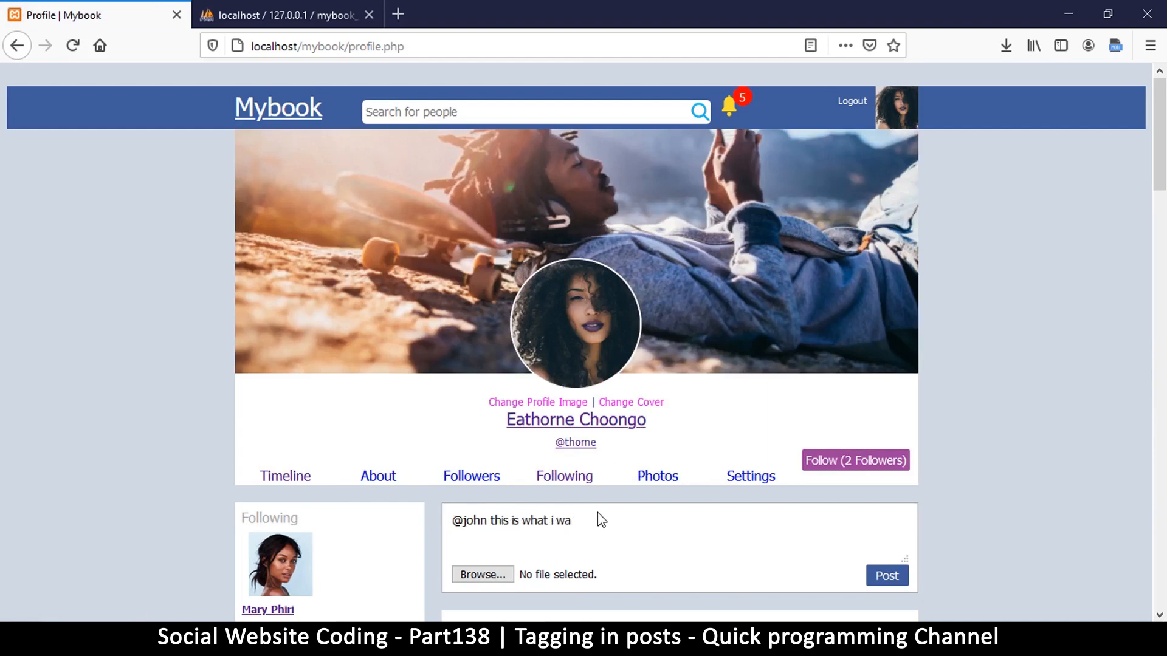
text(s)
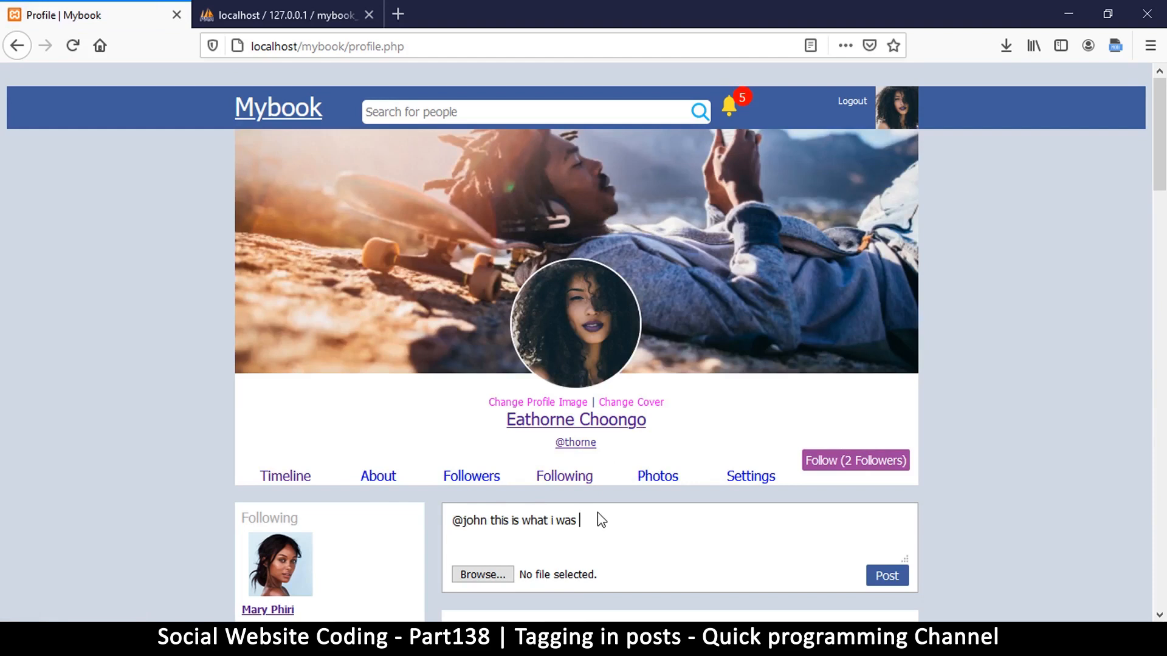
Select the draft post text and clear it from the post box.
double_click(495, 520)
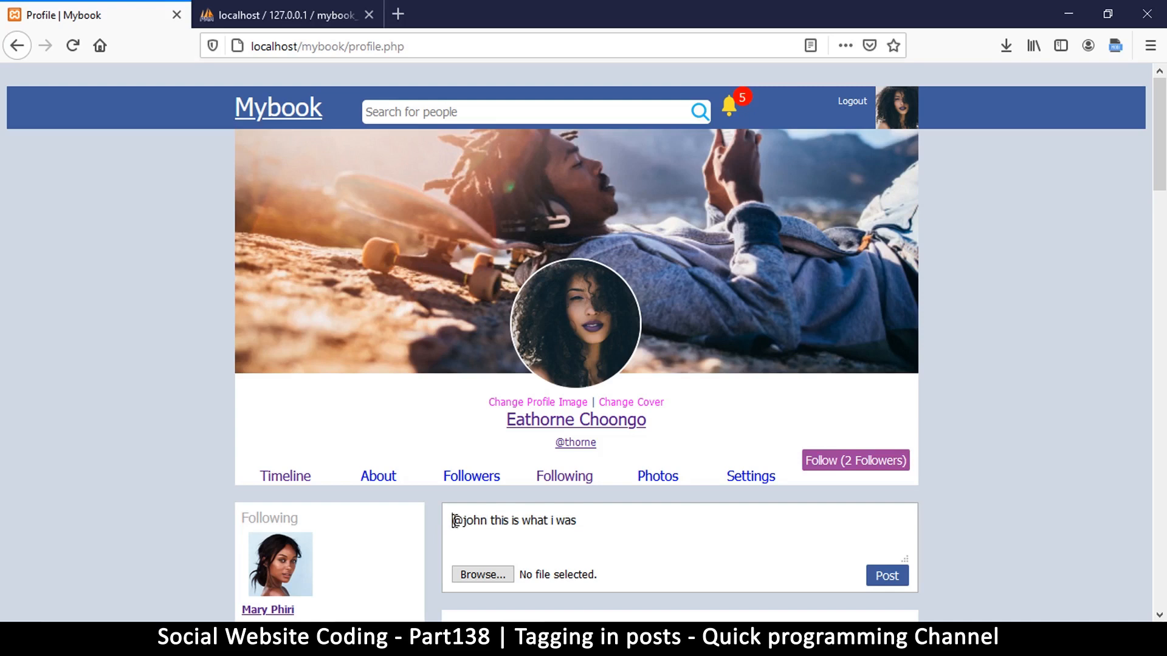
double_click(466, 520)
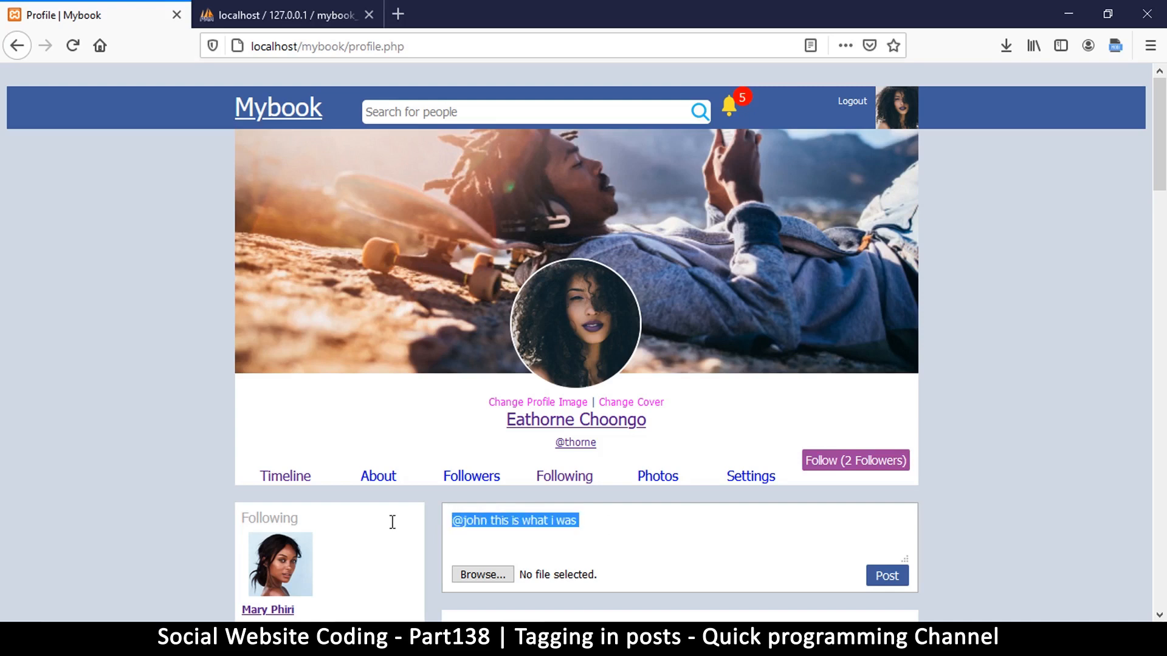
click(620, 520)
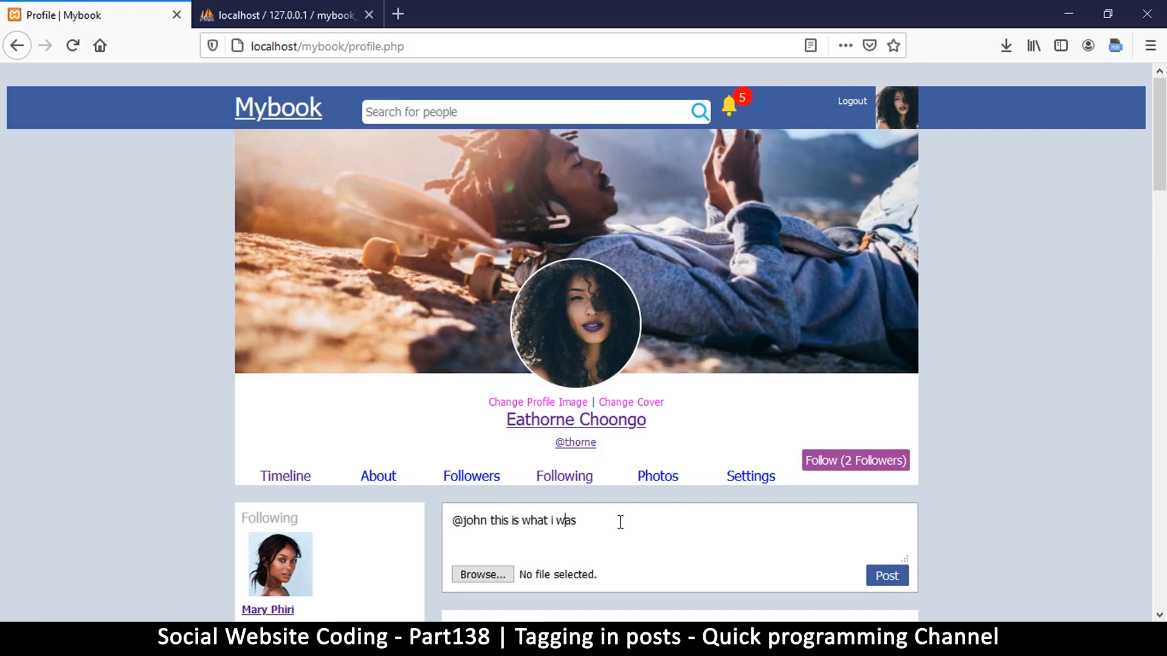
key(ctrl+a)
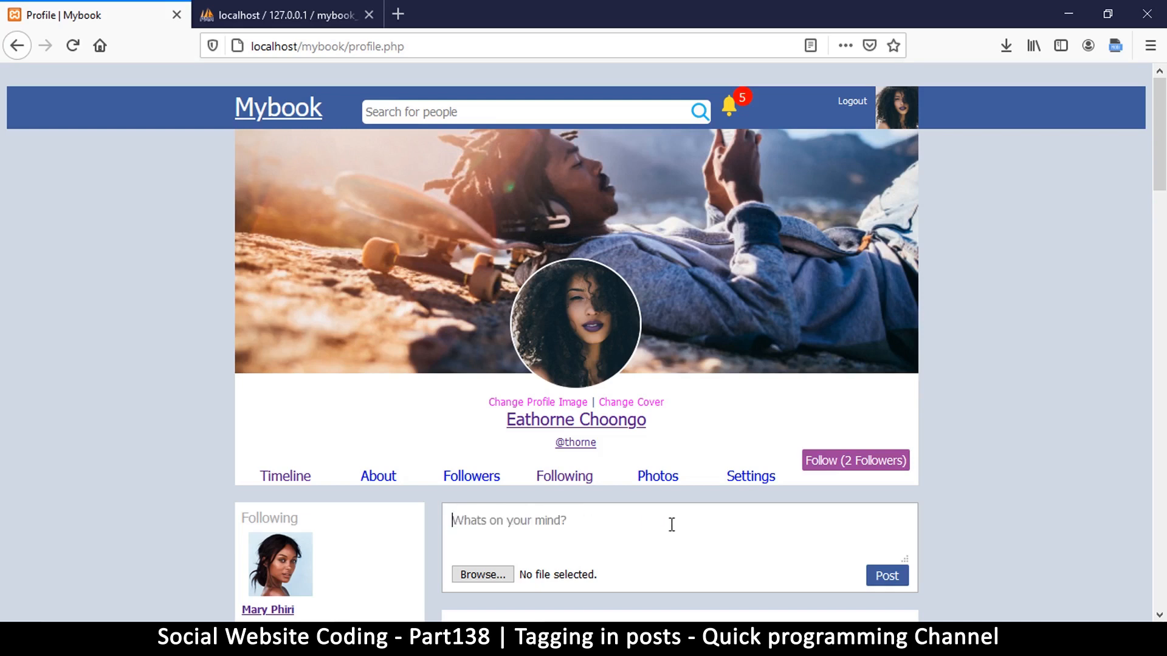
mouse_move(629, 533)
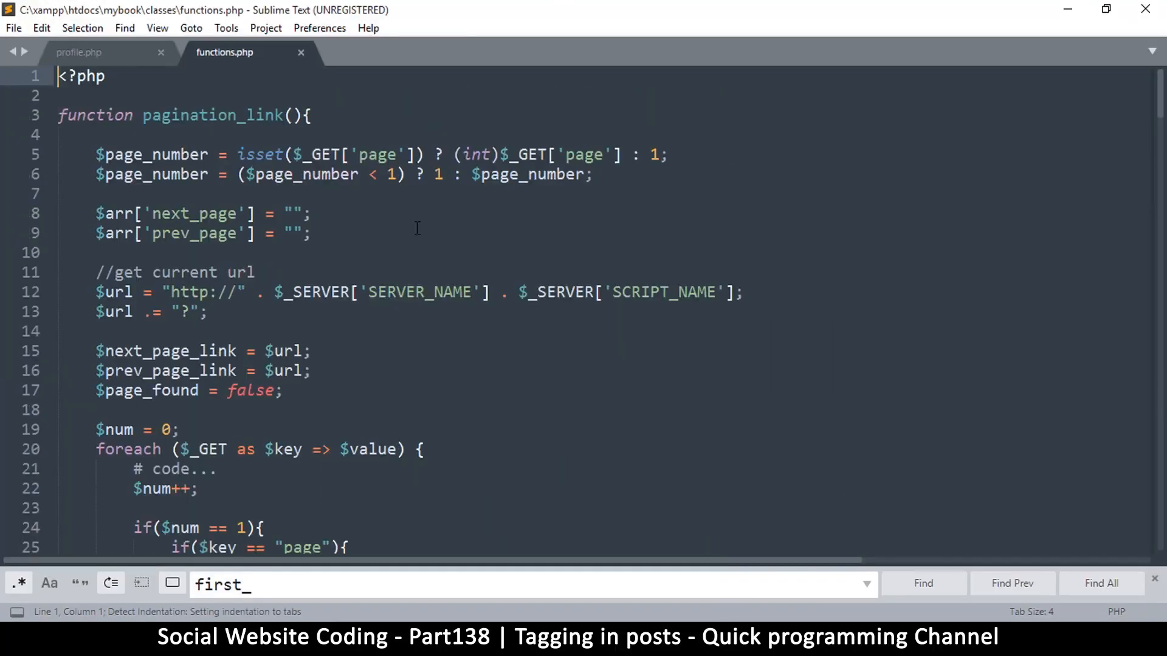
Scroll functions.php to the end of check_notifications, where it returns $number.
scroll(down, 3)
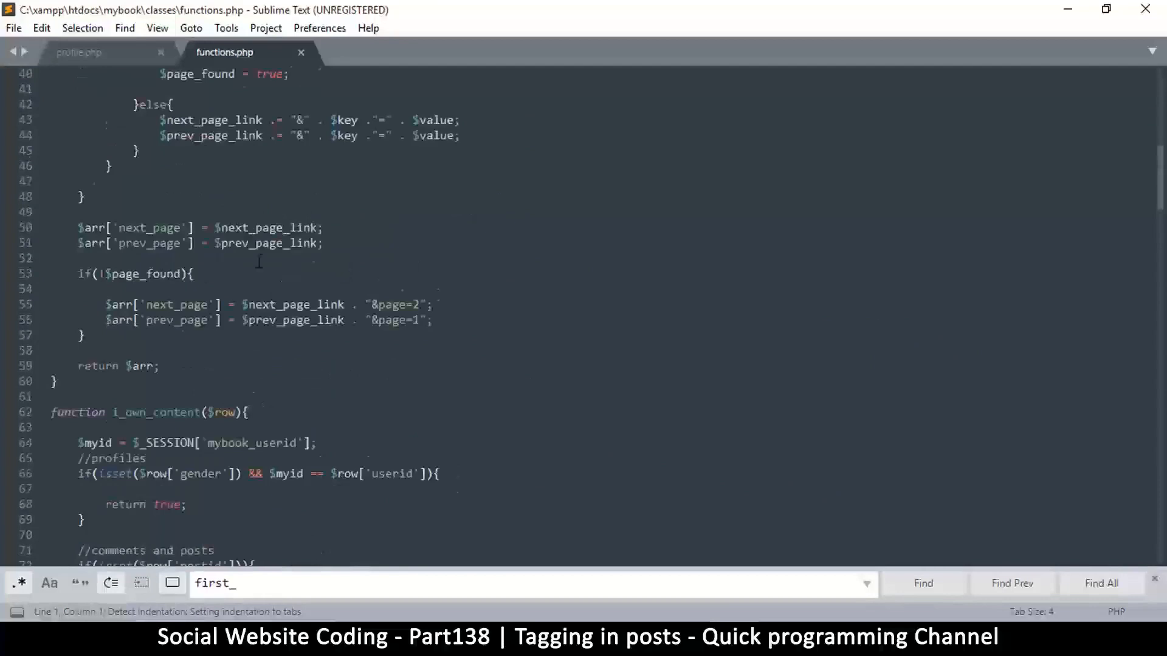
scroll(down, 3)
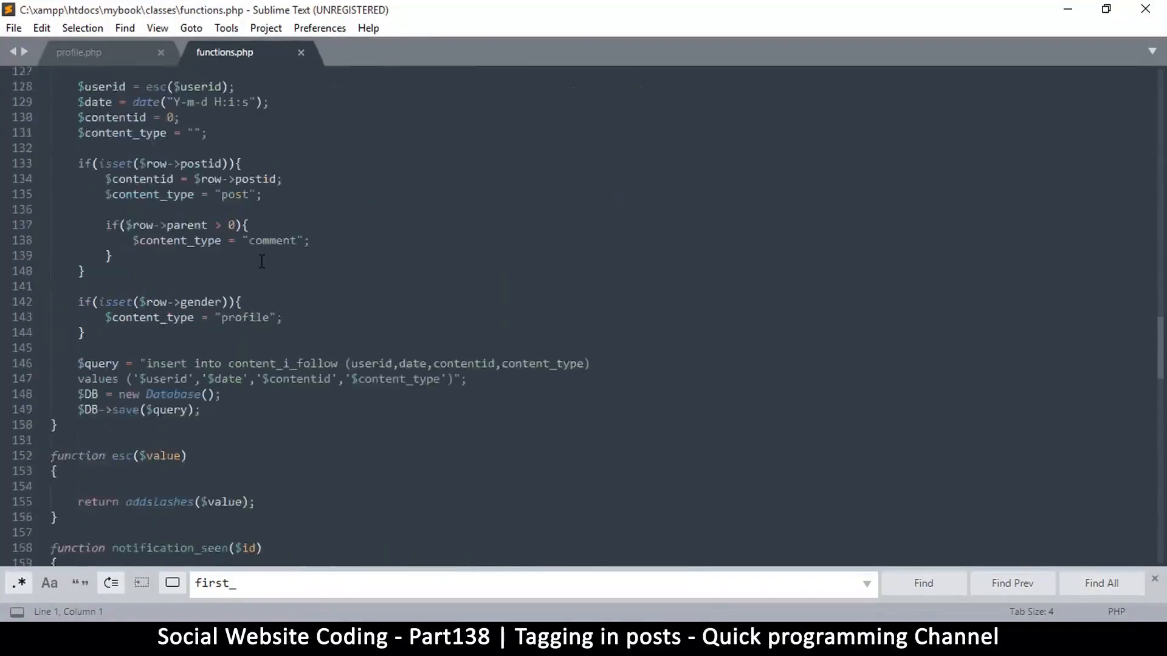
scroll(down, 3)
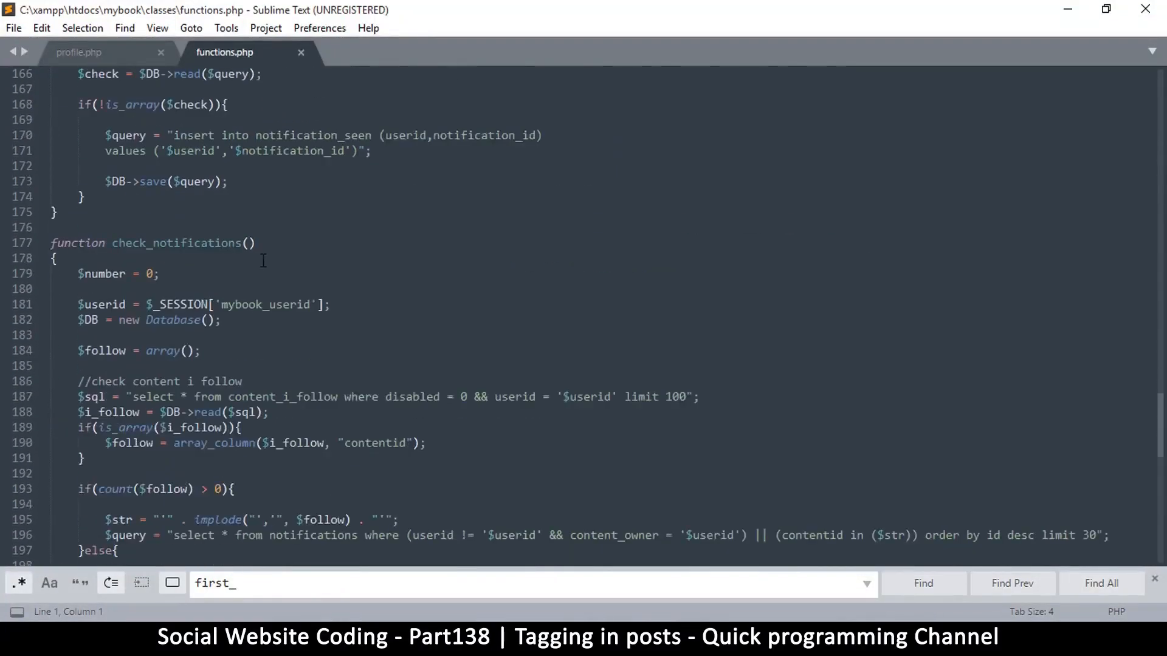
scroll(up, 3)
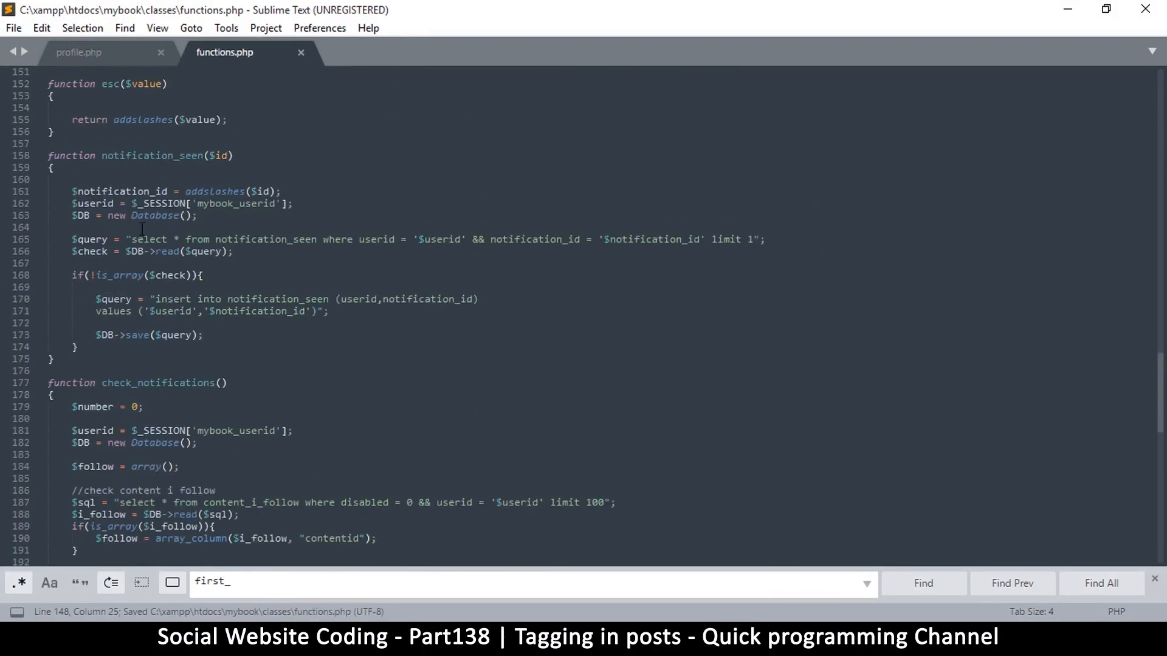
scroll(down, 3)
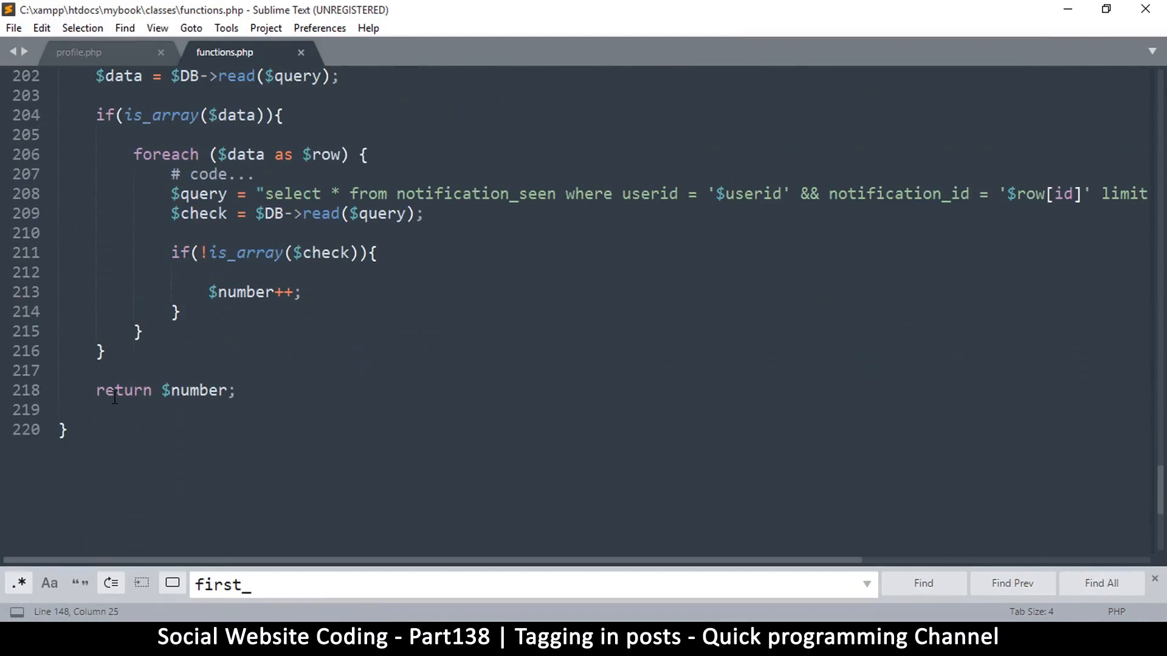
Add an empty check_tags() function after check_notifications and save.
key(enter)
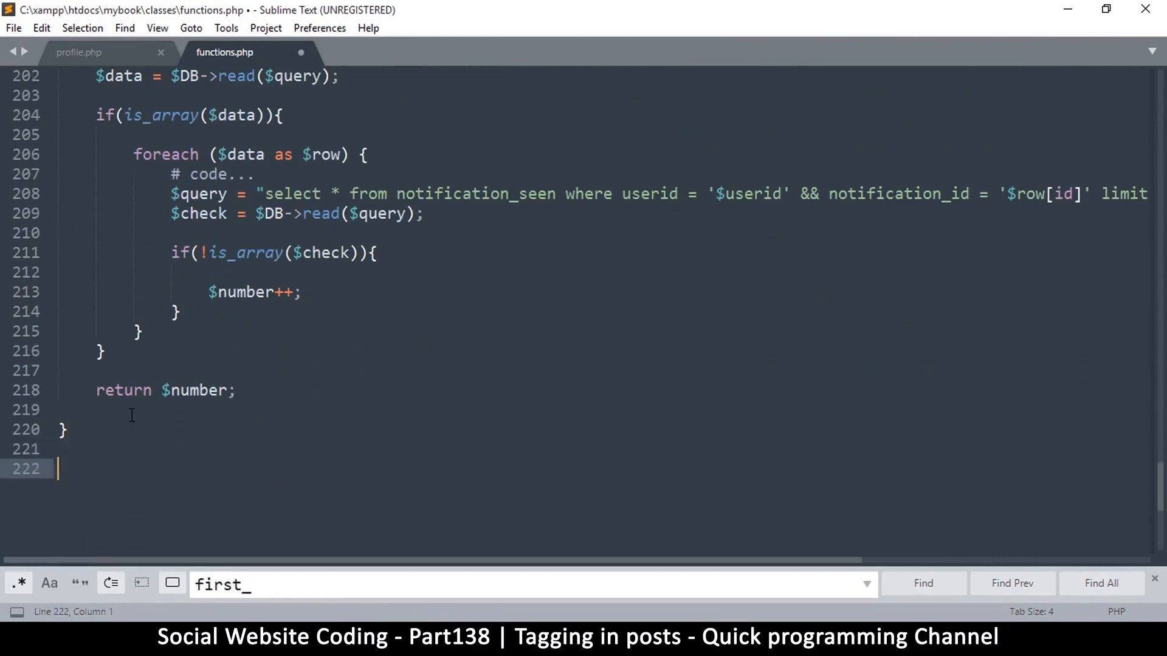
text(function)
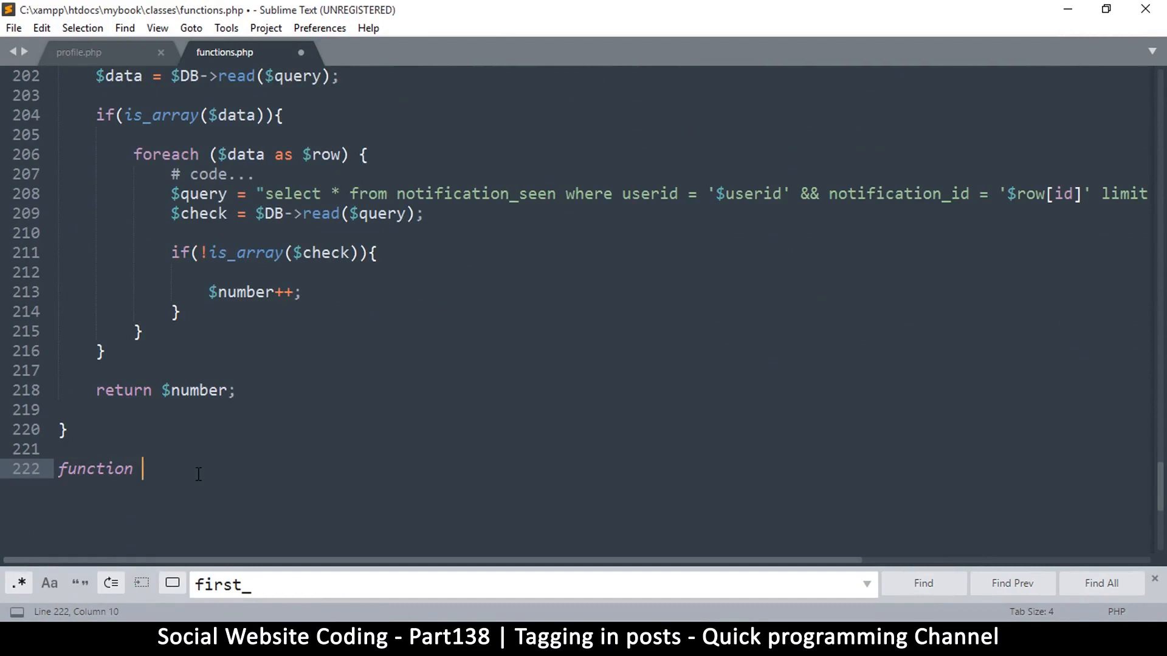
text(get_t)
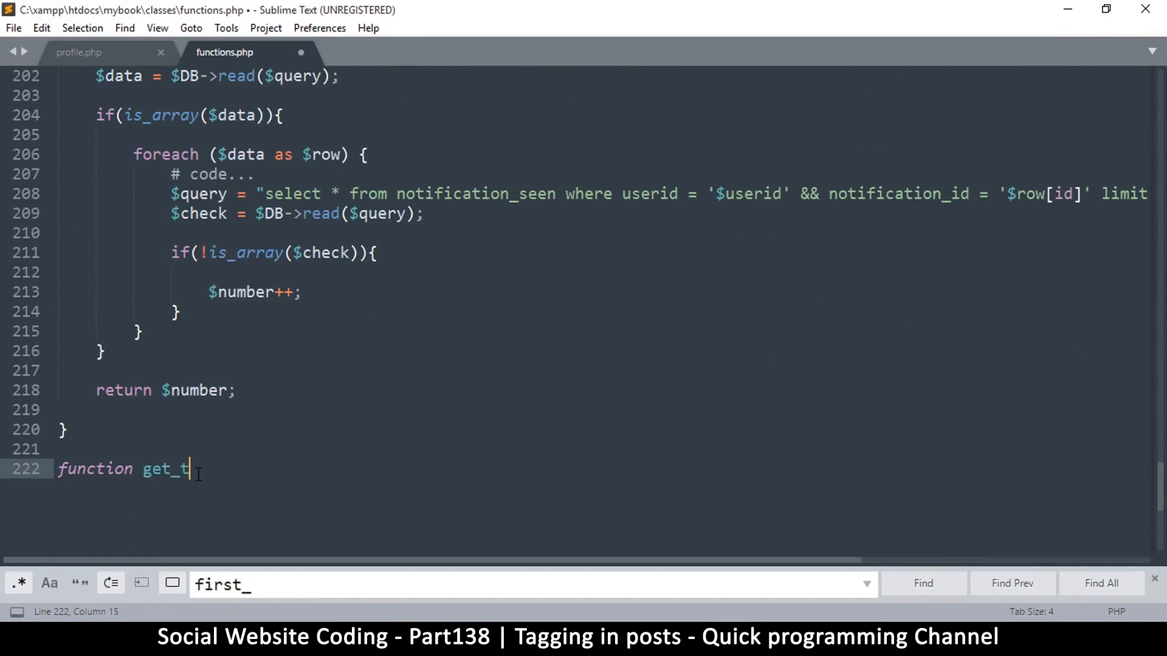
text(ags)
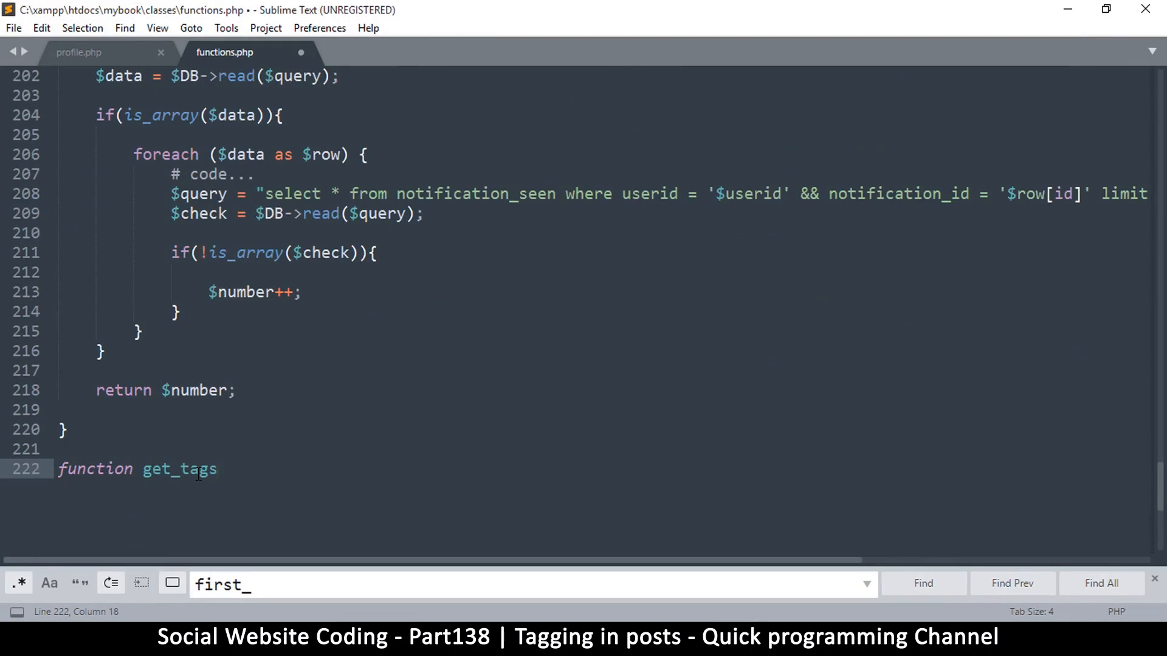
text(c)
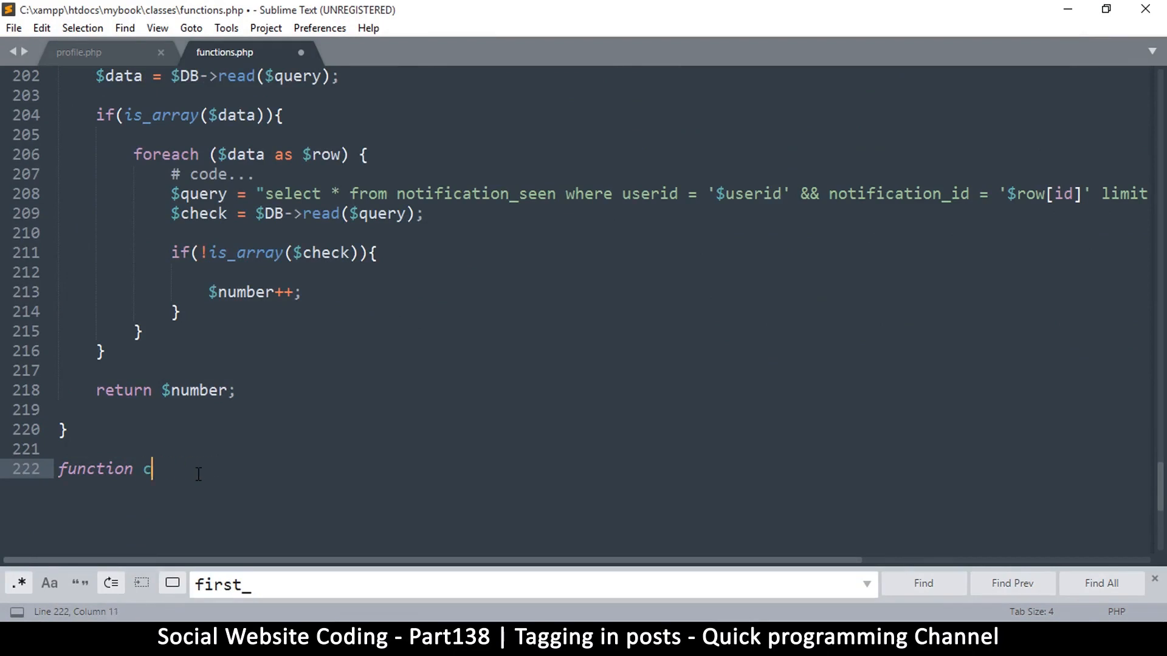
text(heck _ta)
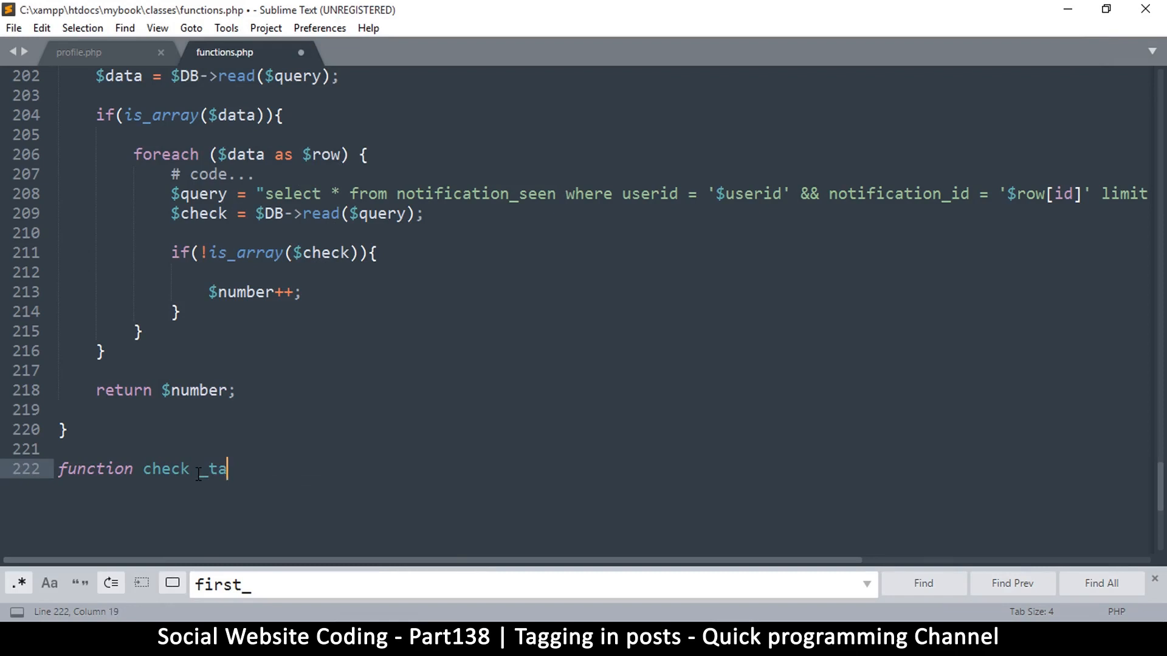
text(gs()
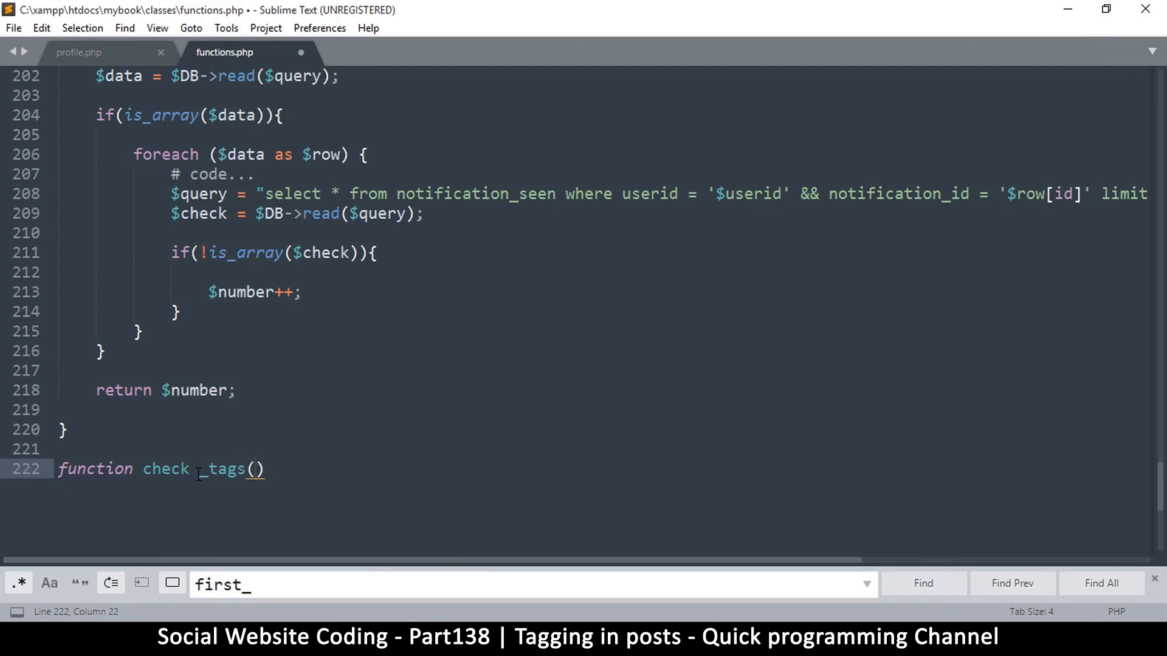
key(enter)
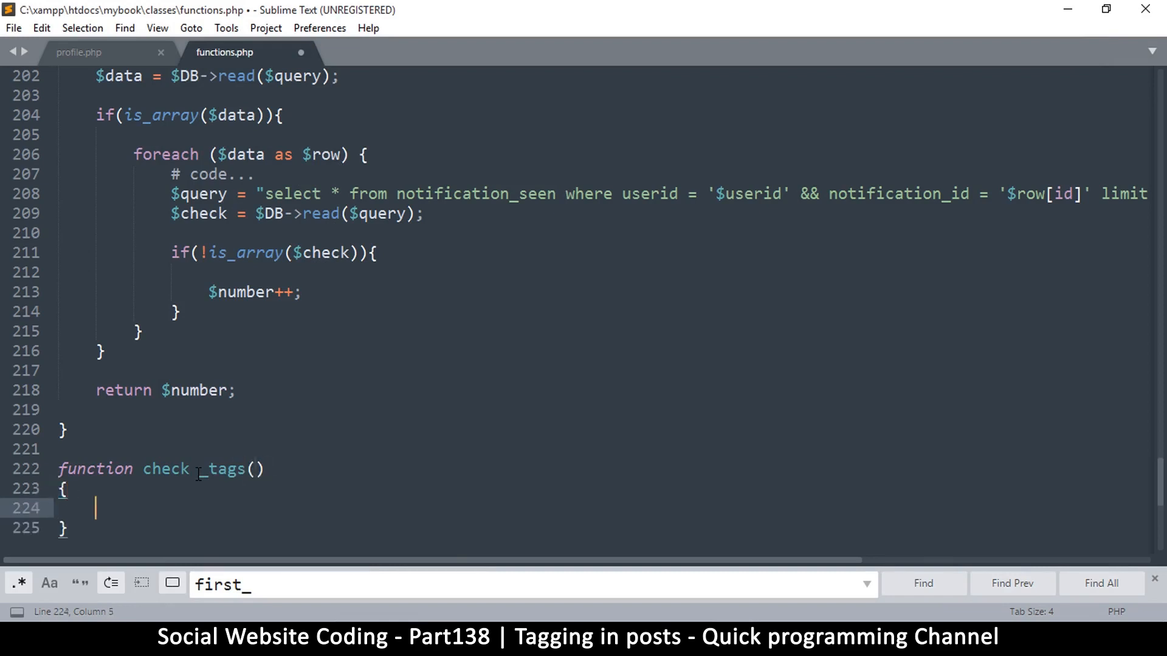
key(ctrl+s)
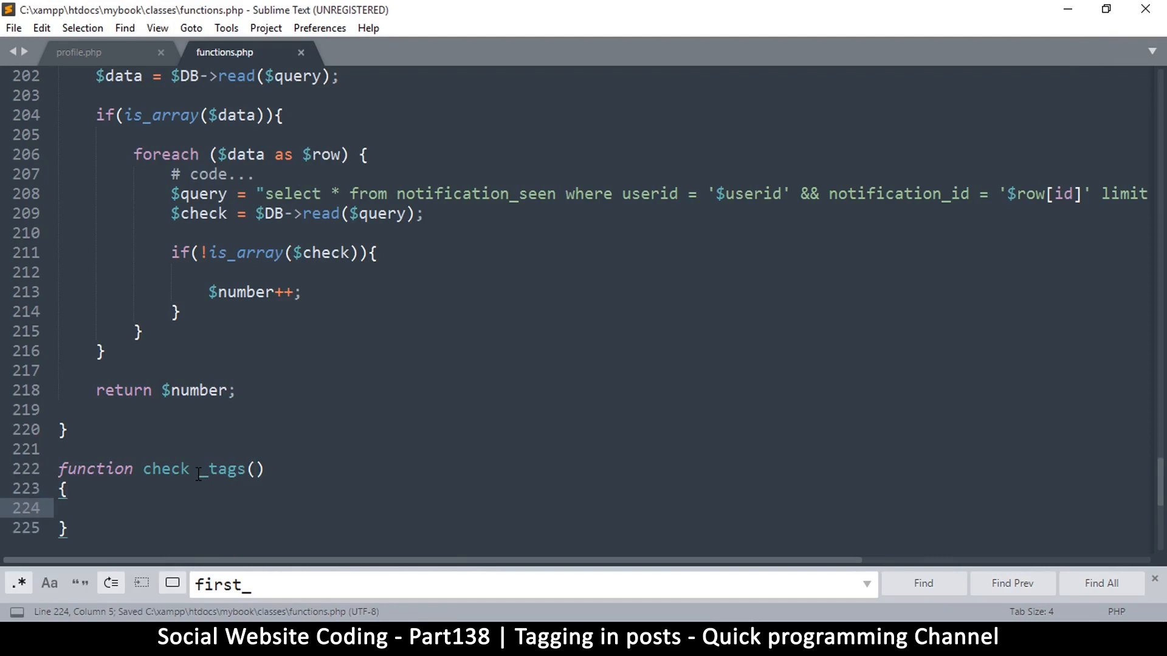
Give check_tags a $text parameter, save, and dismiss the license prompt.
click(255, 468)
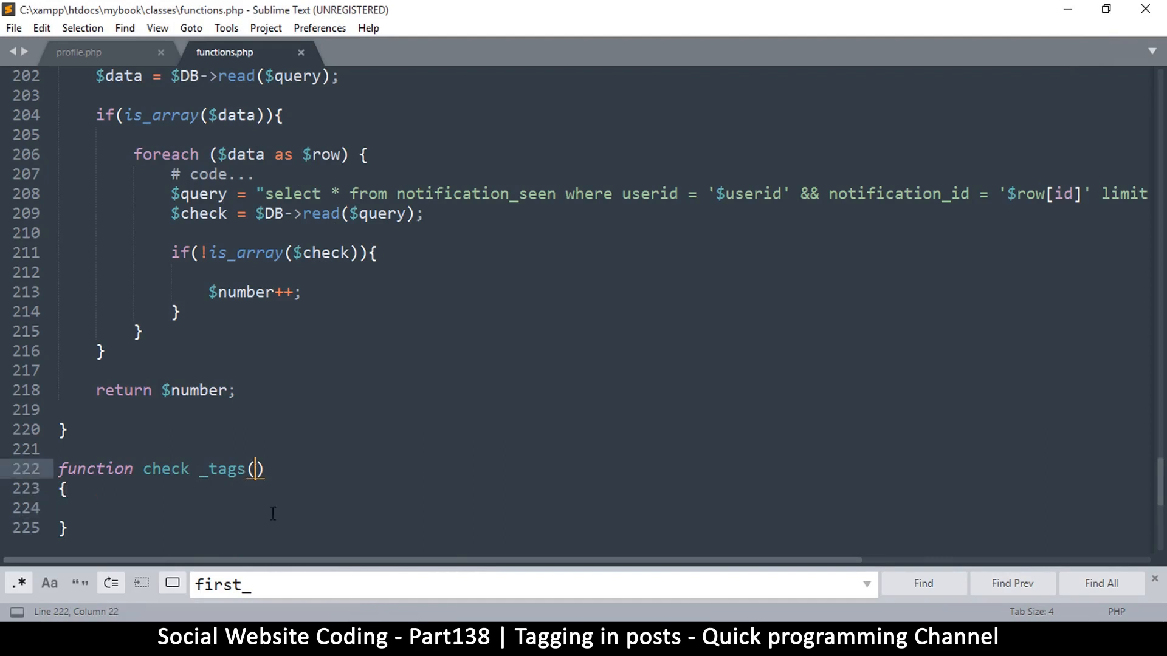
key(ctrl+s)
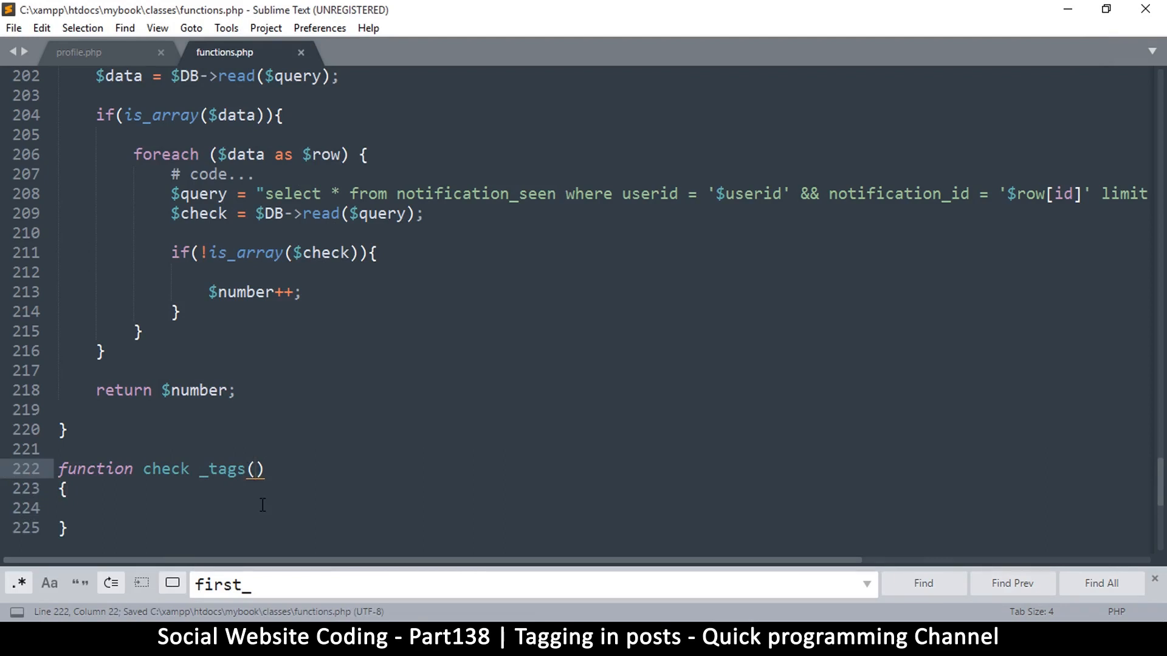
text($)
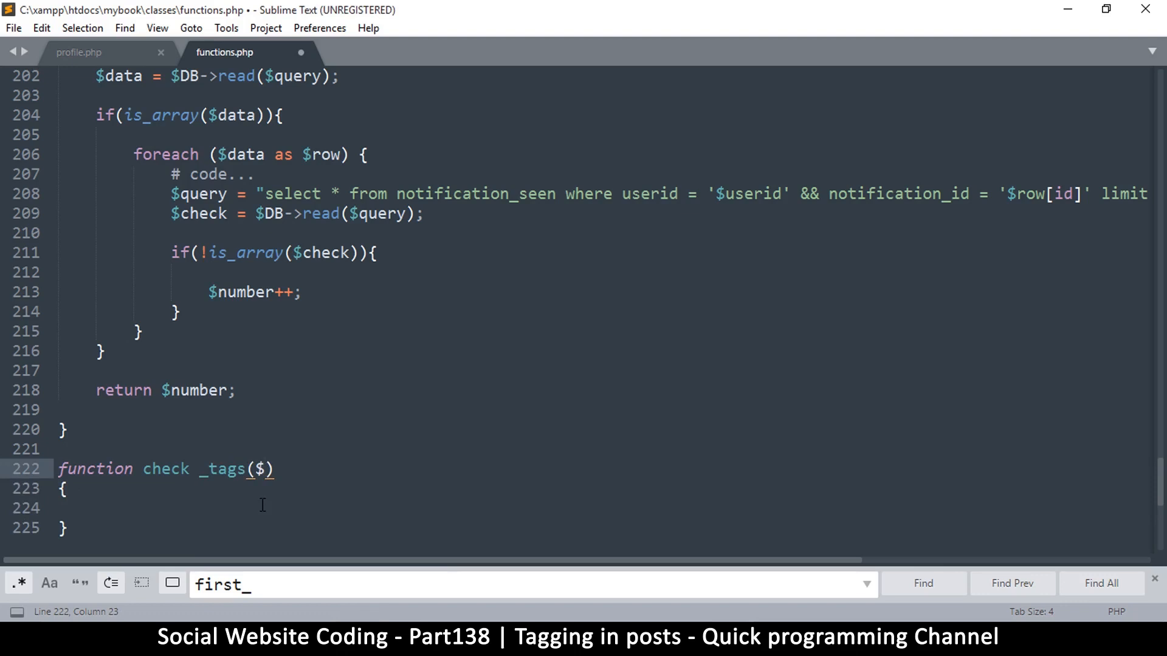
text(text)
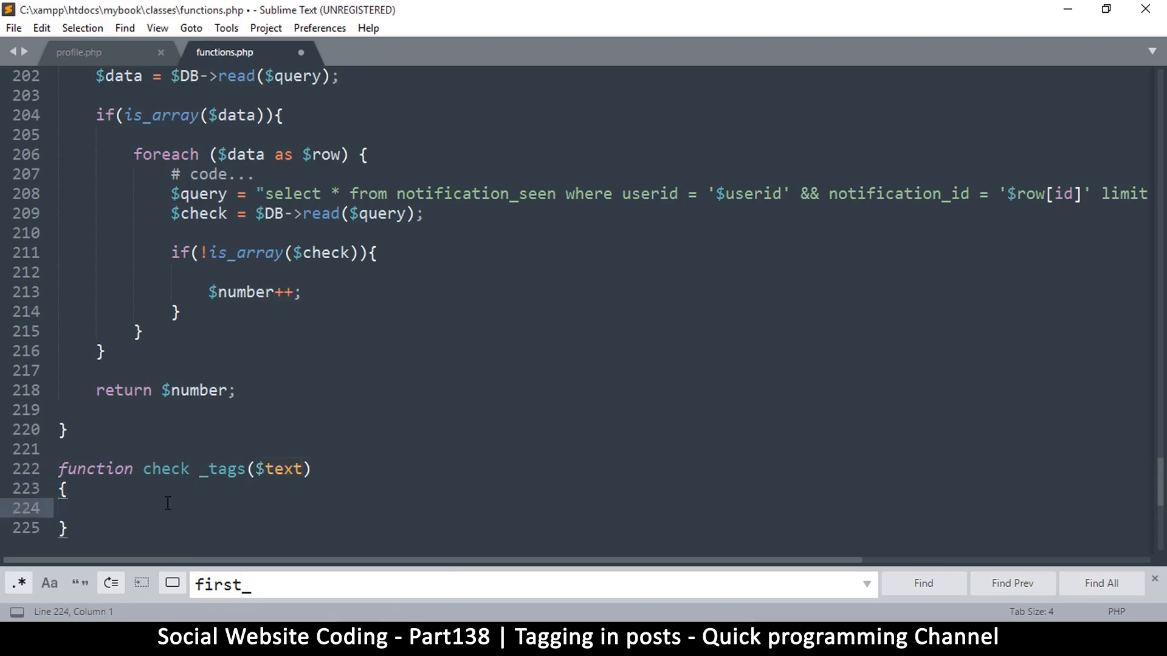
key(ctrl+s)
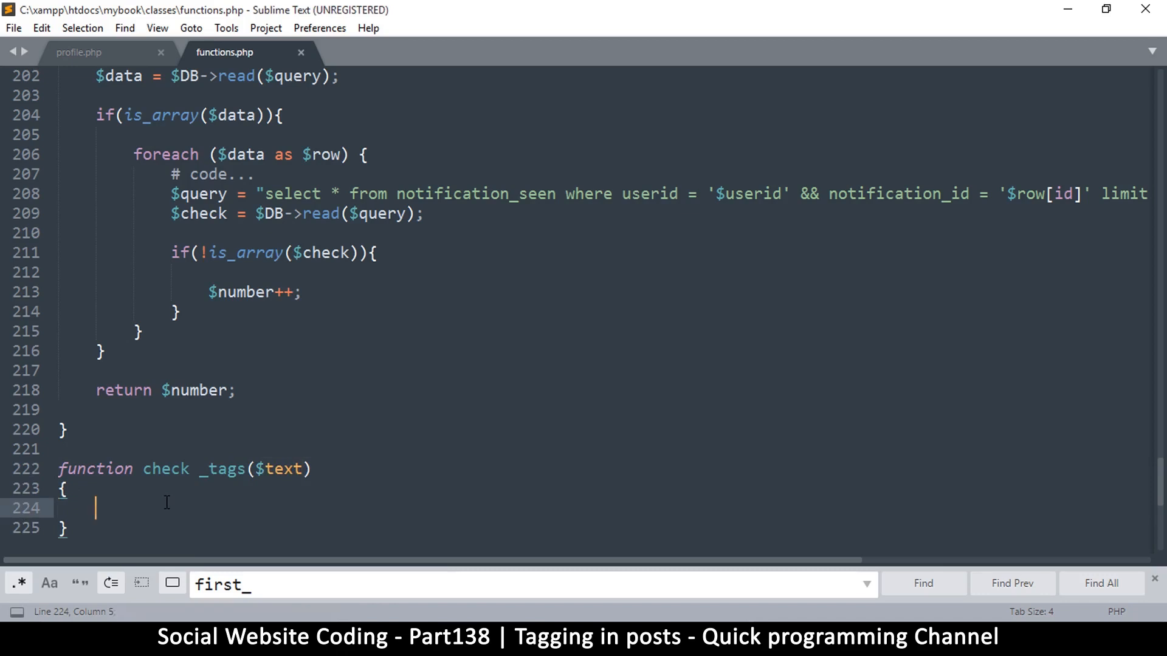
key(ctrl+s)
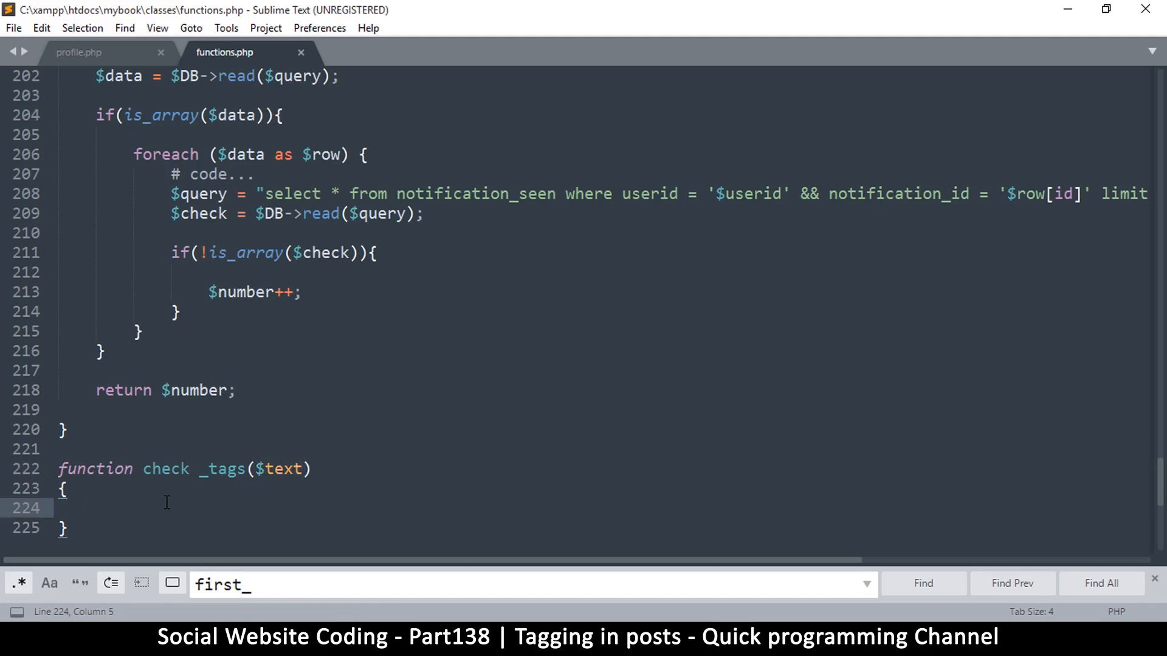
key(ctrl+s)
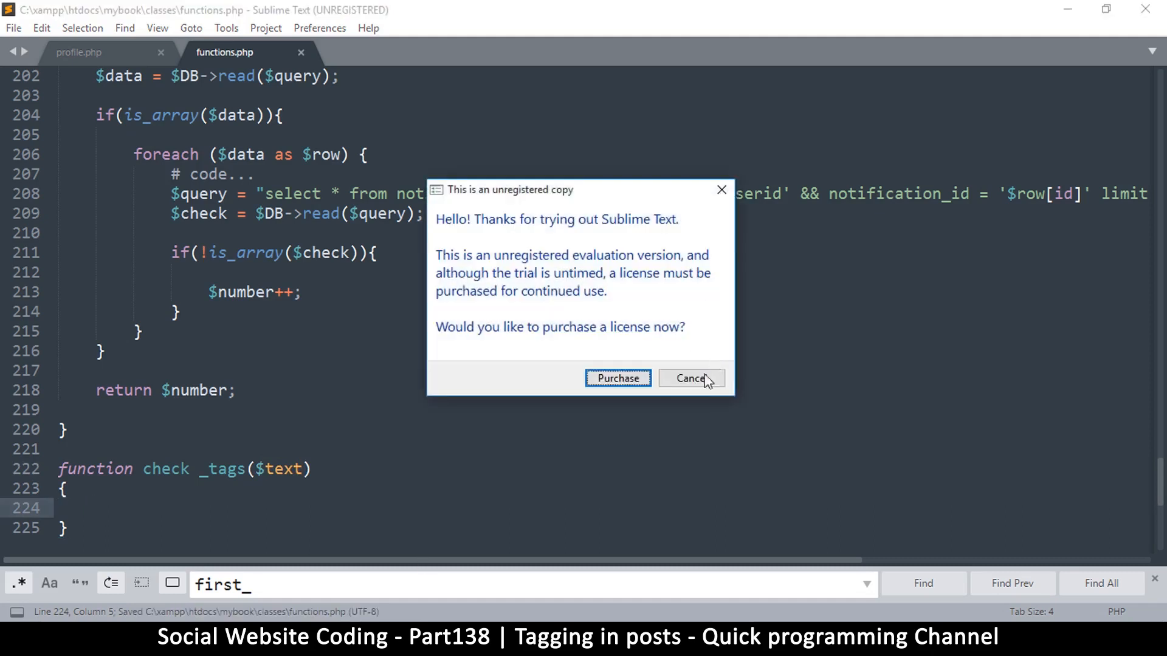
click(687, 378)
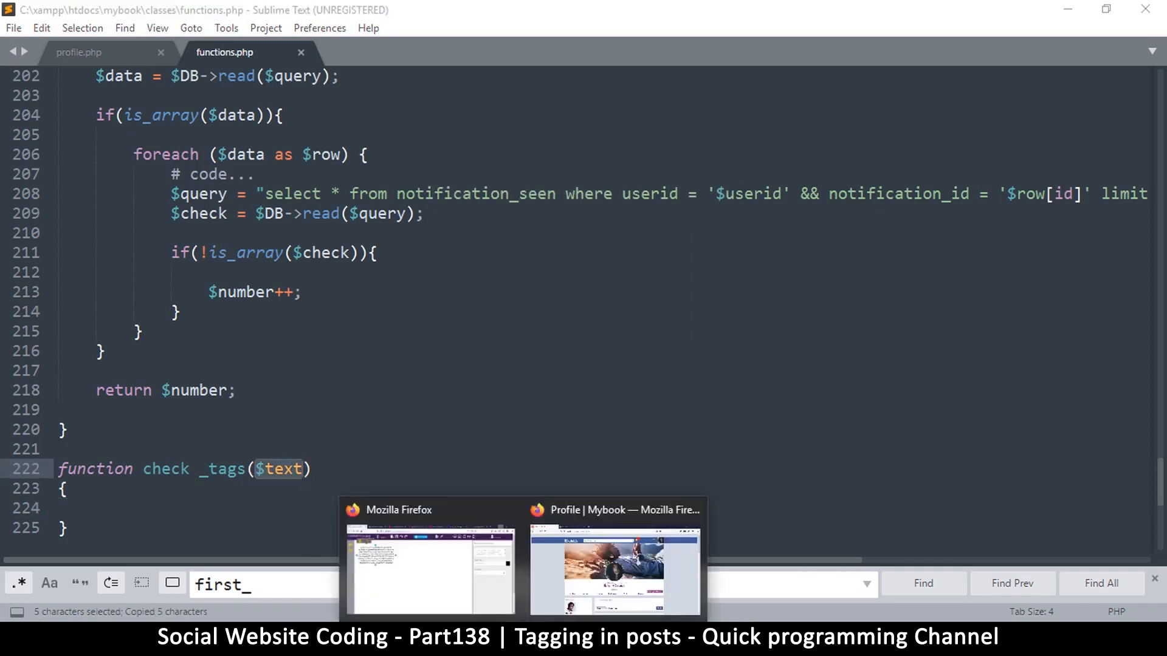
click(613, 558)
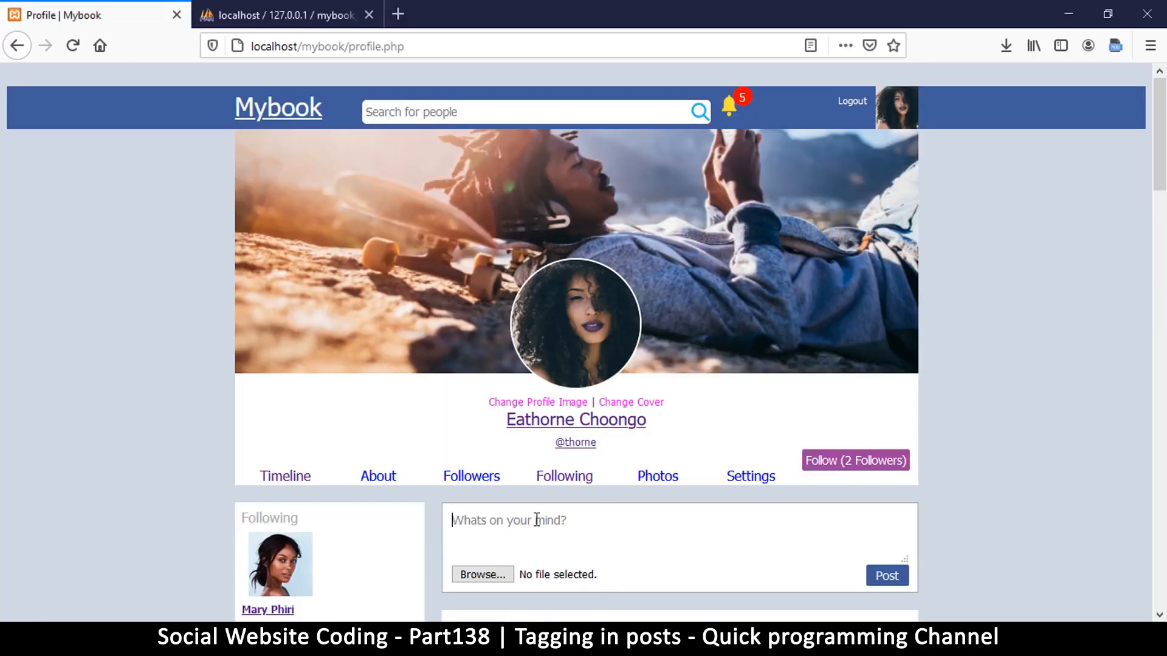
text(this)
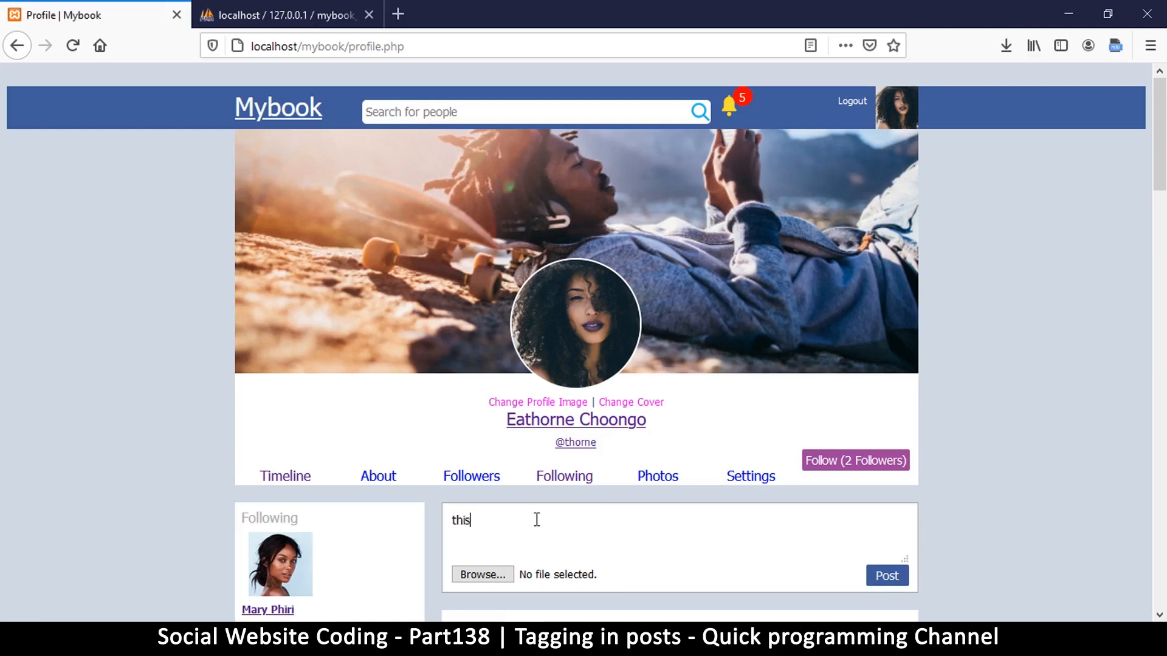
text(is a sentence)
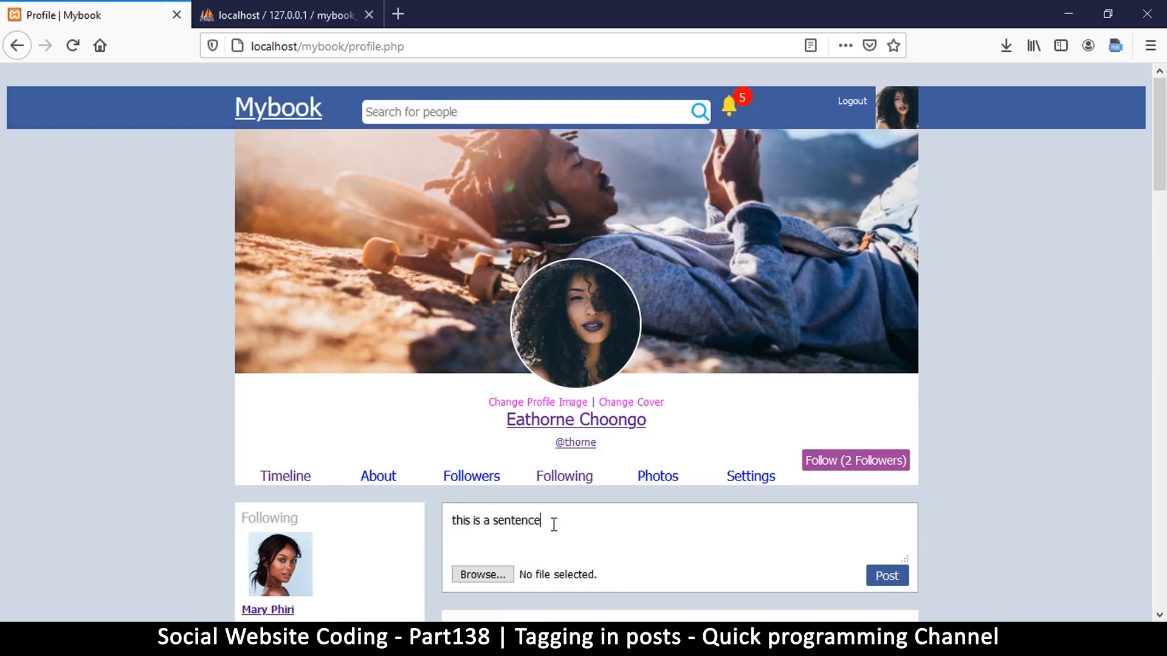
text(@)
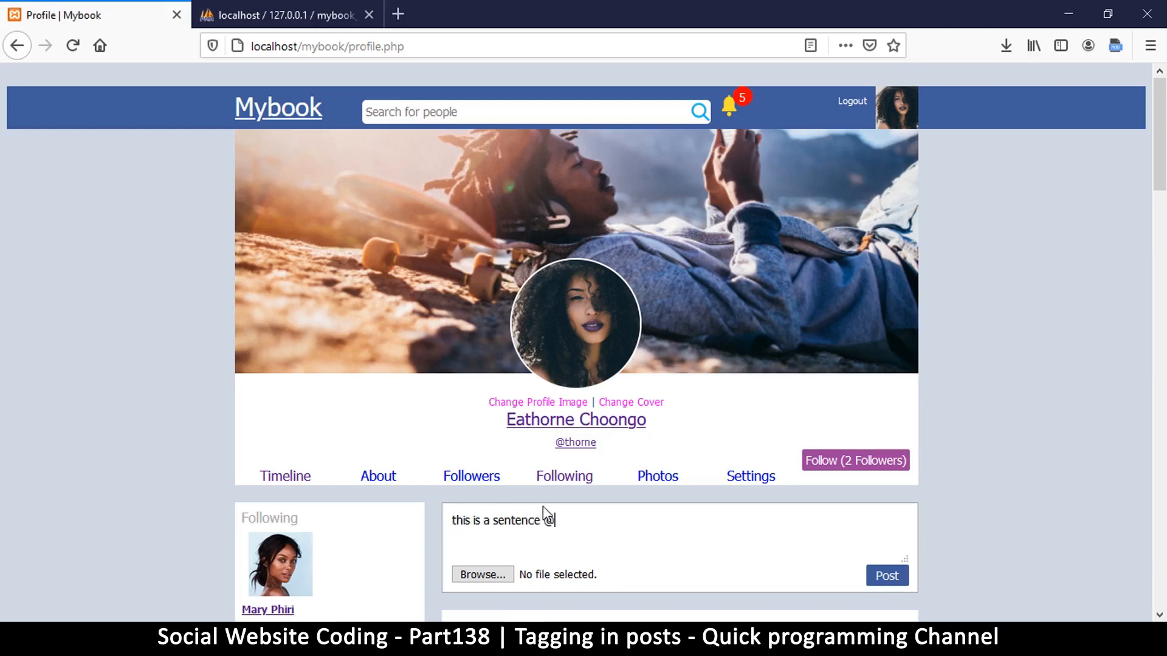
text(john is)
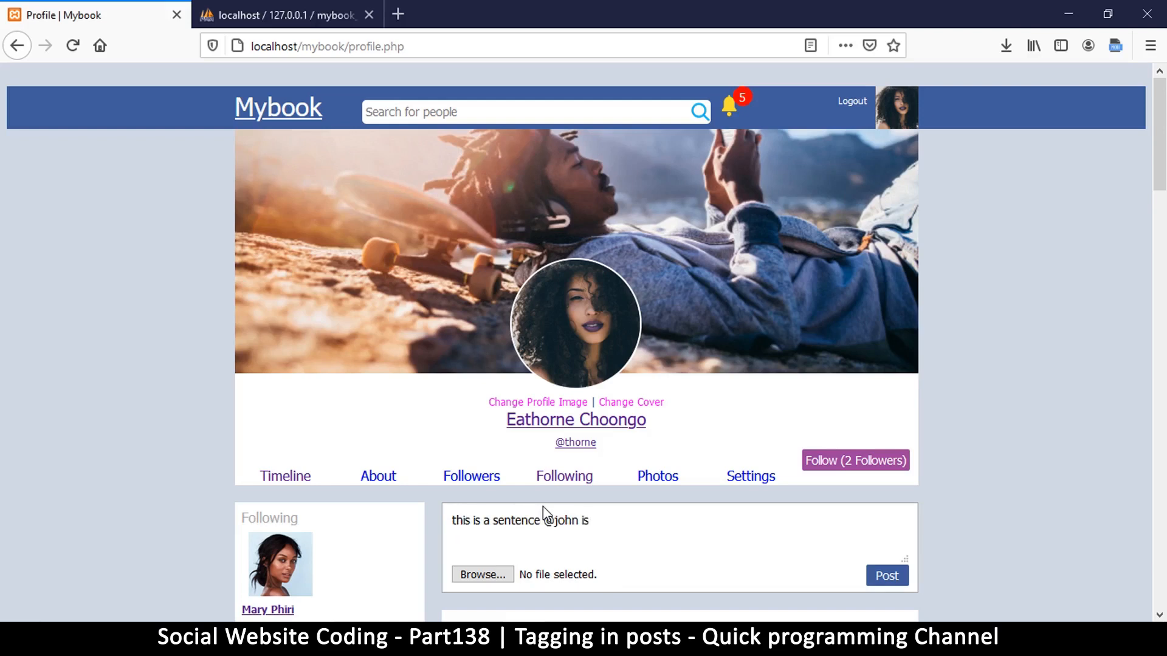
text(a)
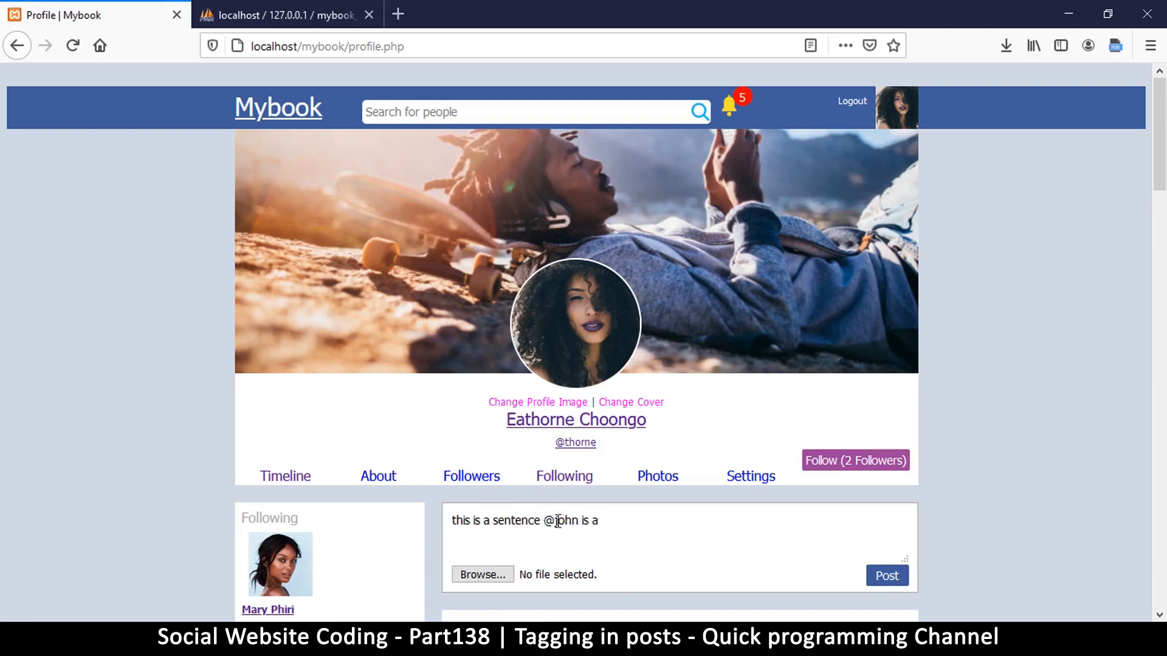
double_click(557, 520)
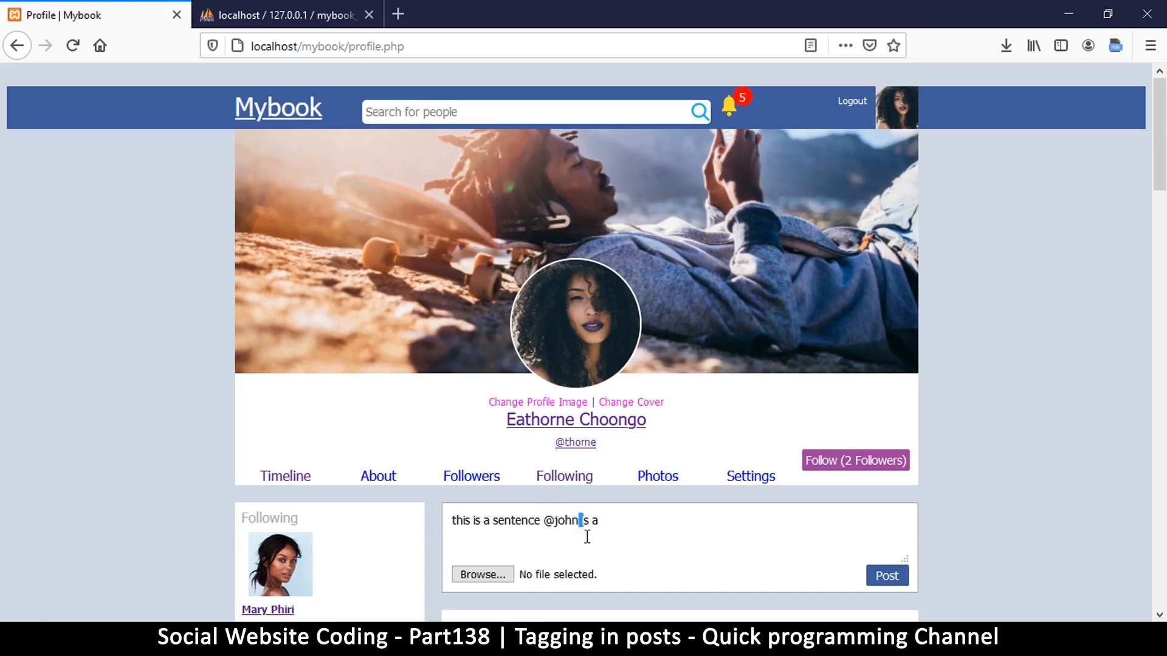
click(454, 520)
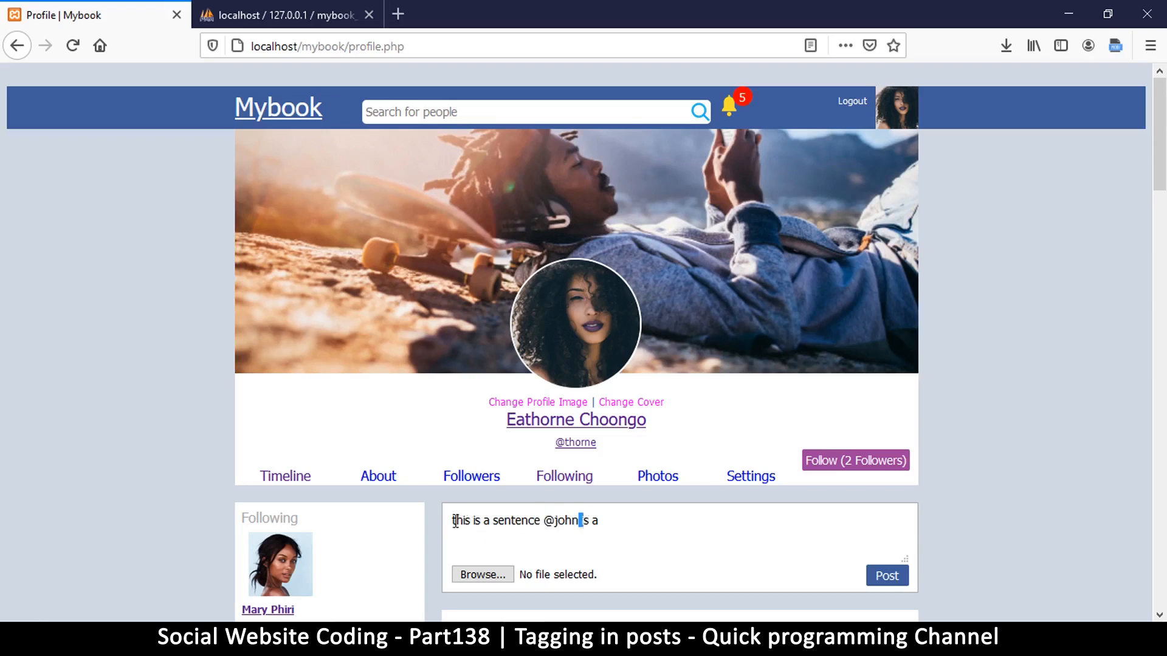
triple_click(524, 520)
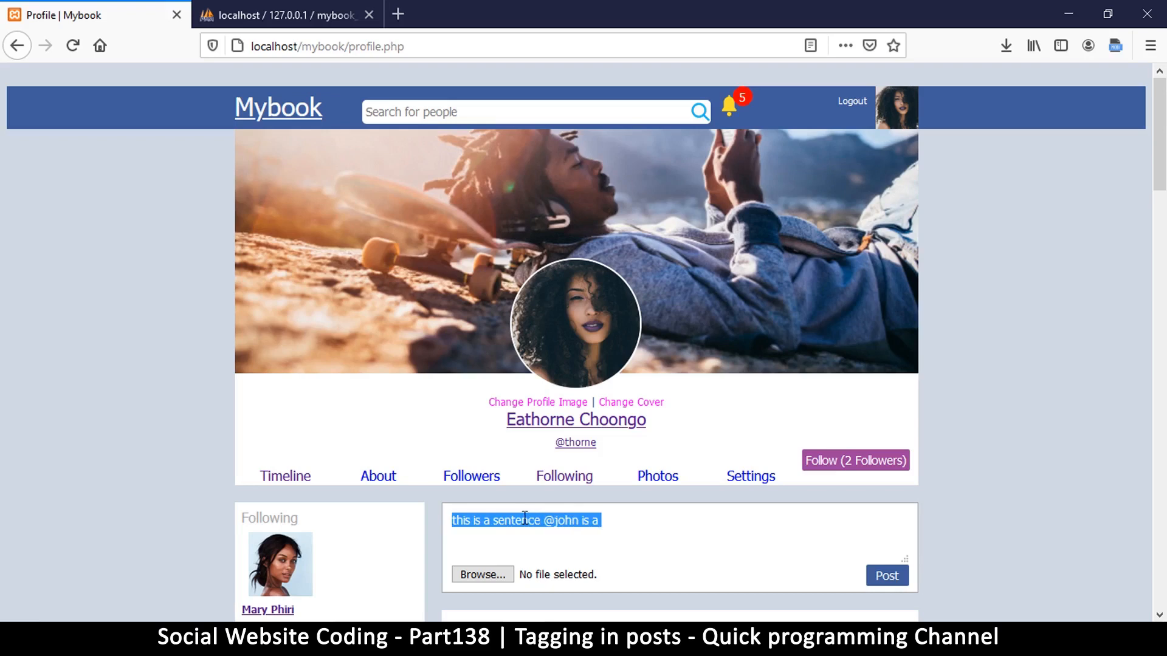
mouse_move(444, 520)
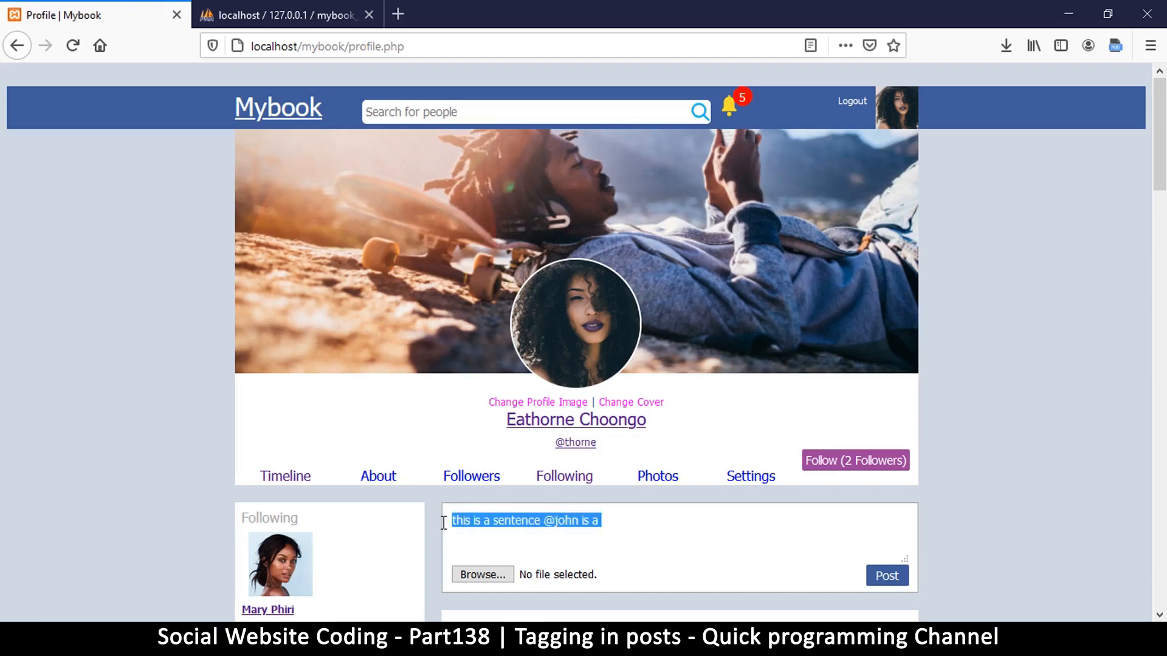
click(533, 520)
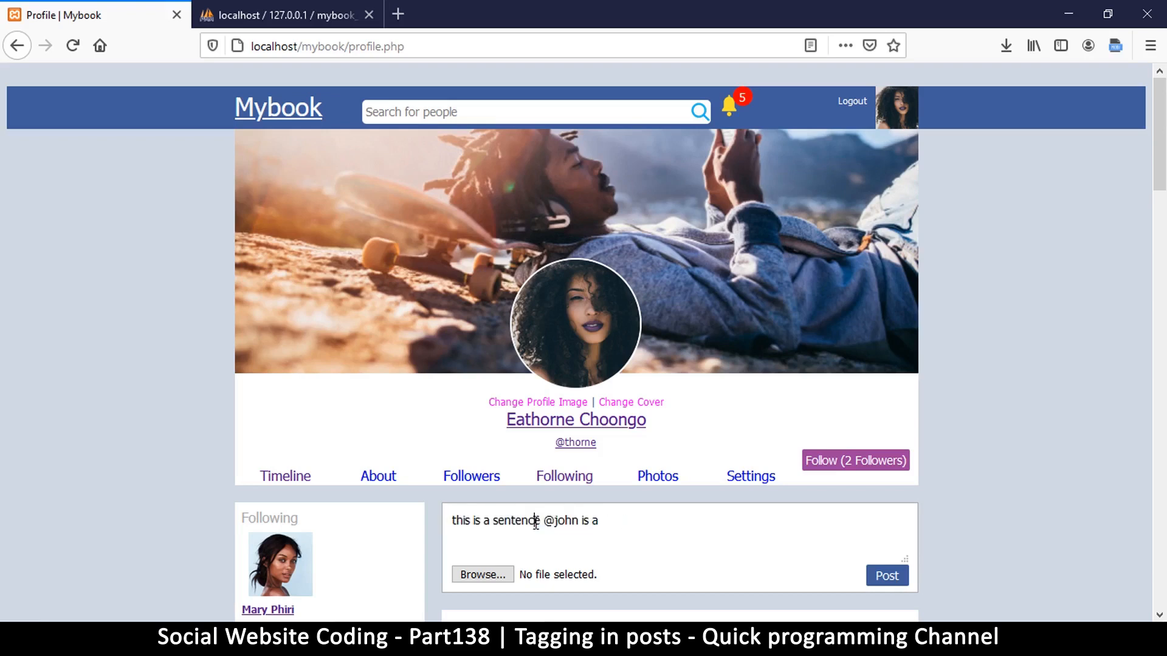
double_click(547, 520)
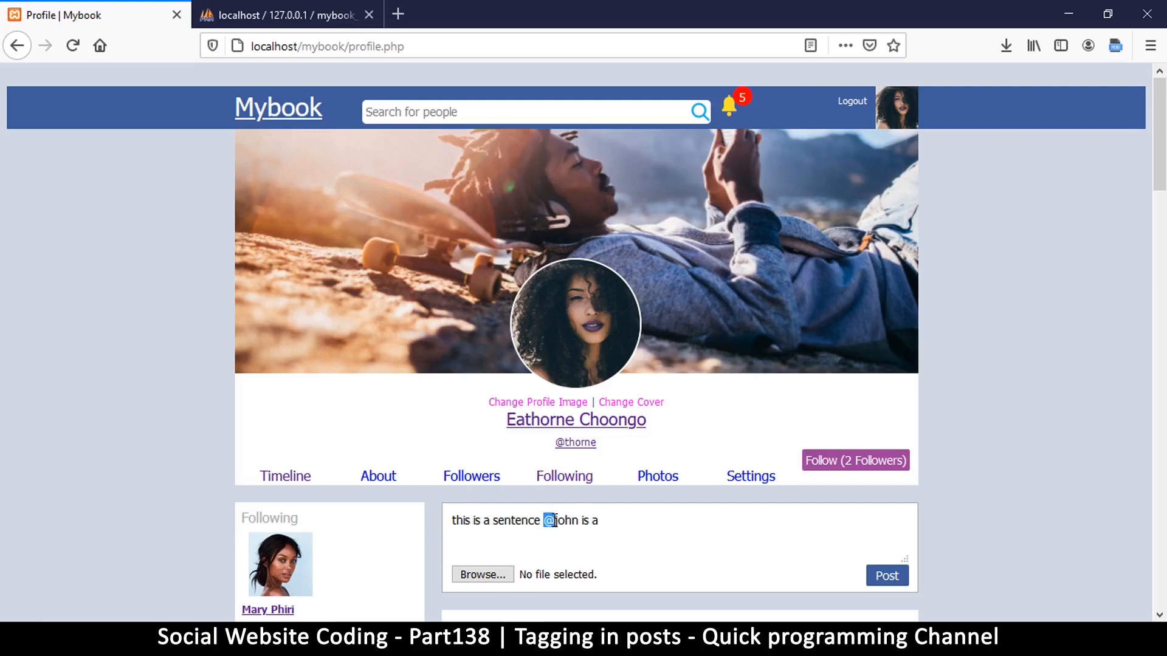